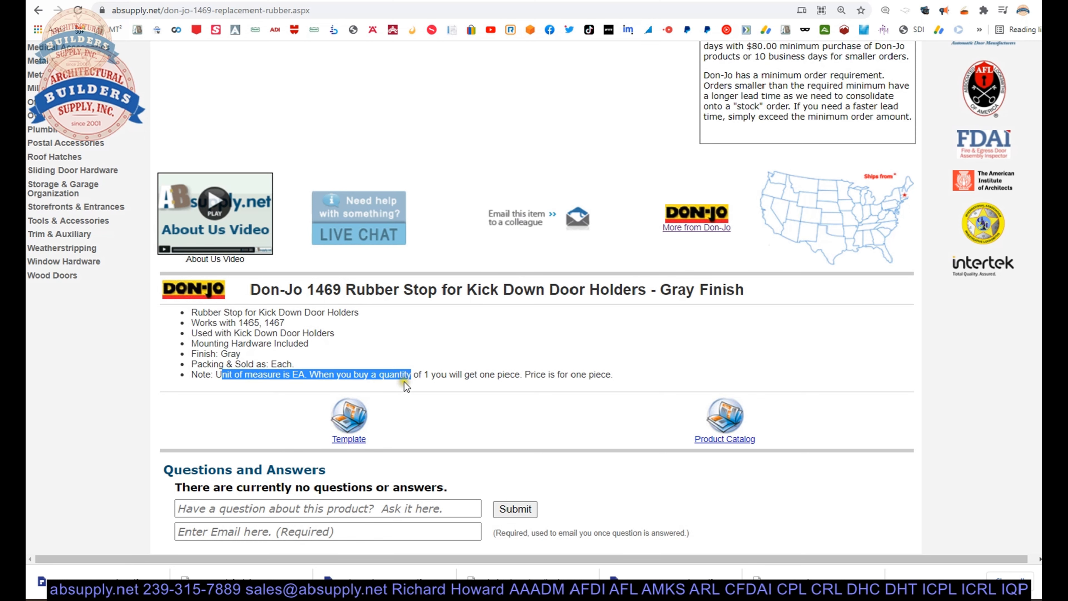
Step: Search the catalog for item 1465, jump to its Door Holders entry and zoom in on it
left_click(349, 439)
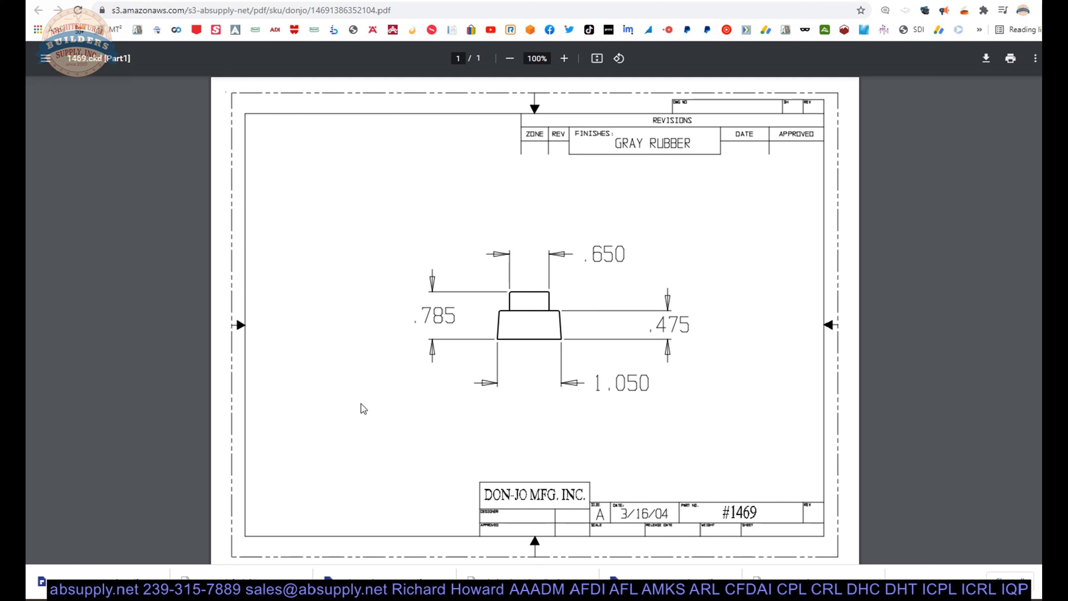
mouse_move(671, 326)
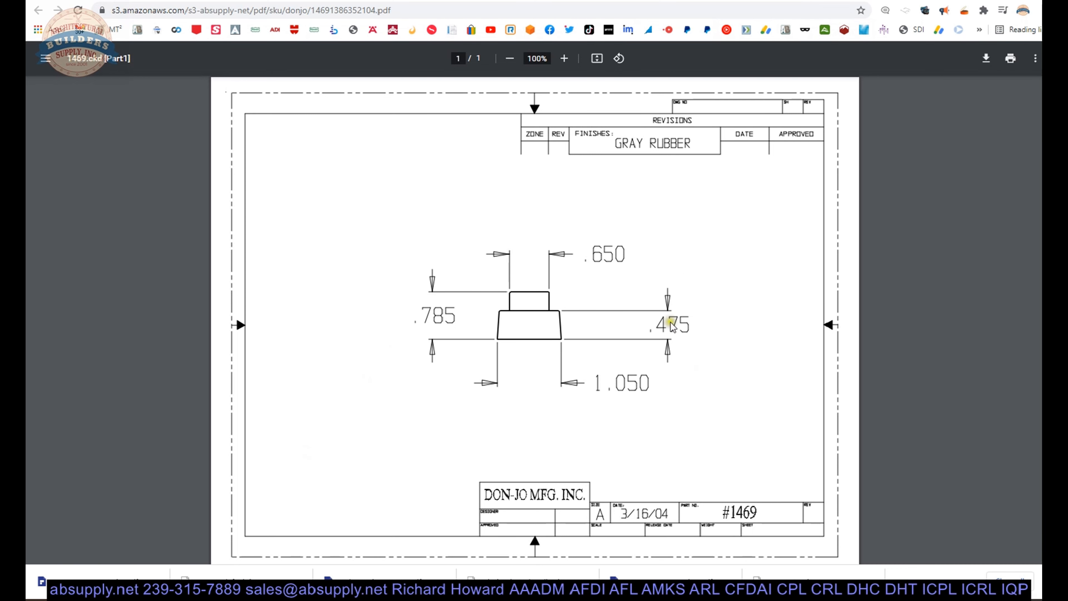
mouse_move(368, 95)
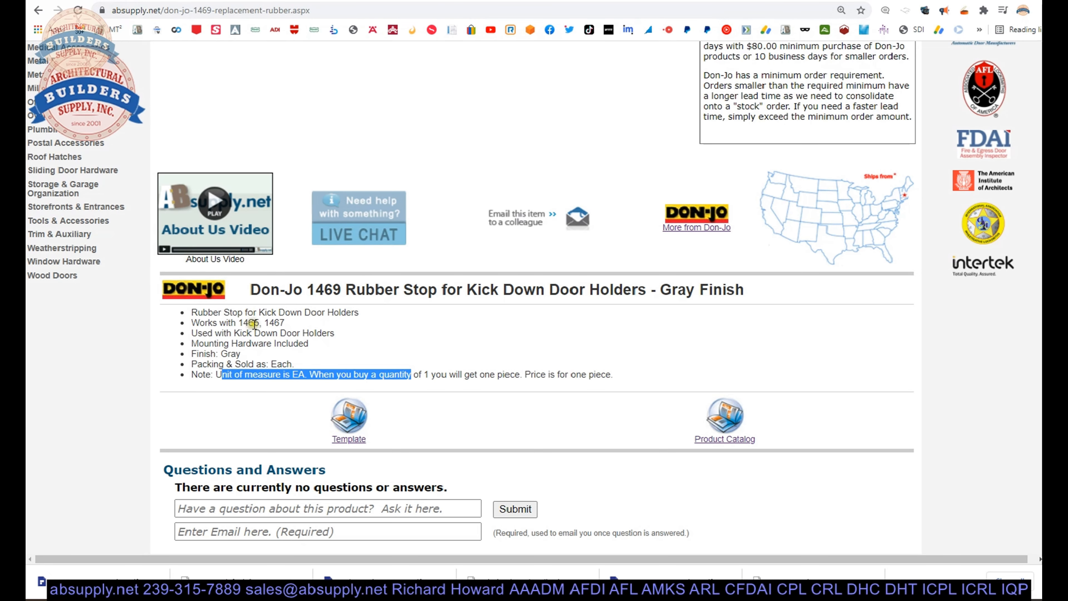
double_click(273, 322)
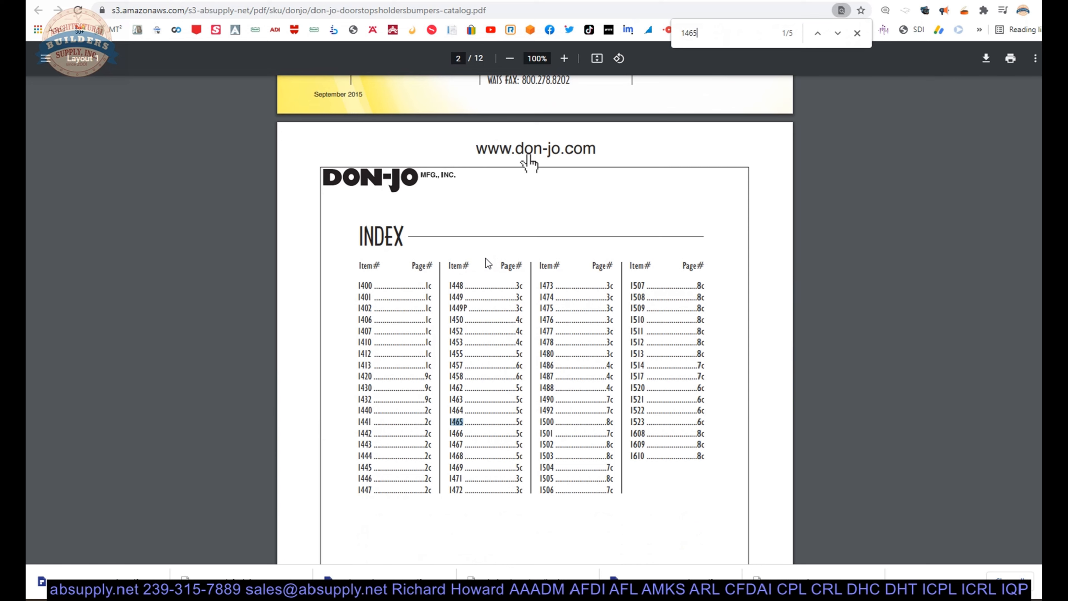
left_click(817, 33)
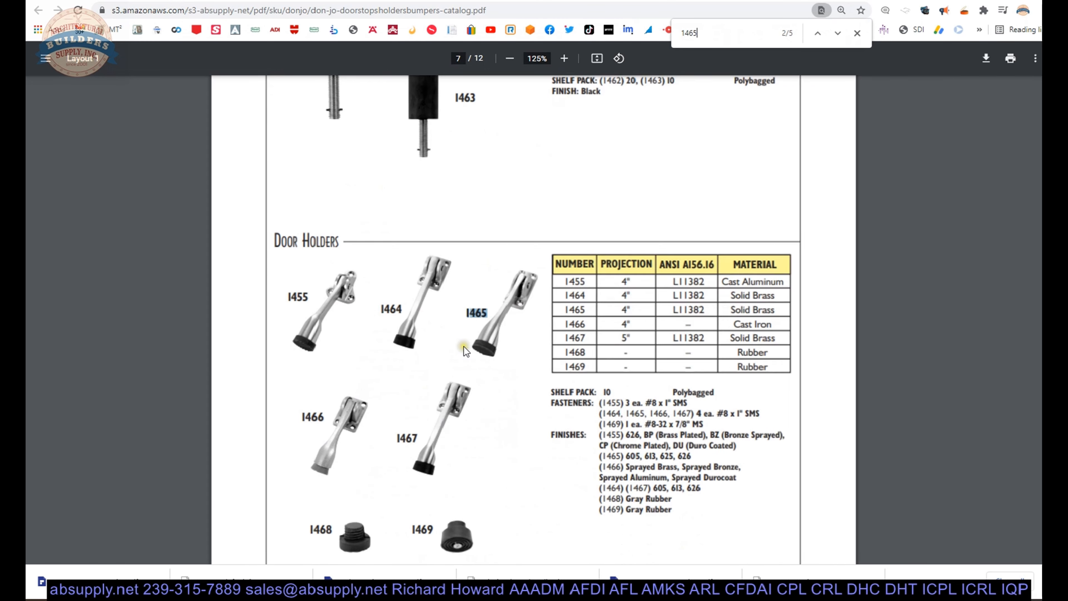
left_click(565, 58)
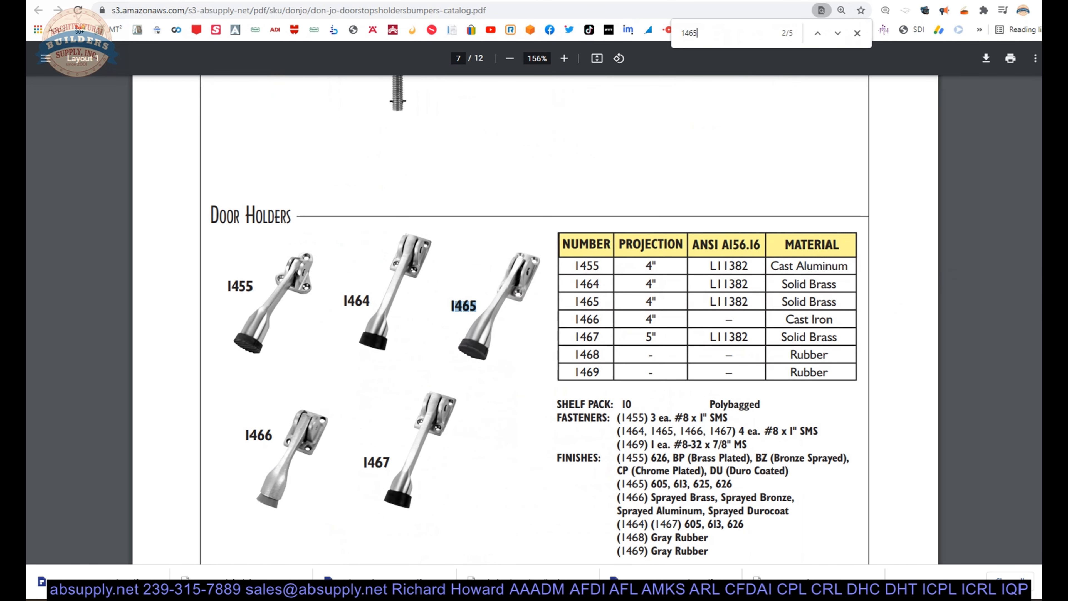
scroll("down", 3)
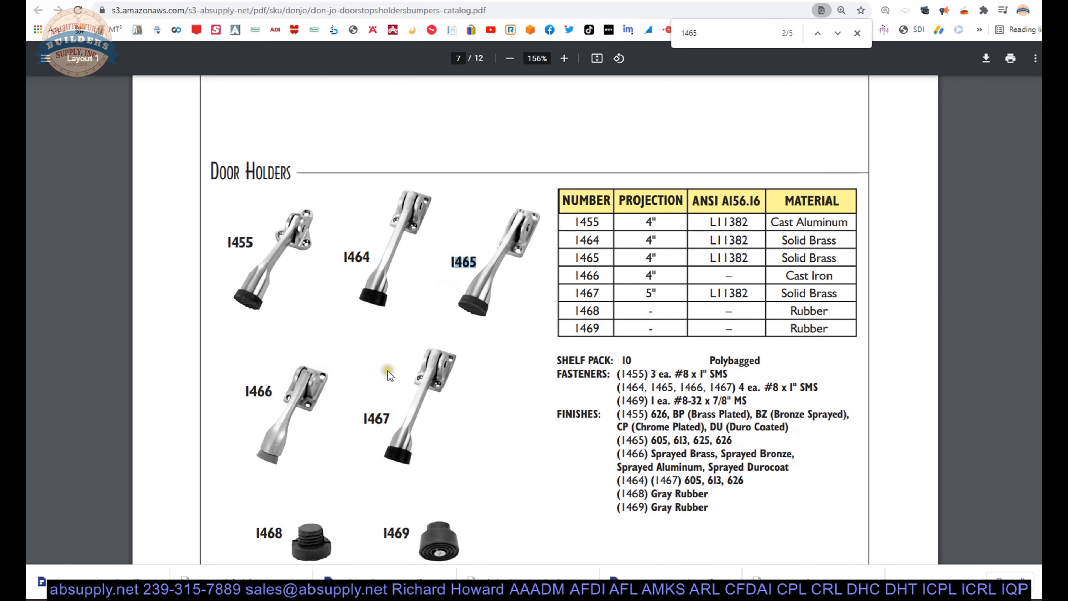
mouse_move(325, 383)
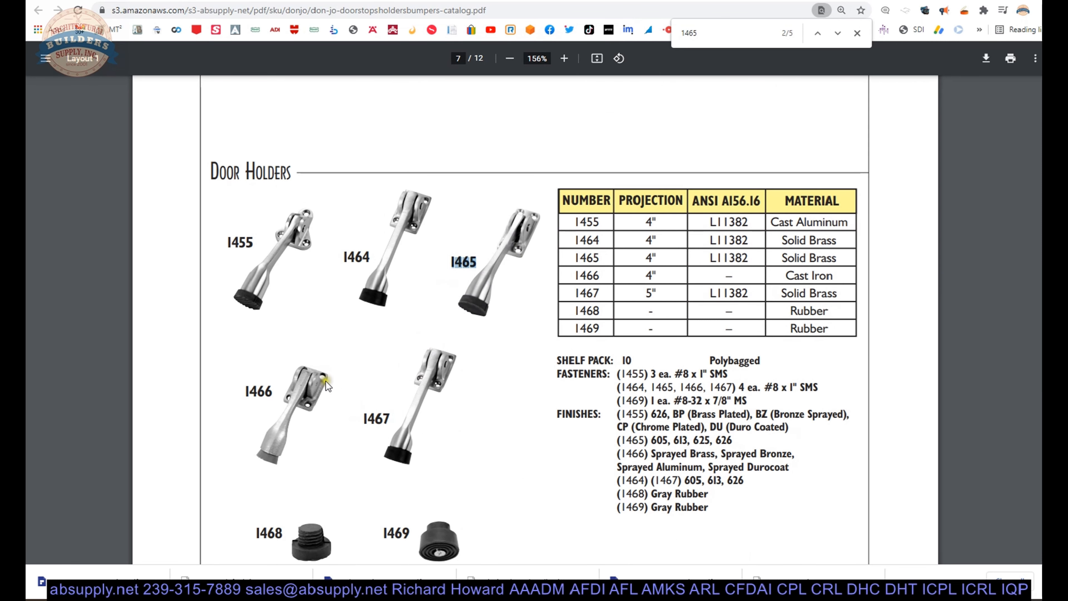
mouse_move(344, 351)
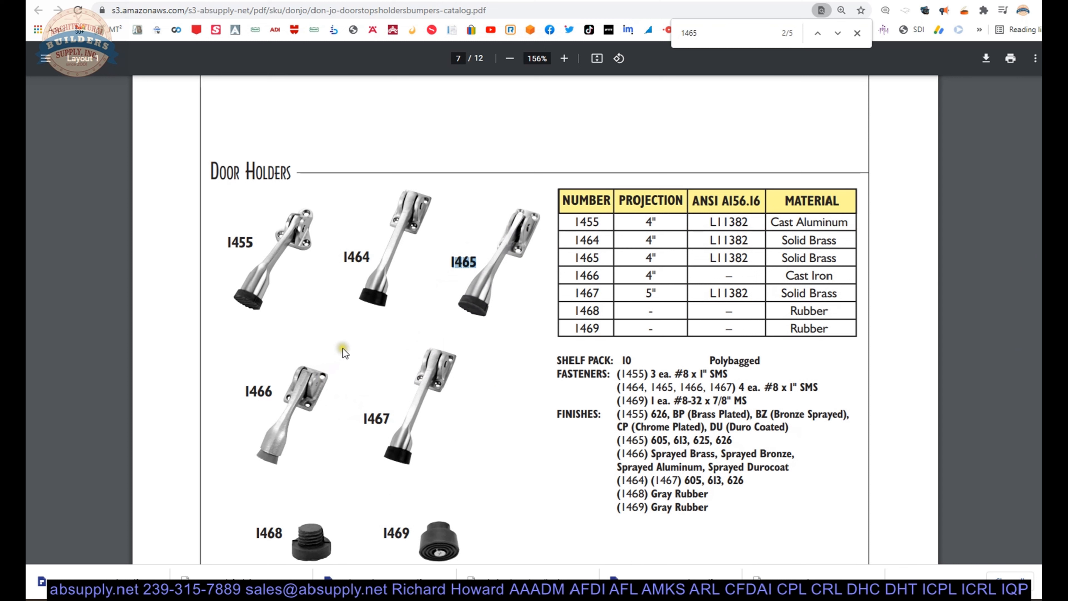
mouse_move(347, 351)
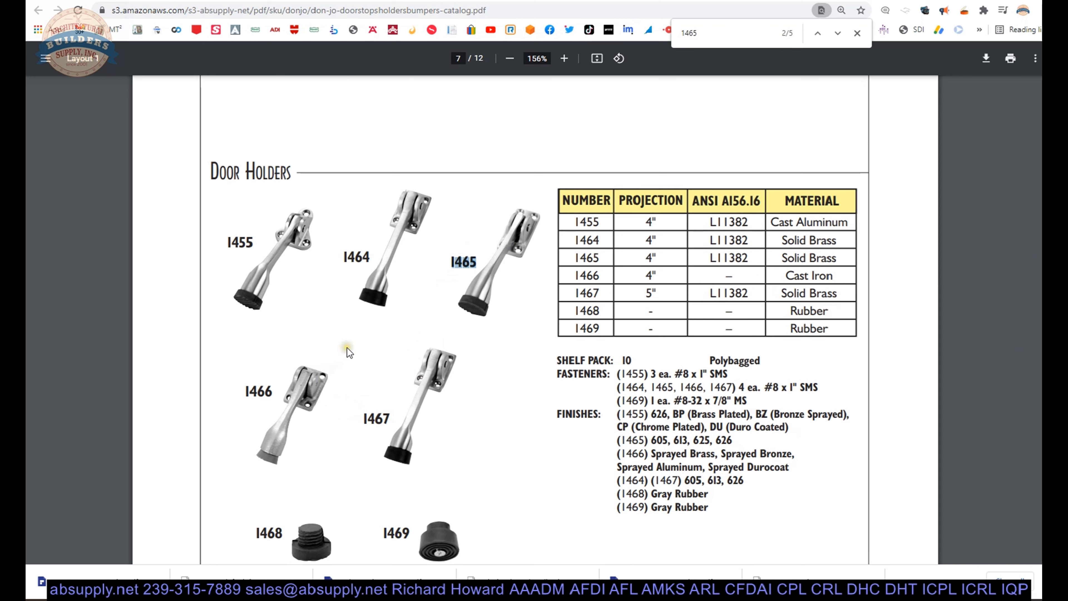
mouse_move(347, 244)
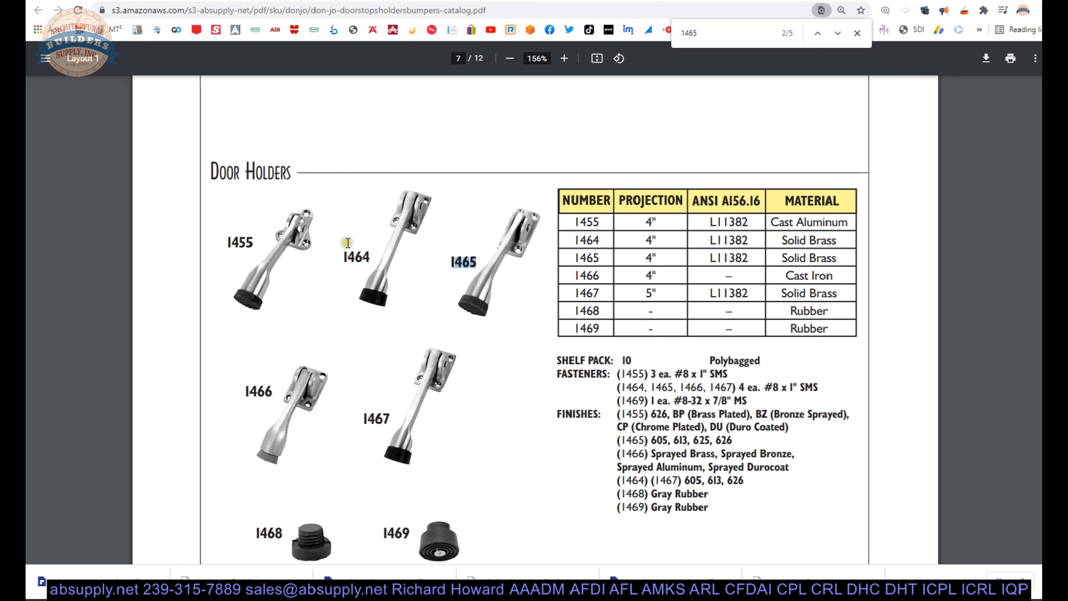
scroll("down", 3)
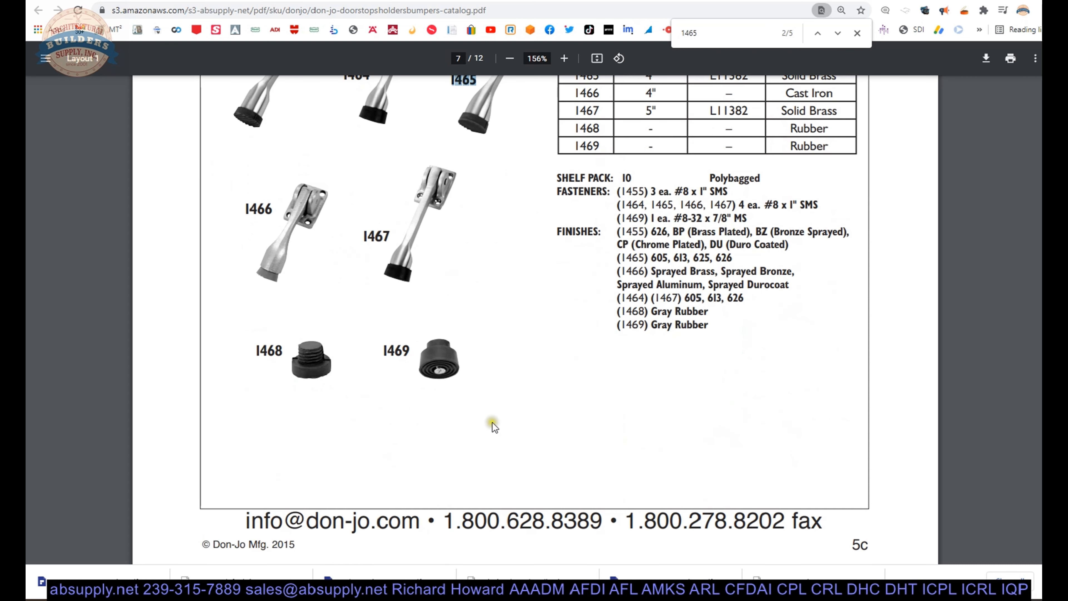
scroll("up", 3)
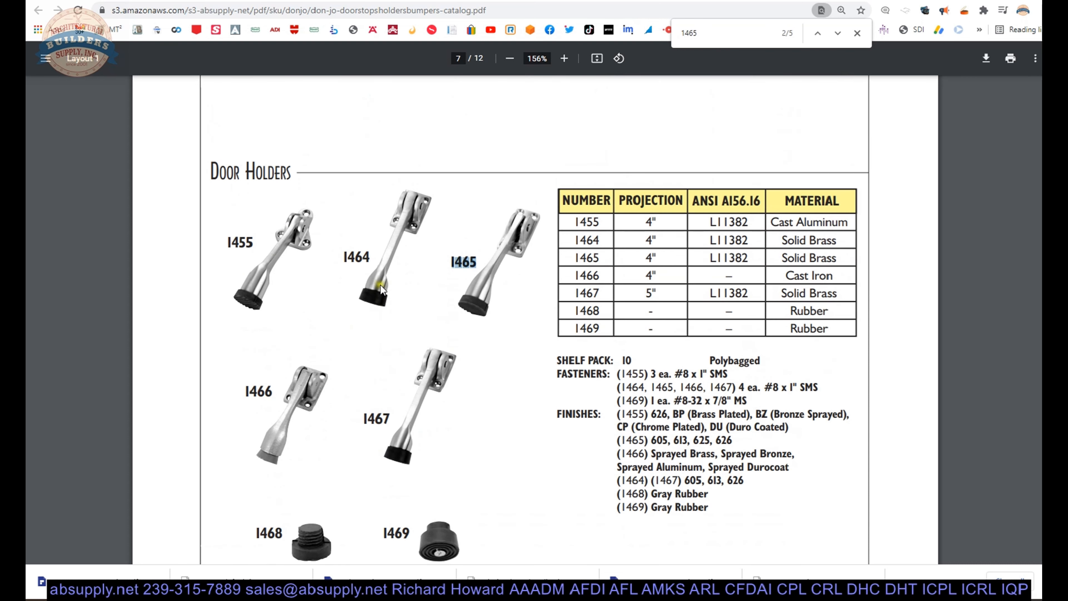
mouse_move(314, 543)
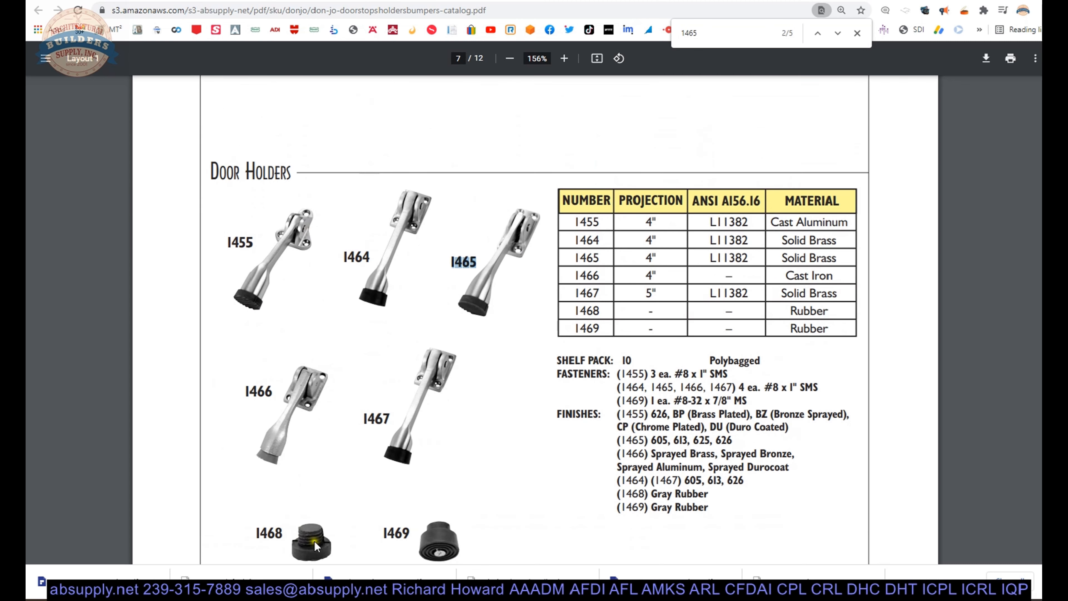
mouse_move(297, 531)
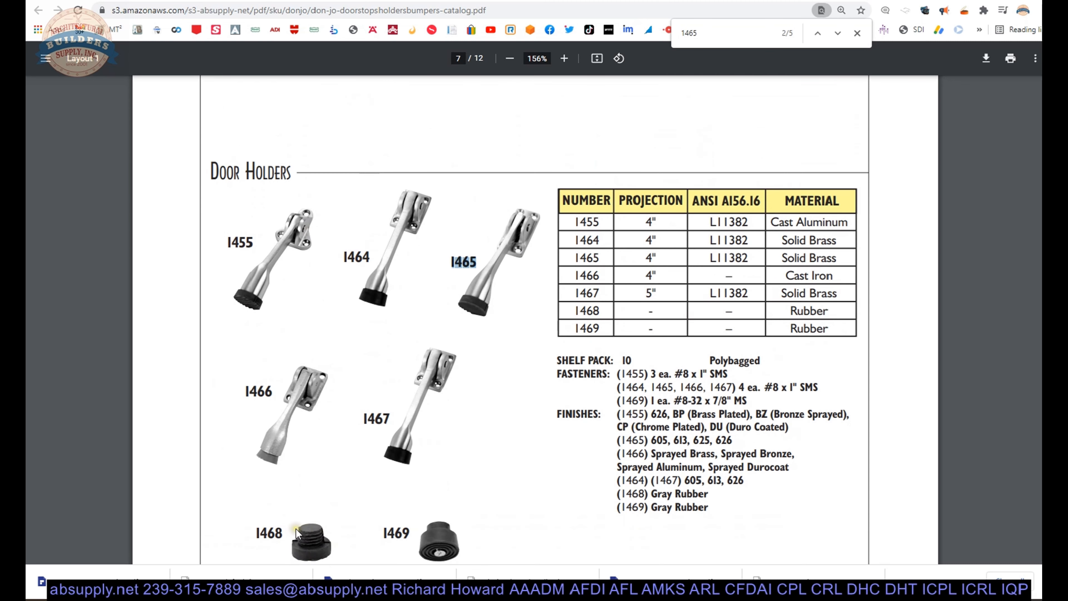
mouse_move(480, 249)
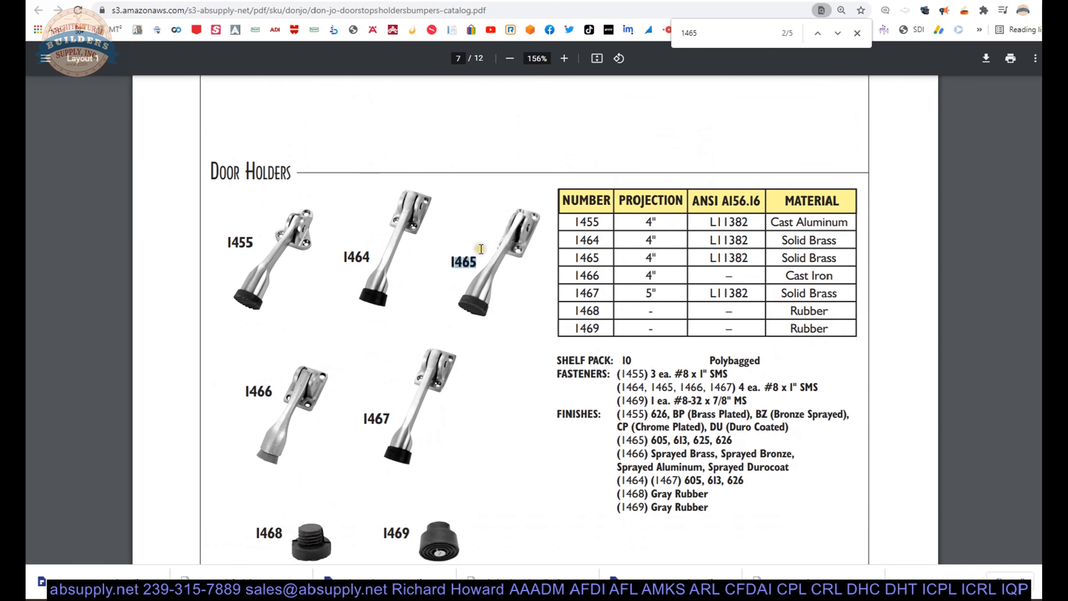
mouse_move(388, 403)
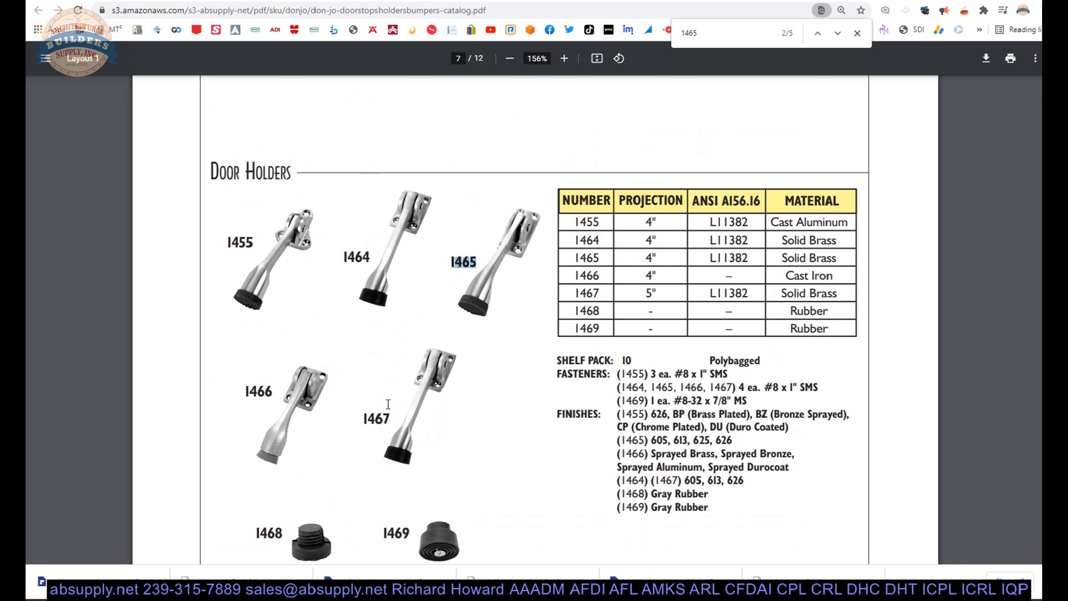
mouse_move(608, 289)
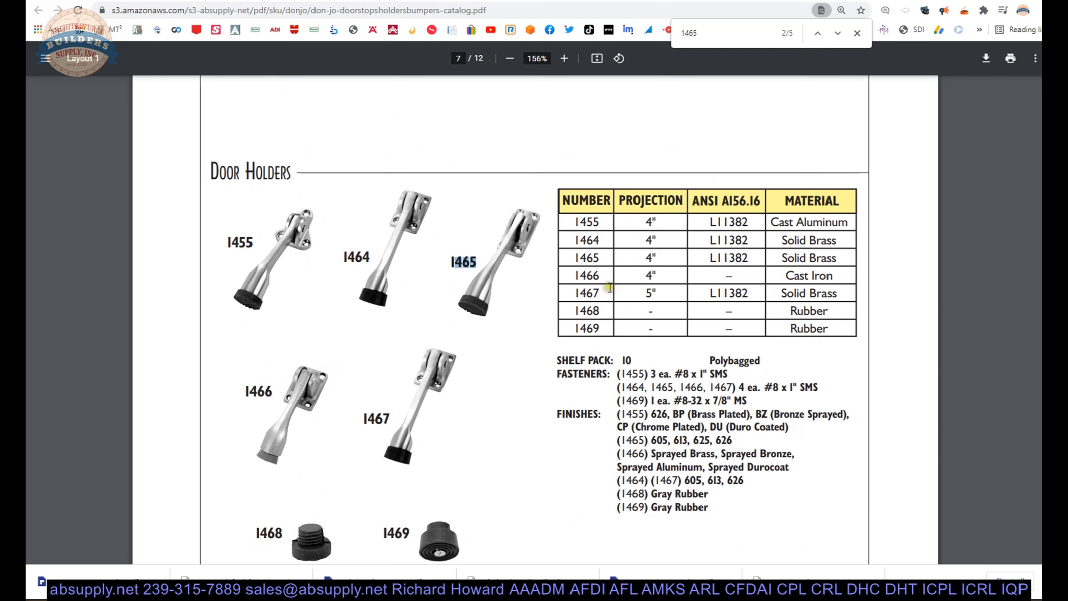
mouse_move(683, 266)
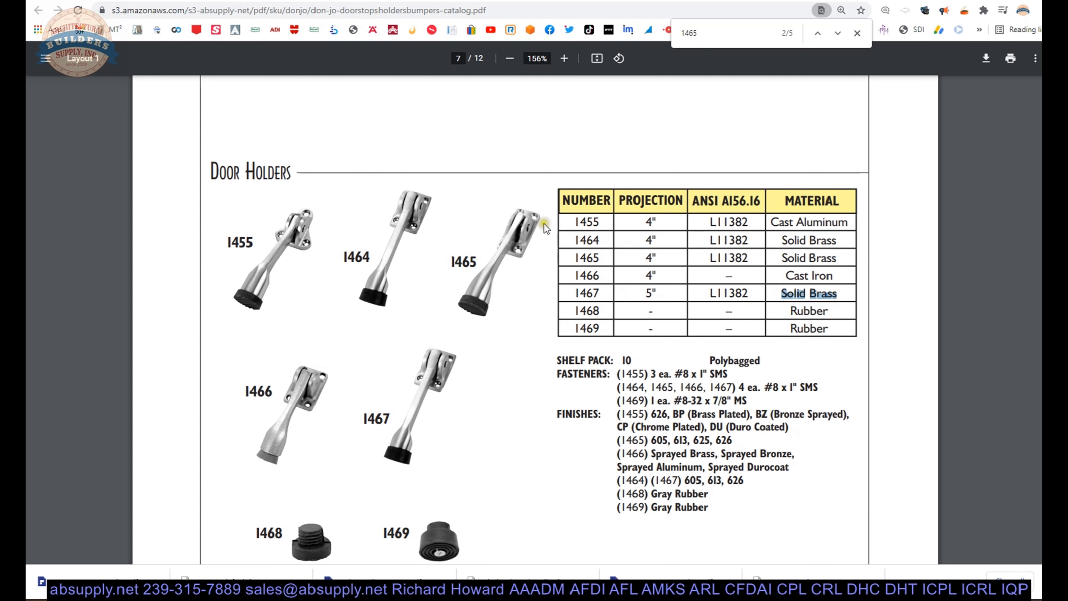
mouse_move(402, 416)
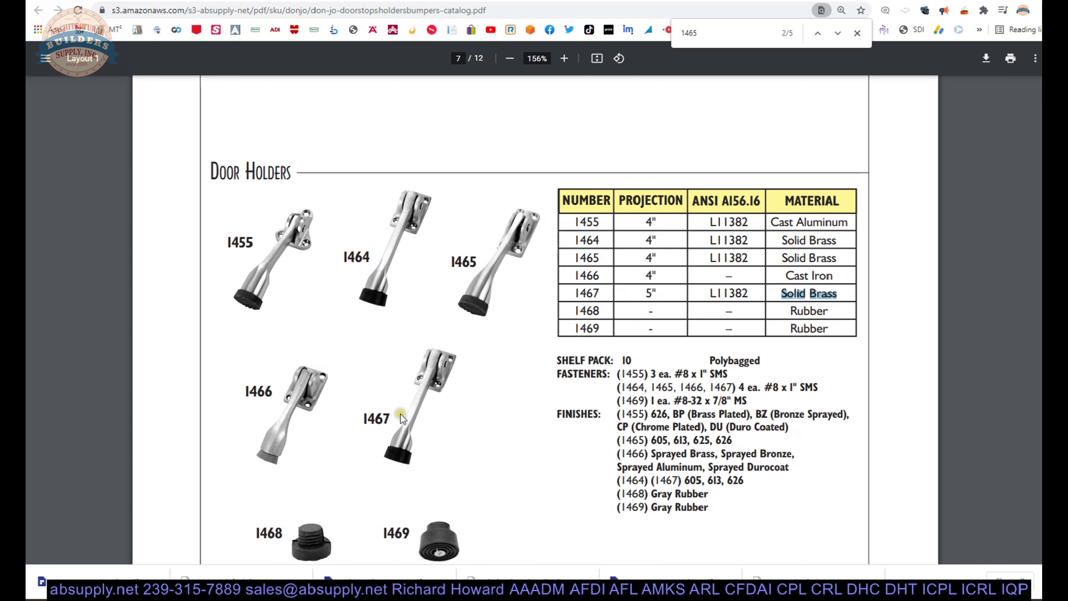
mouse_move(461, 373)
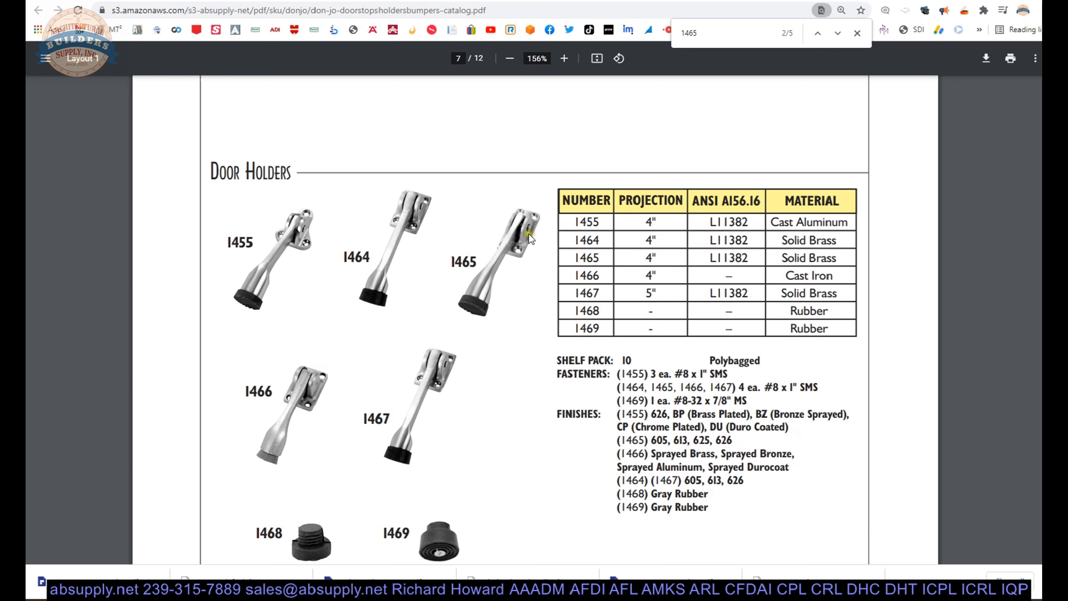
mouse_move(467, 356)
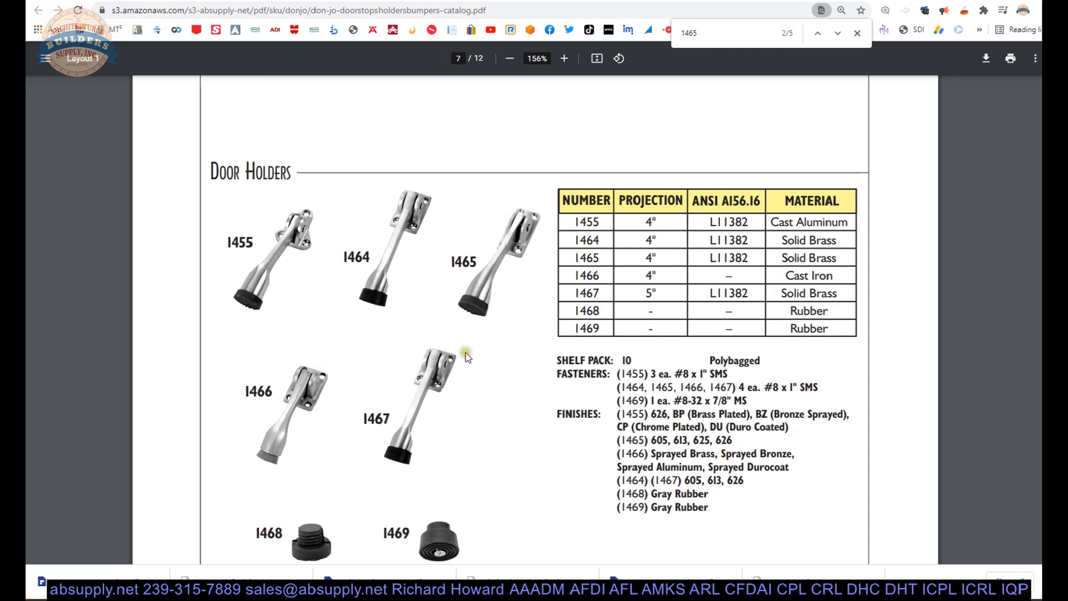
mouse_move(405, 402)
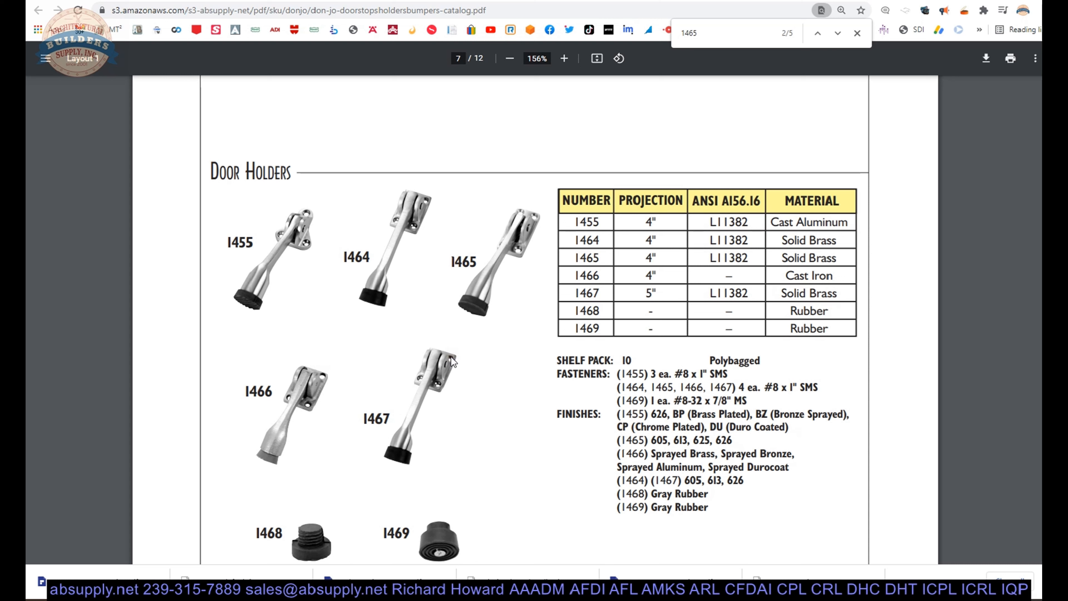
mouse_move(663, 302)
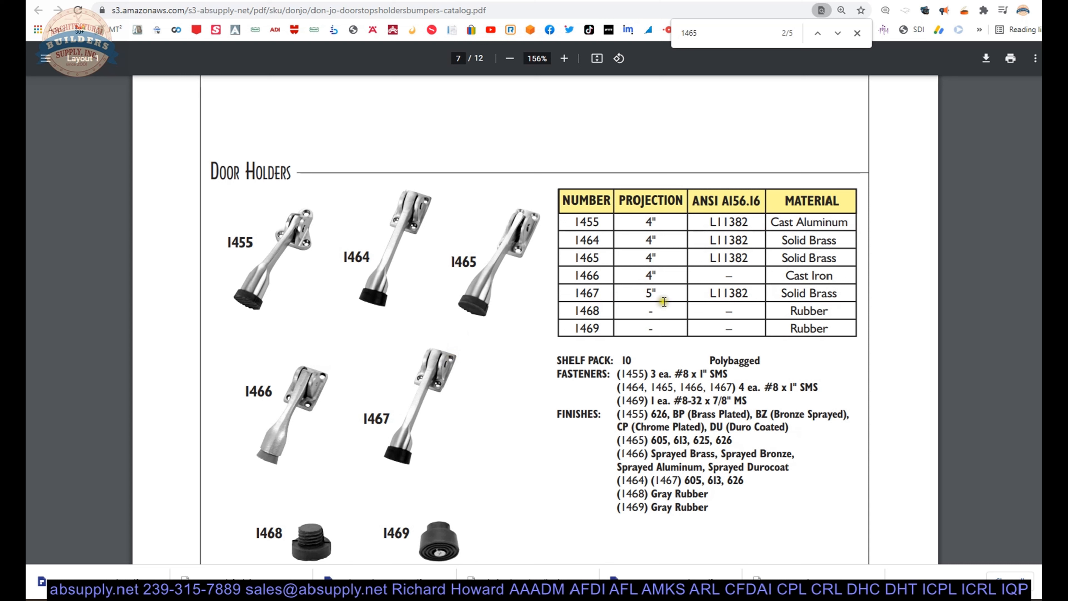
mouse_move(555, 279)
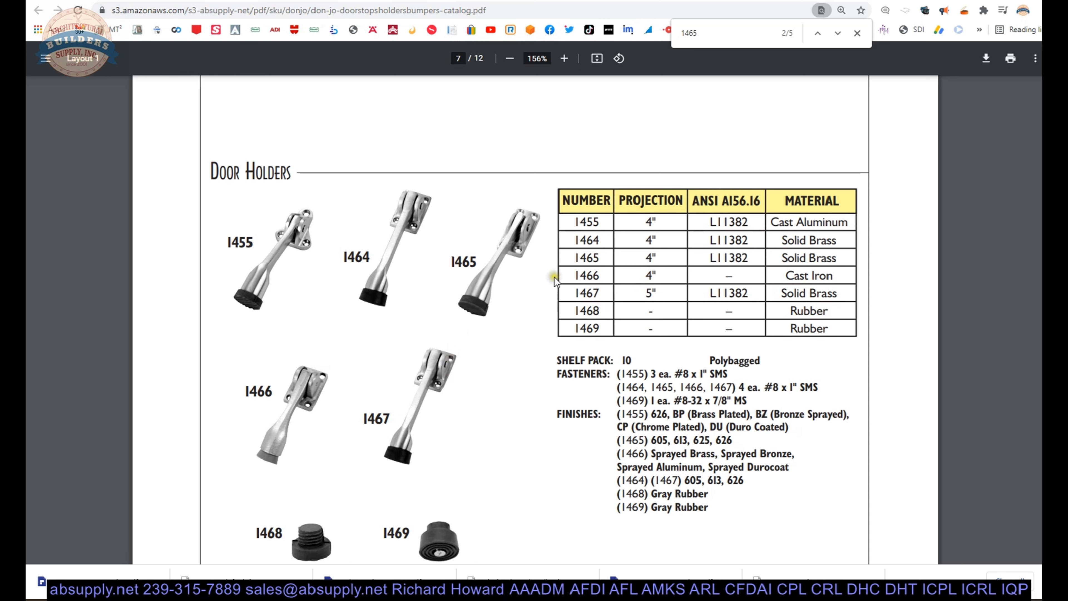
mouse_move(411, 362)
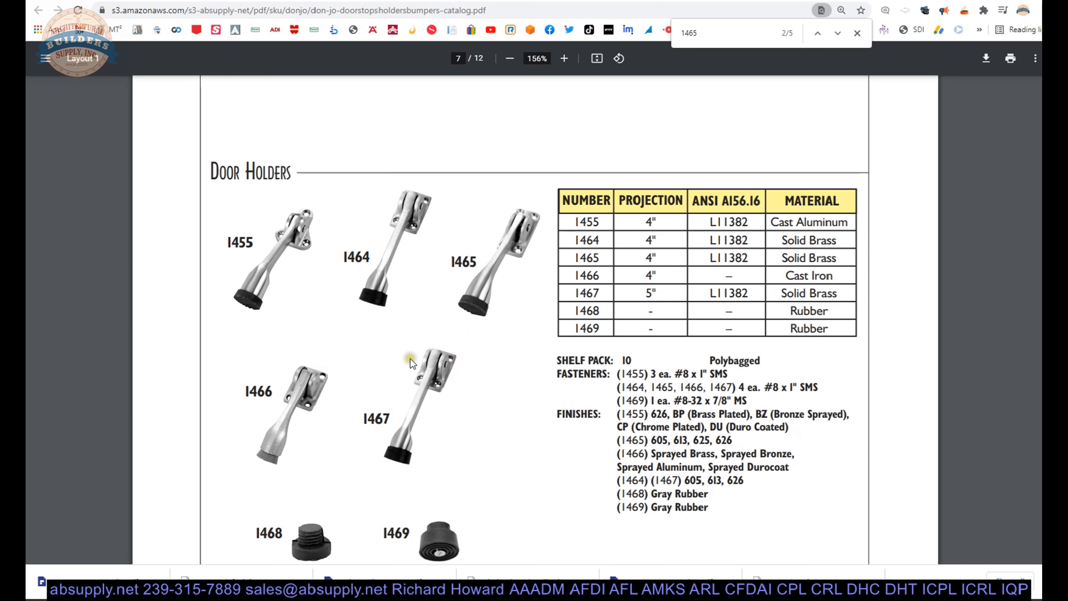
mouse_move(443, 388)
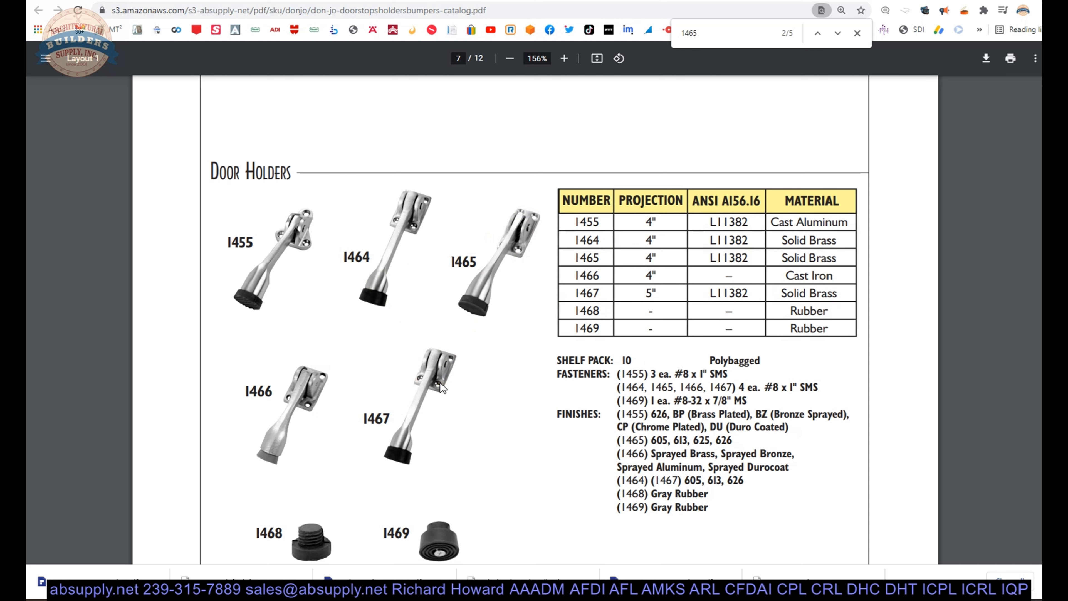
mouse_move(385, 238)
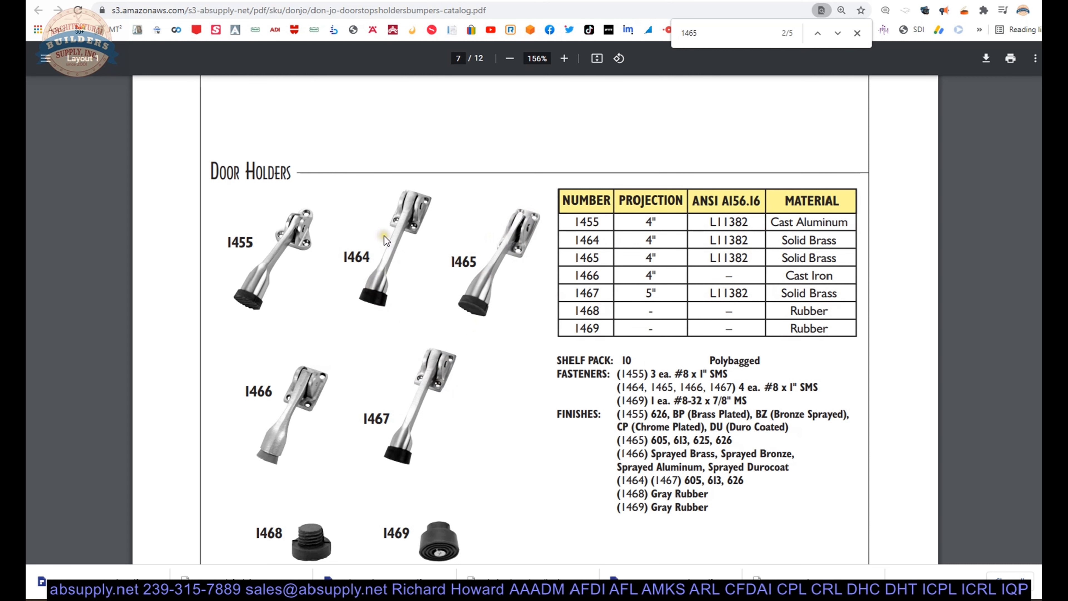
mouse_move(406, 180)
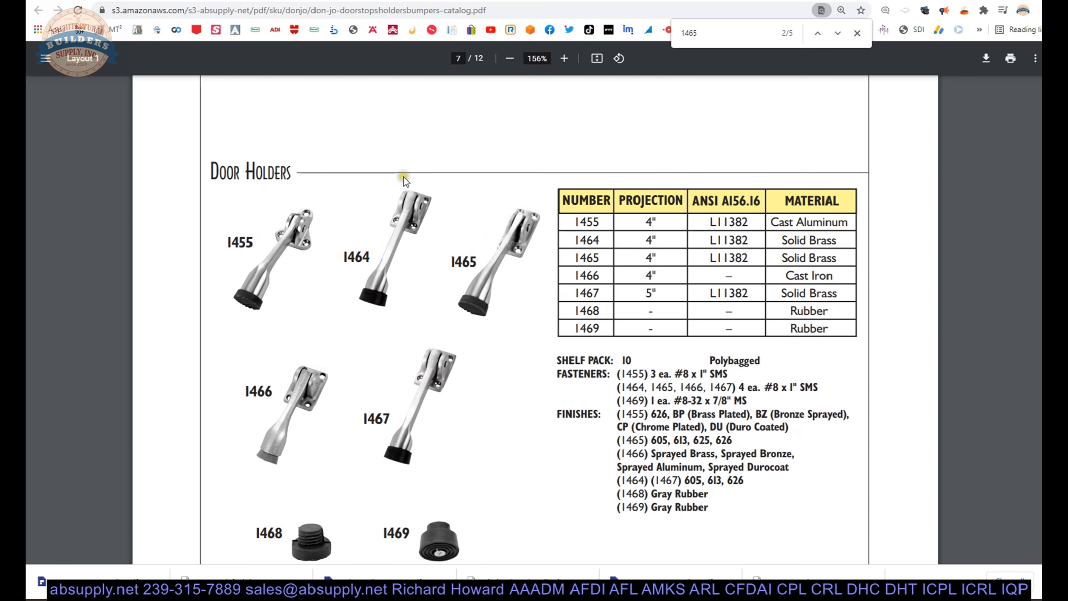
mouse_move(392, 243)
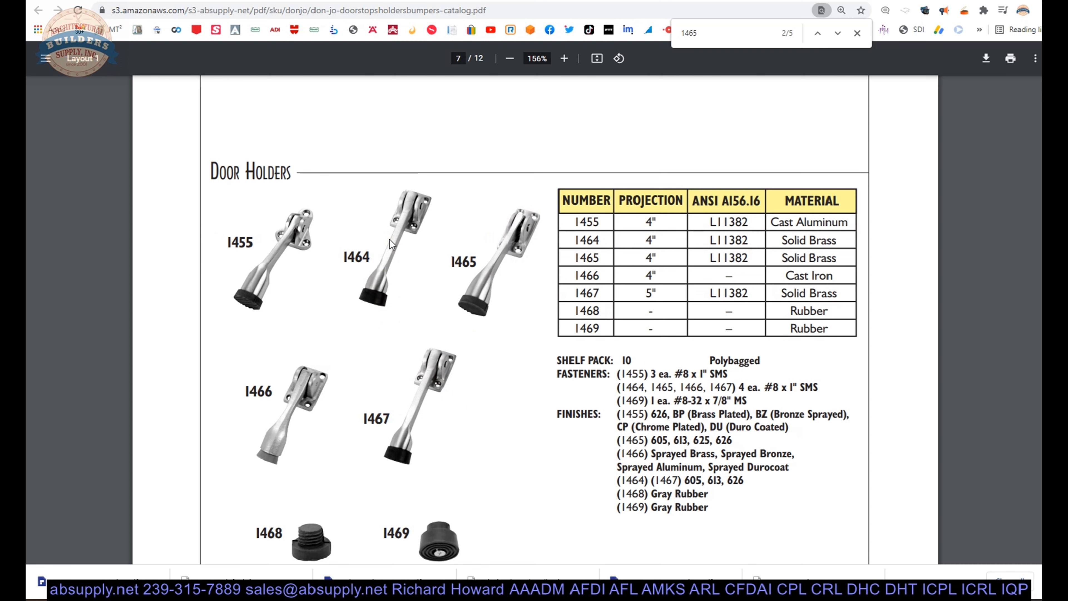
mouse_move(248, 256)
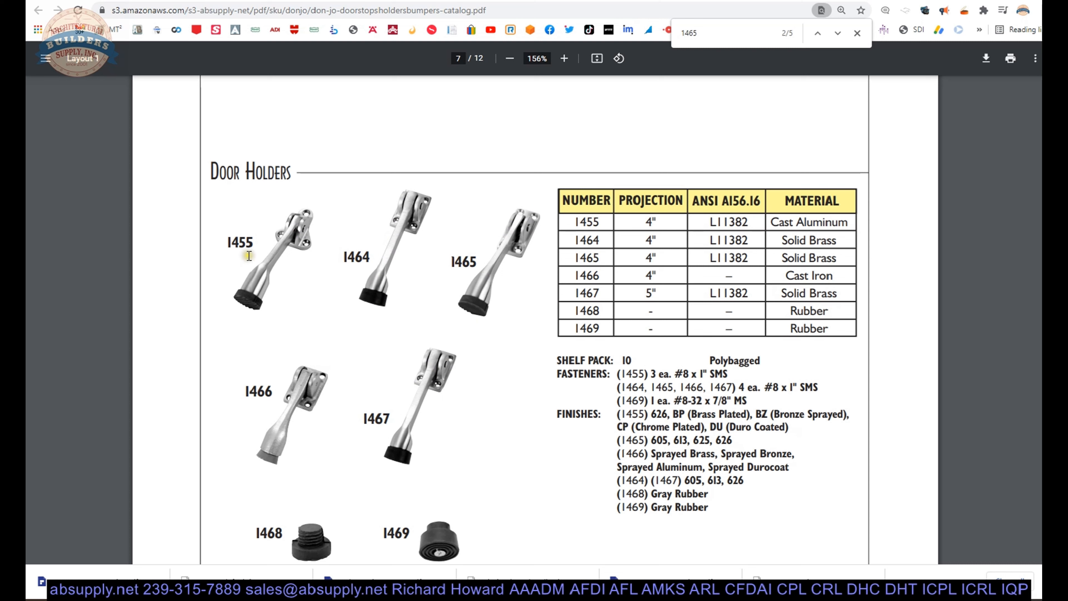
mouse_move(262, 236)
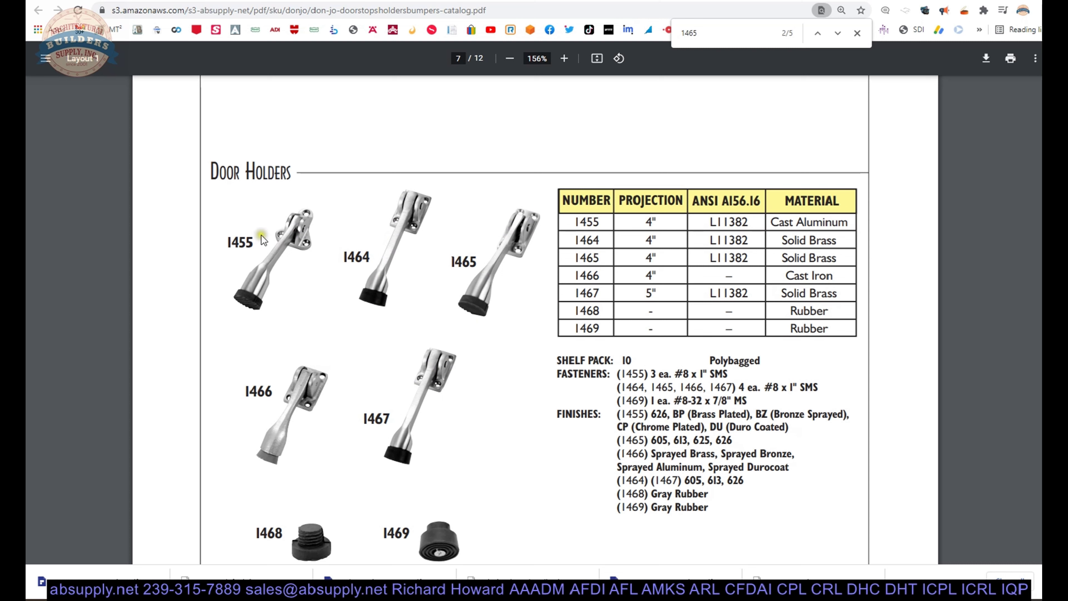
mouse_move(288, 379)
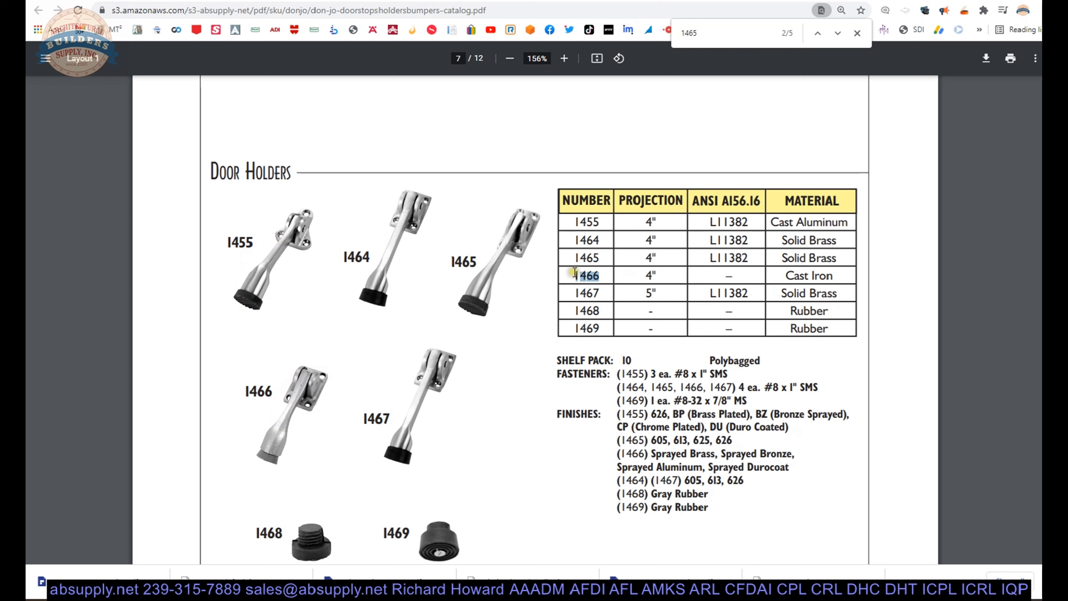
mouse_move(453, 413)
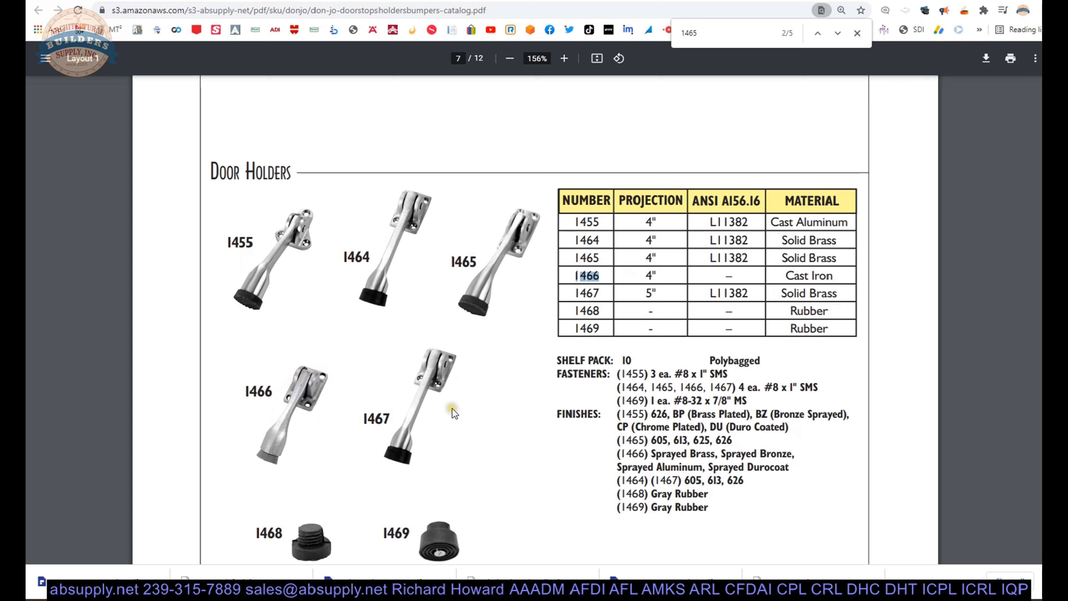
mouse_move(455, 410)
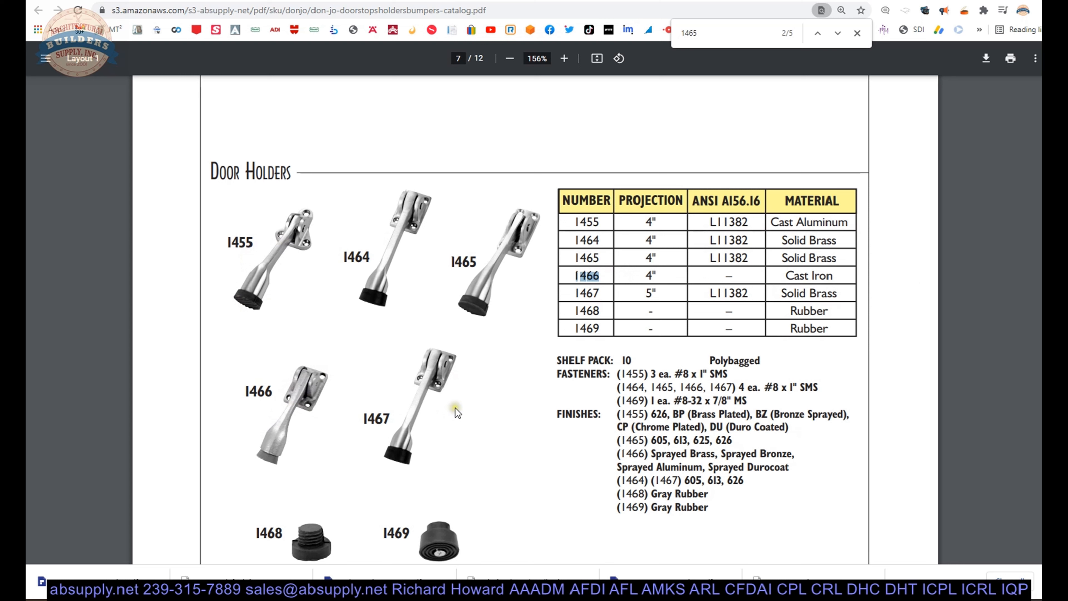
mouse_move(605, 245)
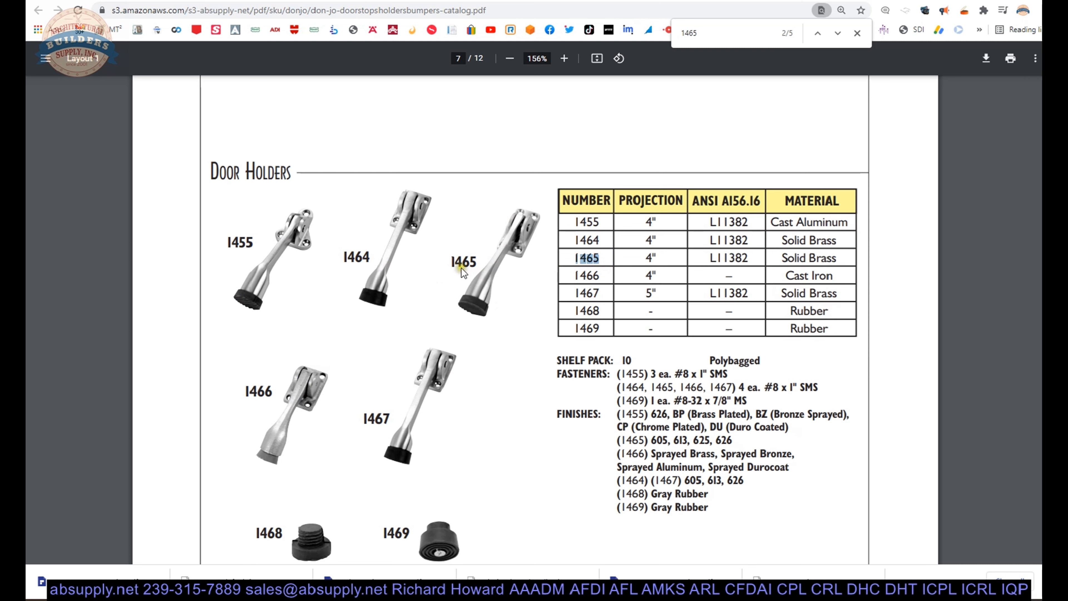
mouse_move(403, 300)
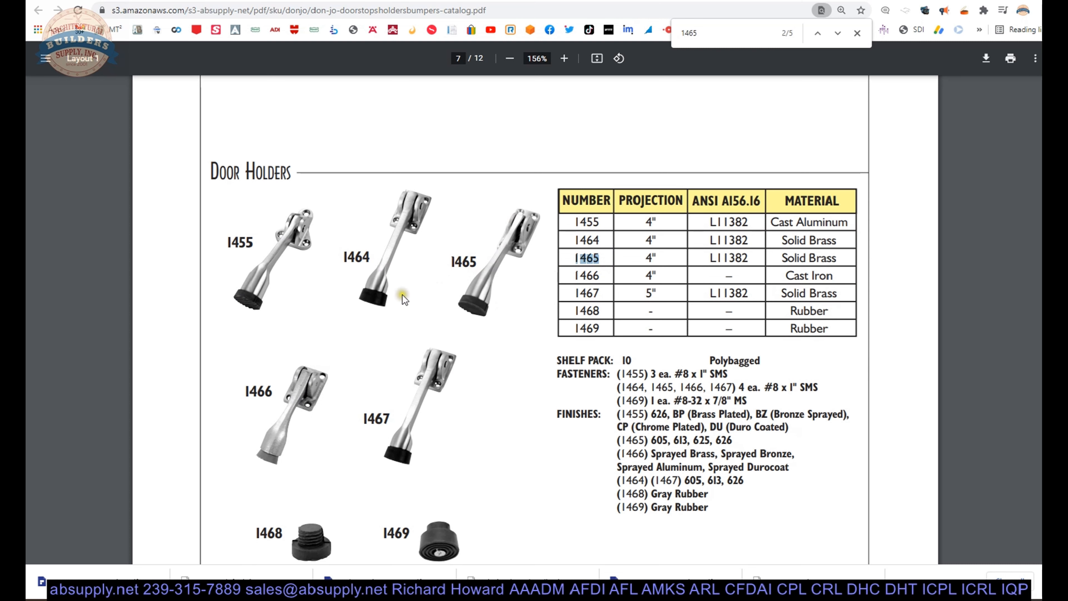
mouse_move(425, 314)
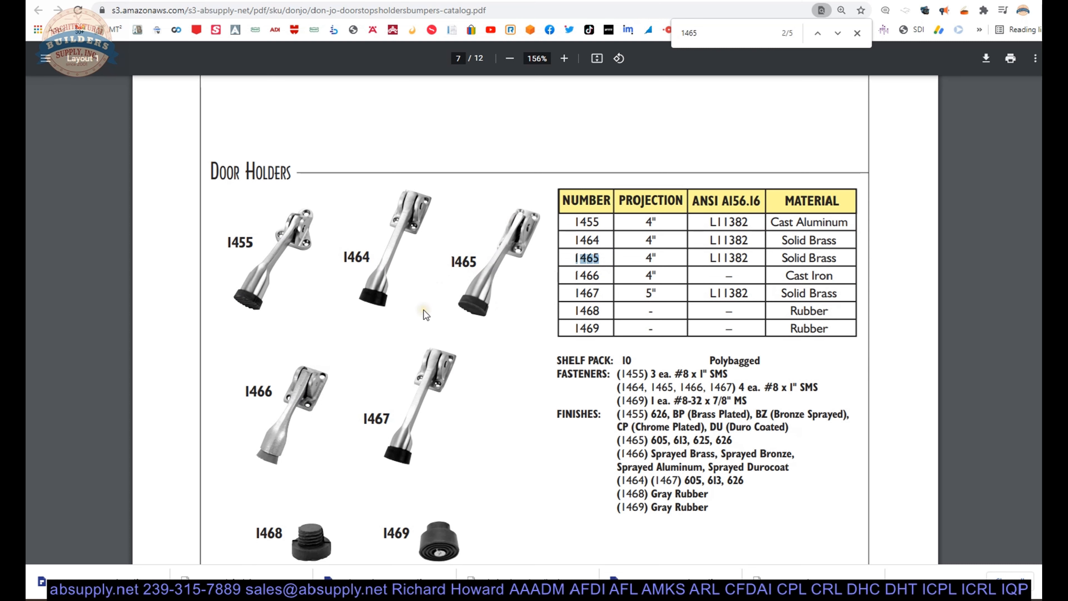
mouse_move(383, 217)
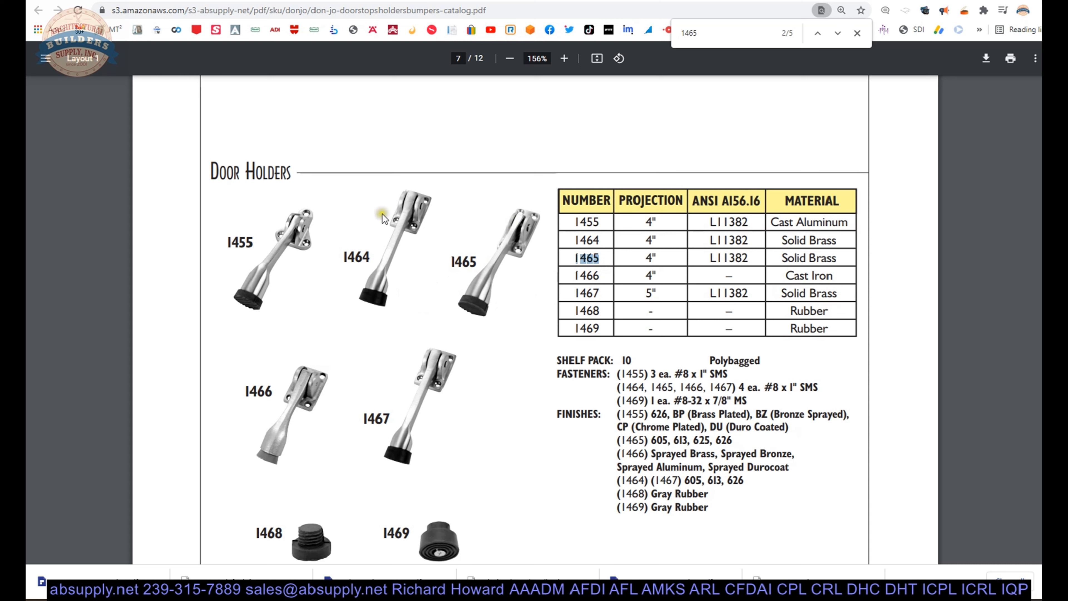
mouse_move(533, 222)
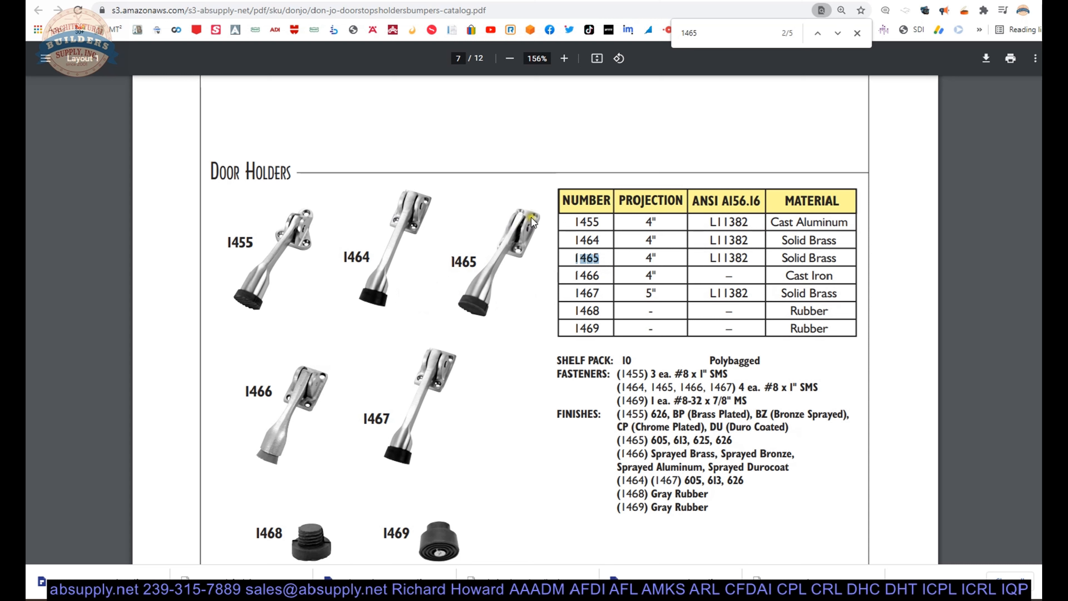
mouse_move(523, 232)
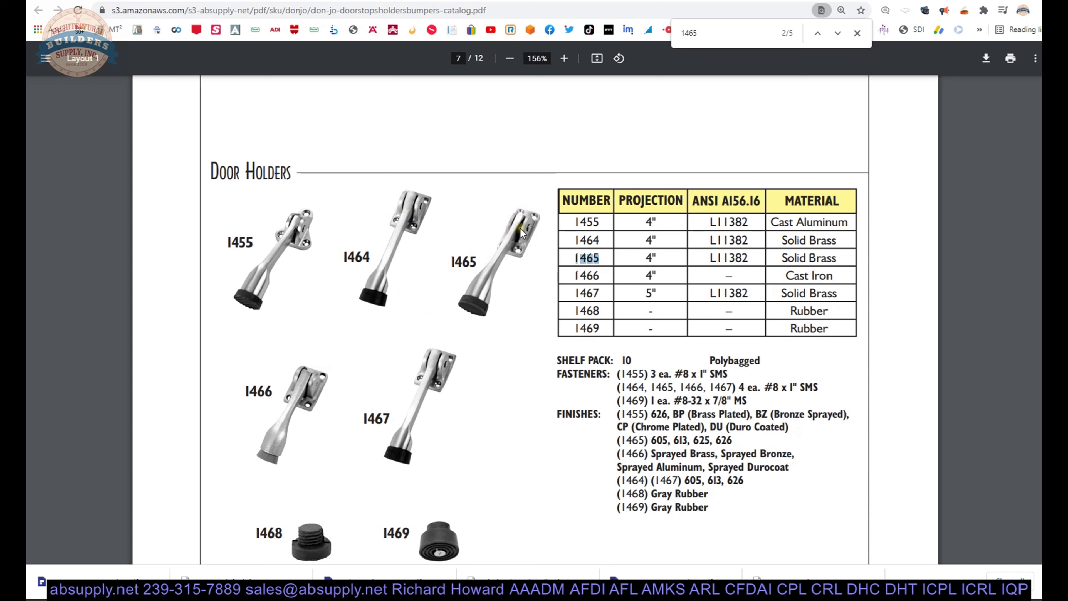
mouse_move(524, 228)
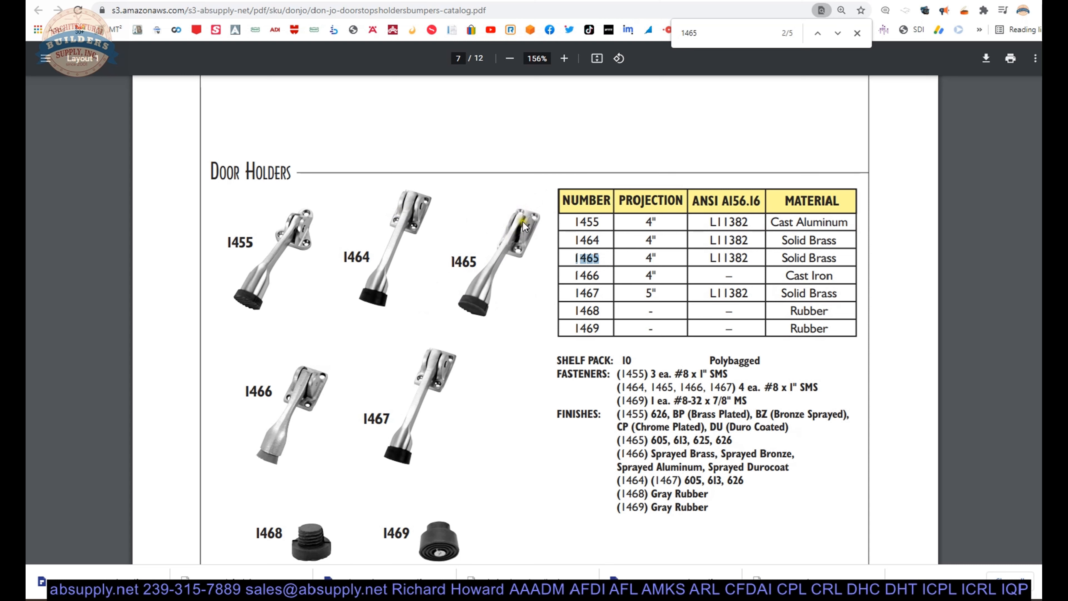
mouse_move(376, 259)
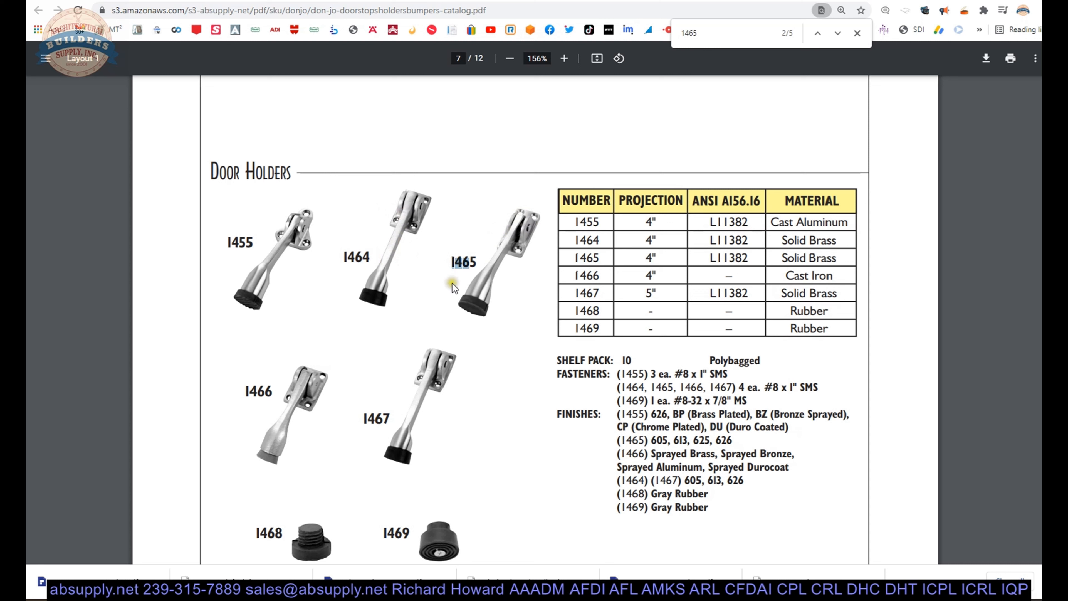
mouse_move(465, 447)
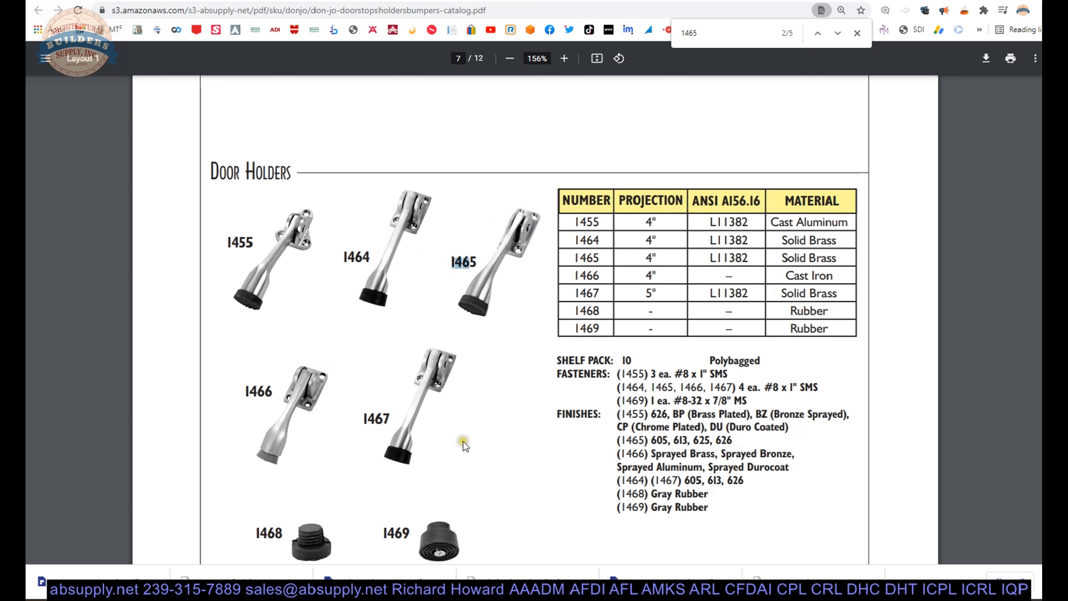
mouse_move(463, 546)
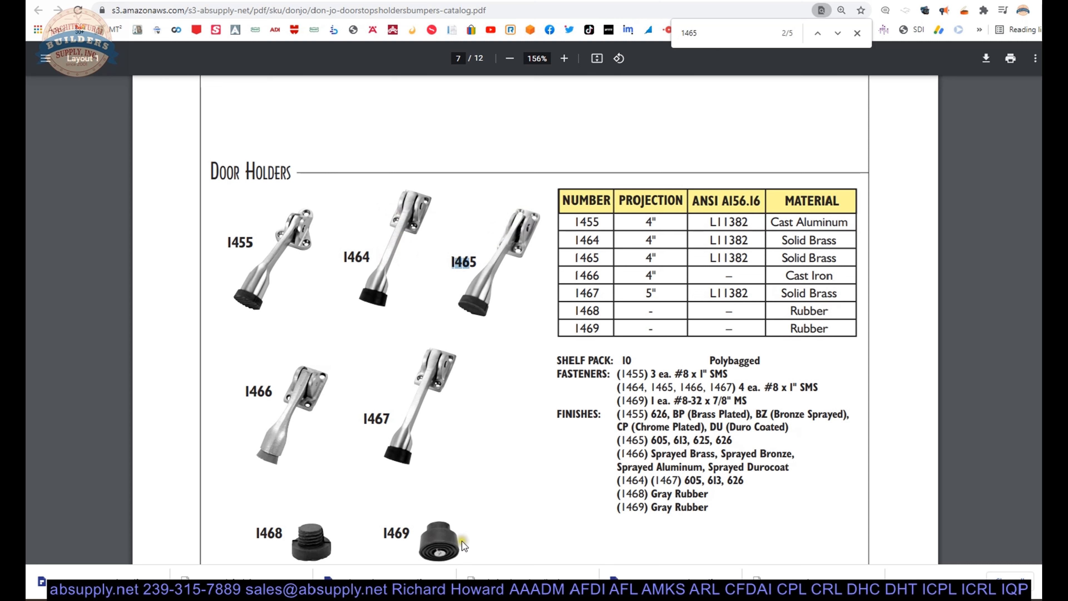
mouse_move(368, 297)
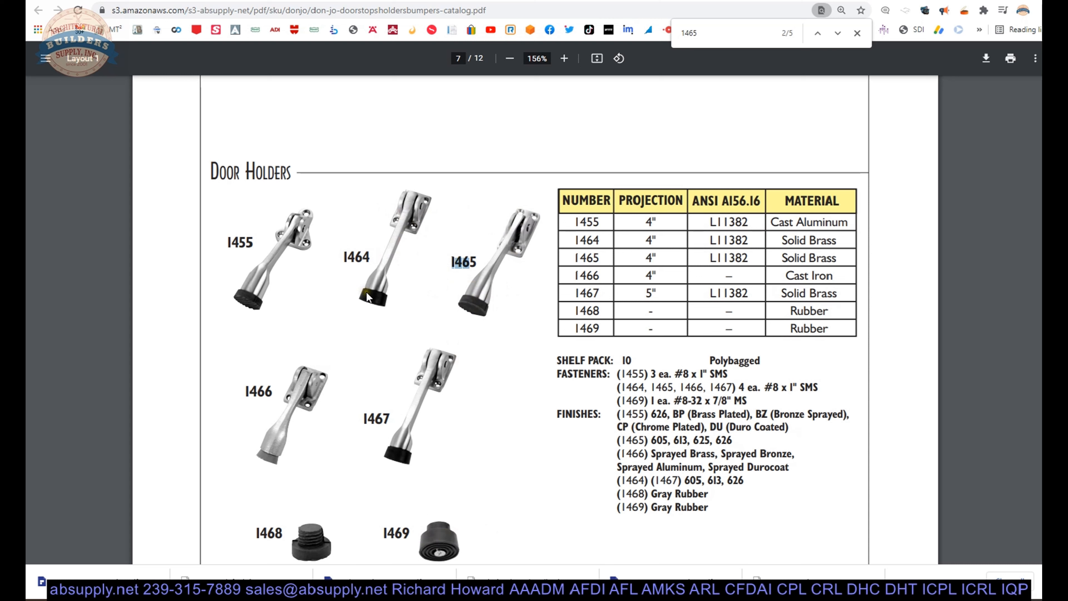
mouse_move(467, 247)
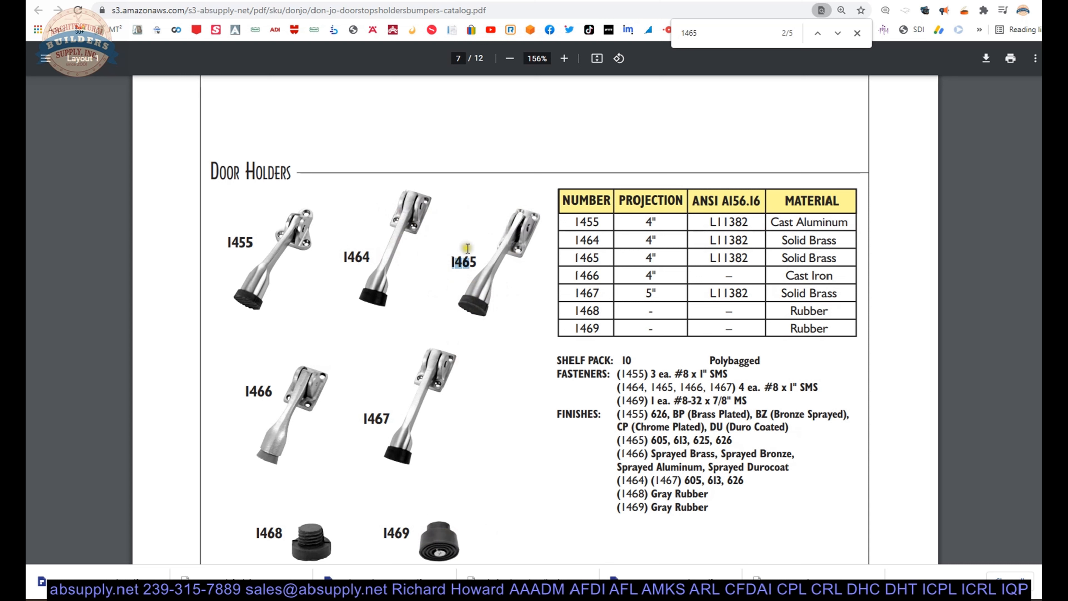
mouse_move(364, 270)
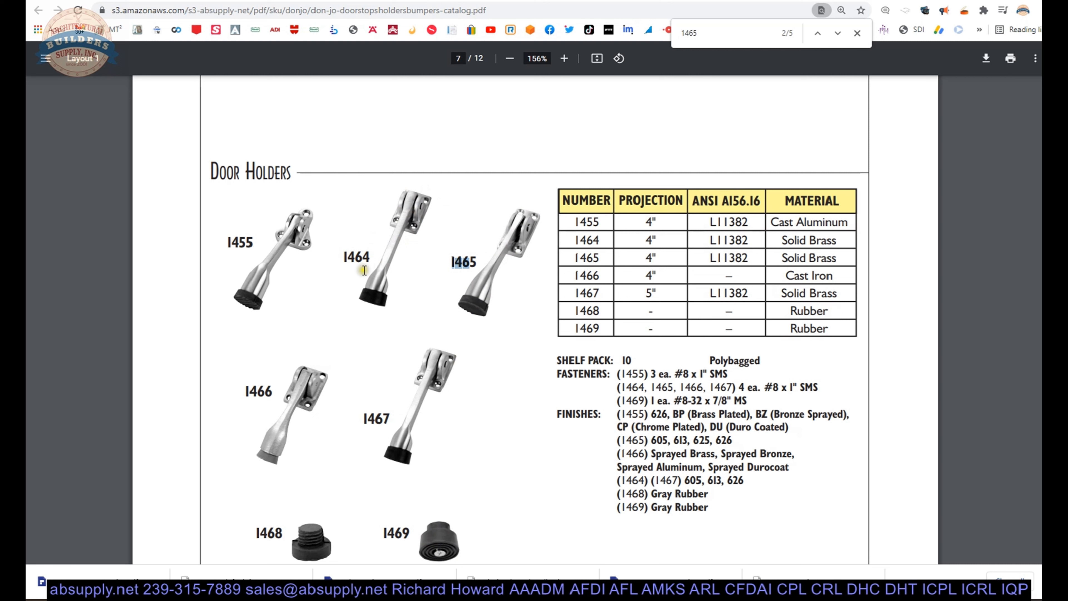
mouse_move(424, 193)
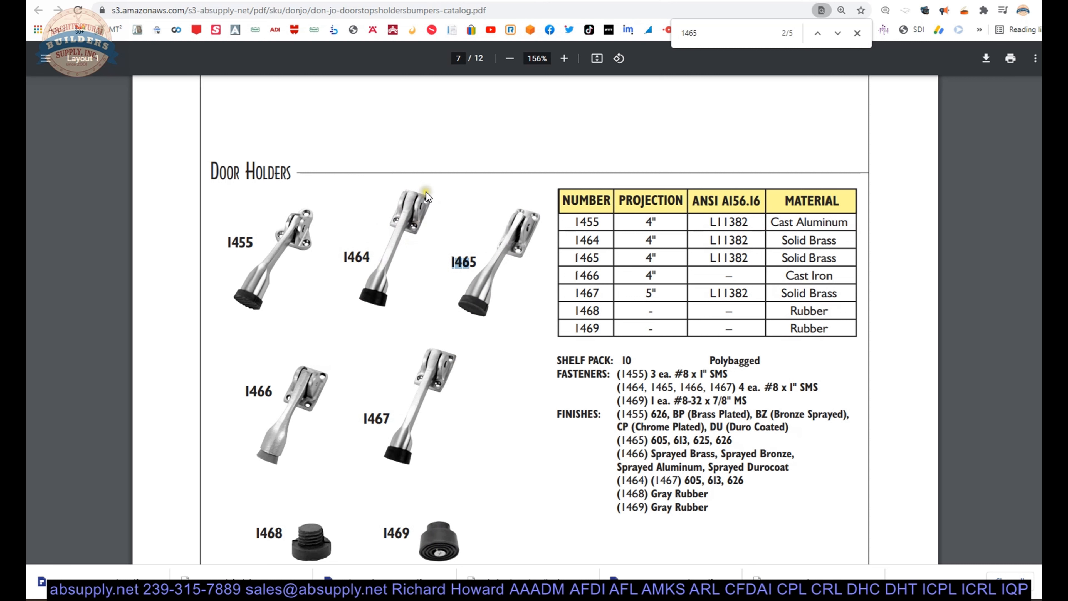
mouse_move(410, 223)
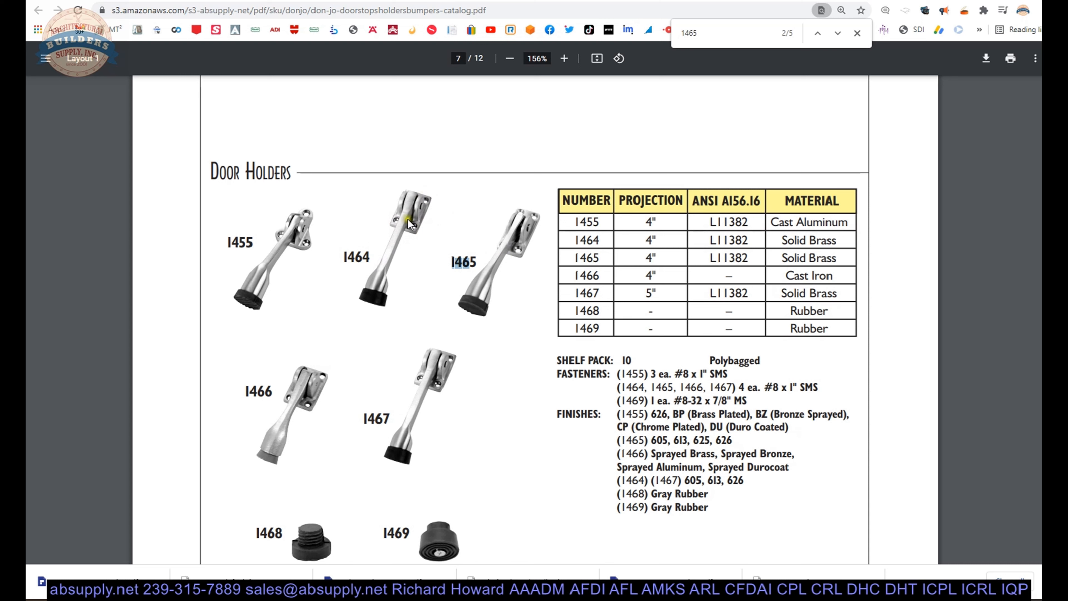
mouse_move(476, 276)
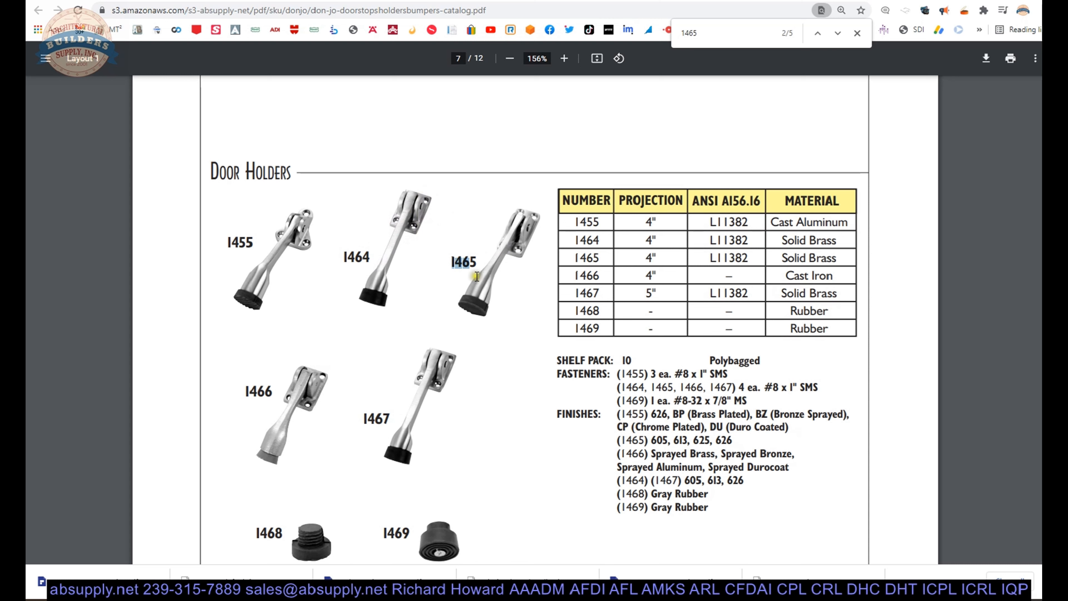
mouse_move(485, 246)
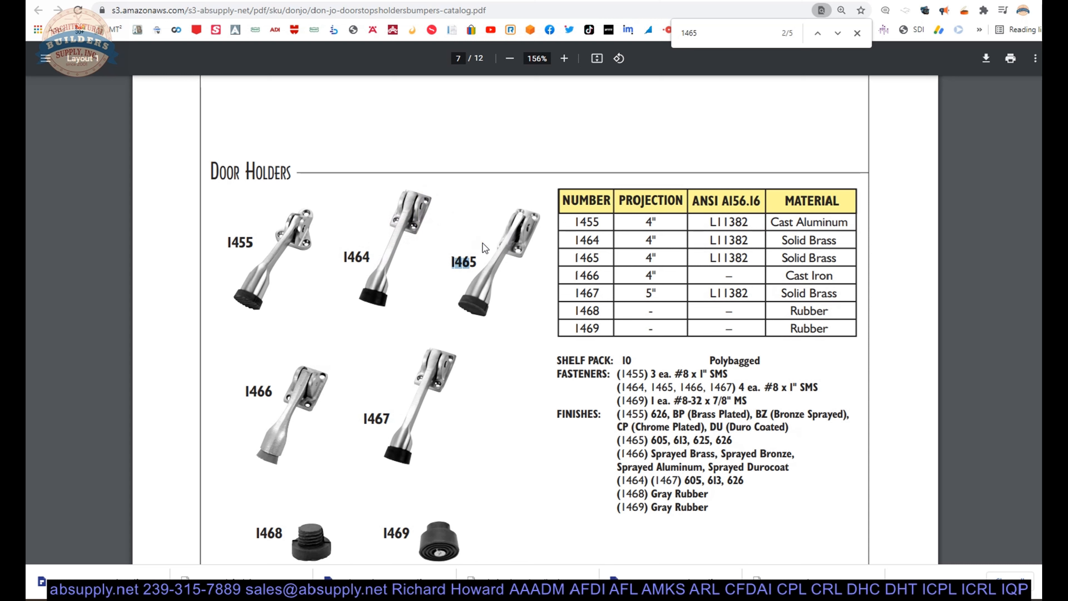
Step: Scroll back up and zoom out to 103% on page 3's Wrought and Cast Wall Bumpers
scroll("up", 3)
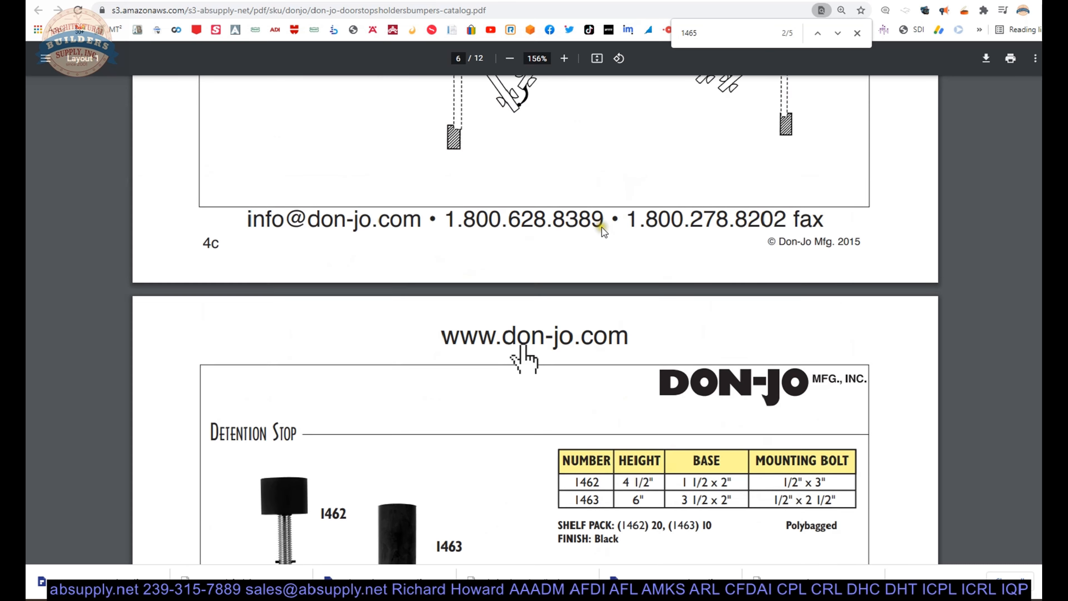
left_click(509, 57)
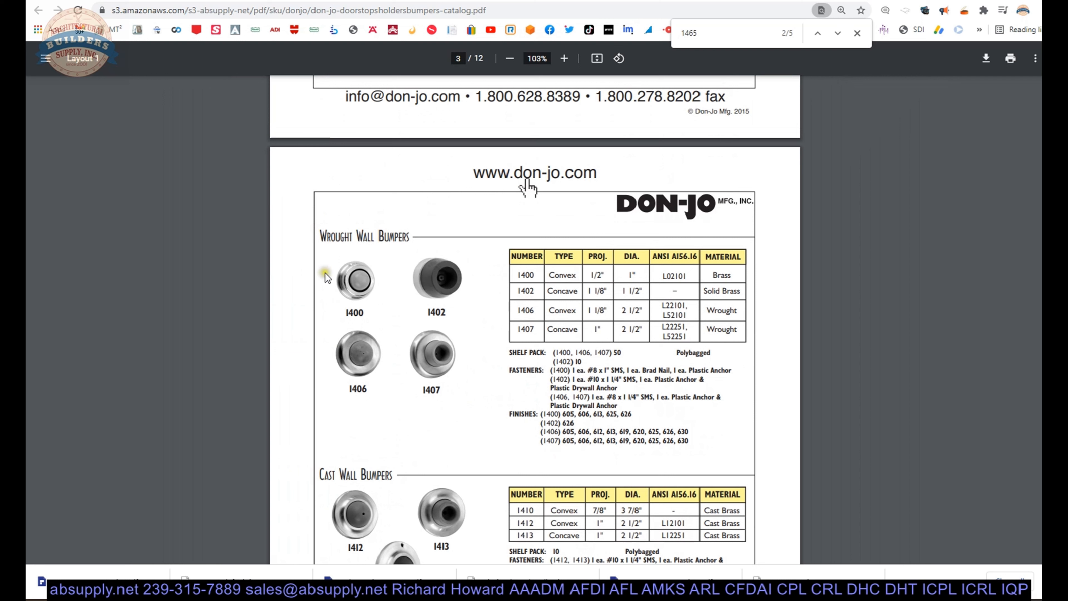
mouse_move(372, 283)
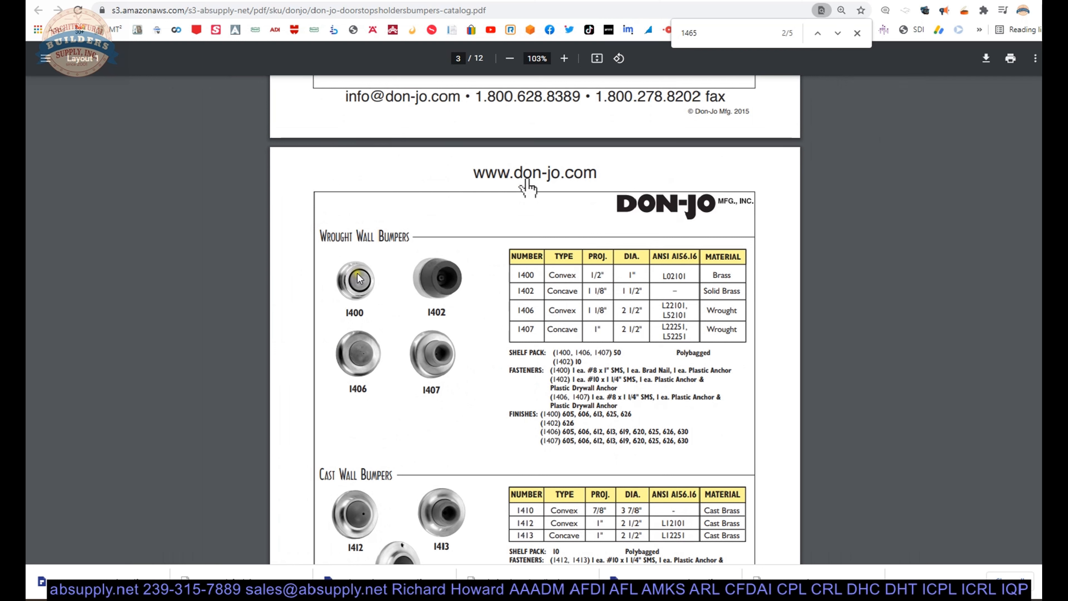
mouse_move(470, 338)
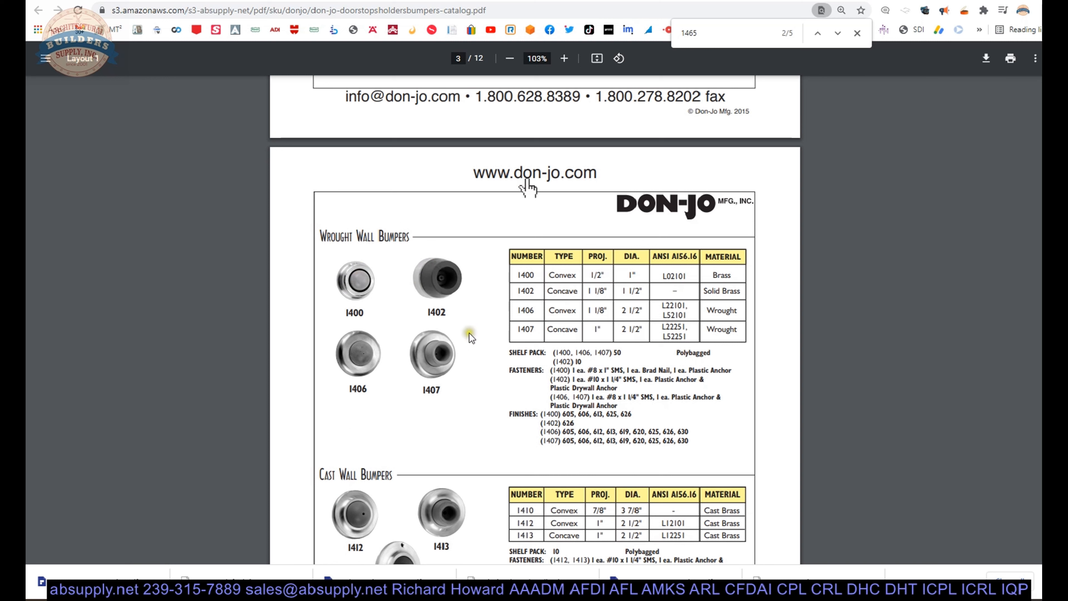
mouse_move(389, 302)
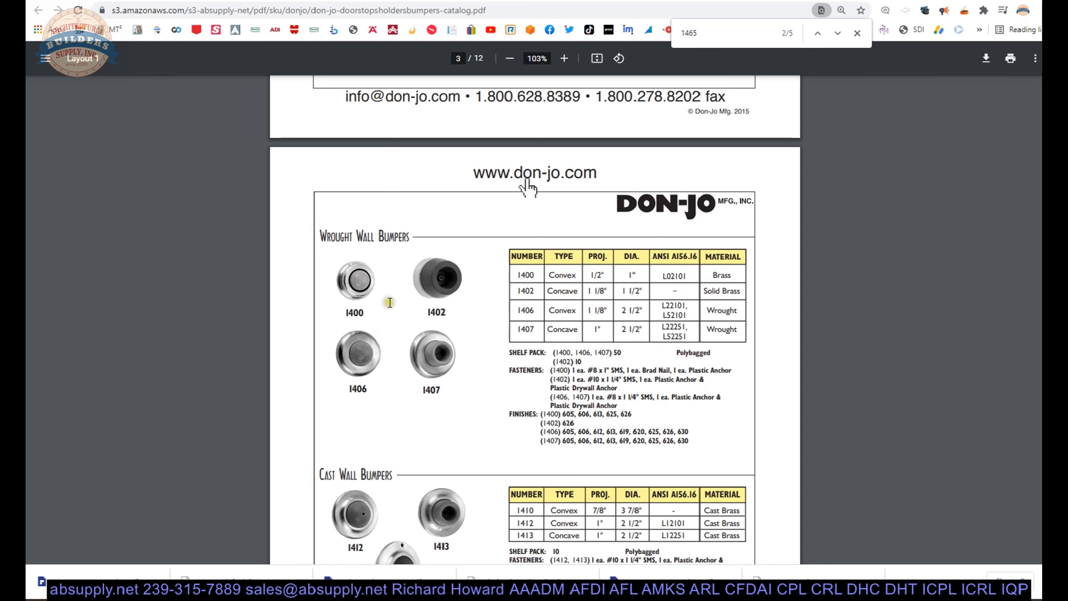
mouse_move(451, 339)
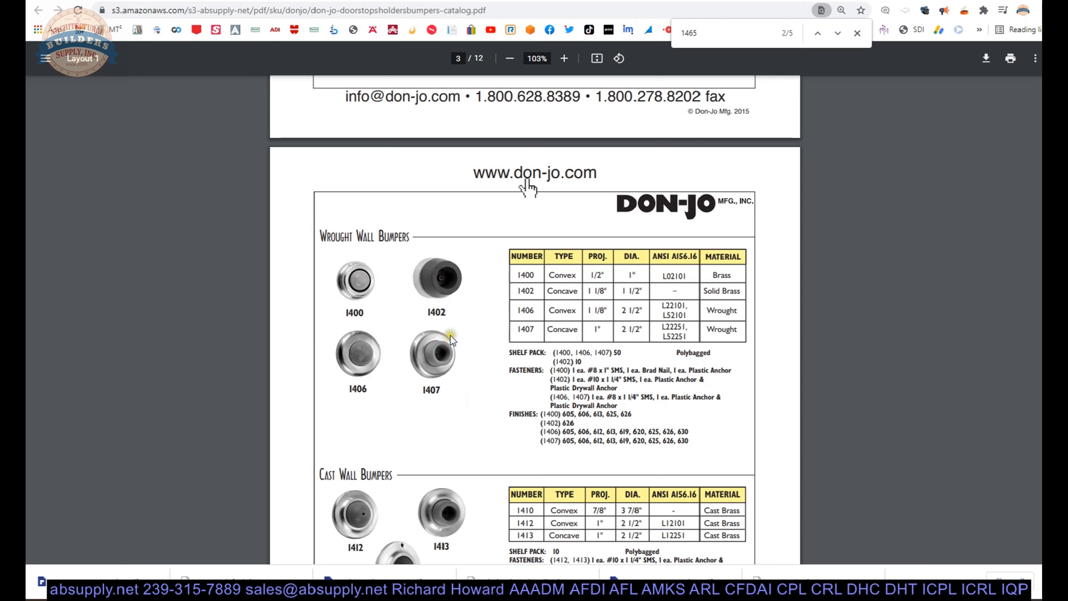
Step: Zoom in and scroll to the Rubber Wall Bumpers 1401 at the bottom of page 1c
scroll("down", 3)
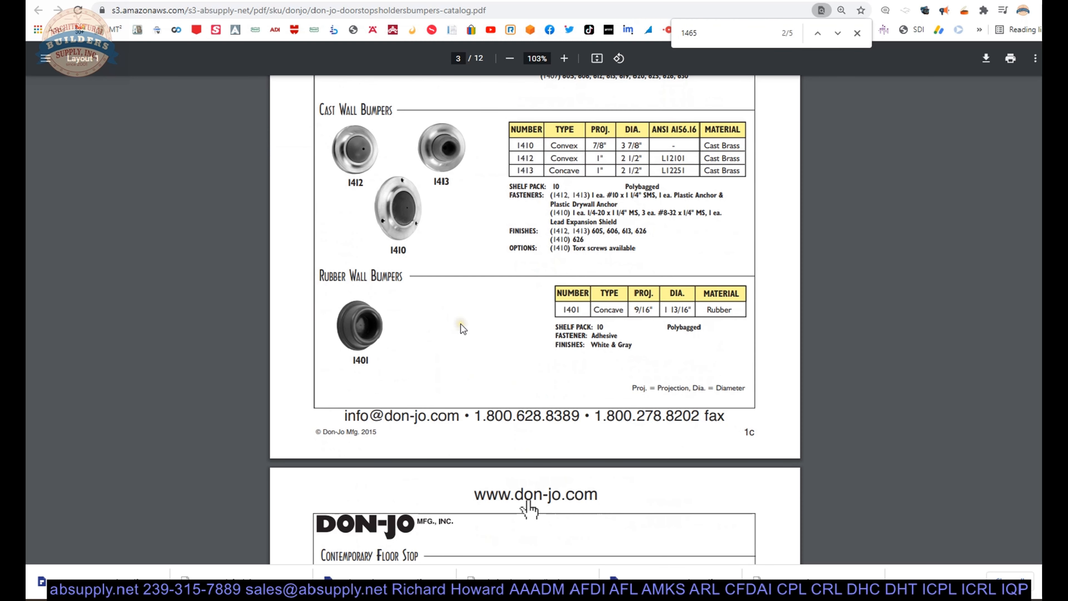
mouse_move(415, 208)
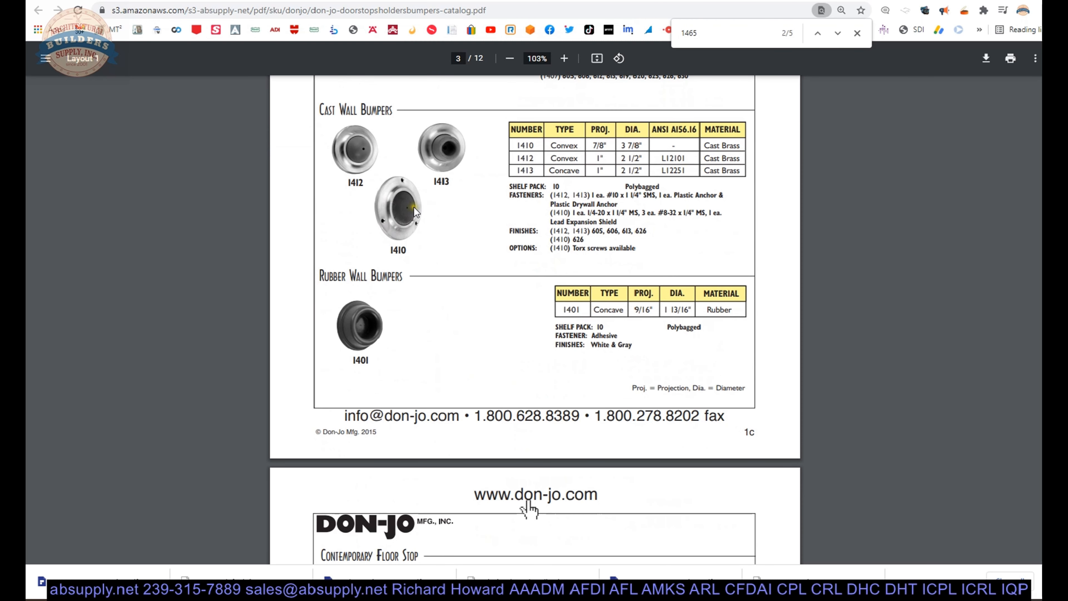
mouse_move(416, 192)
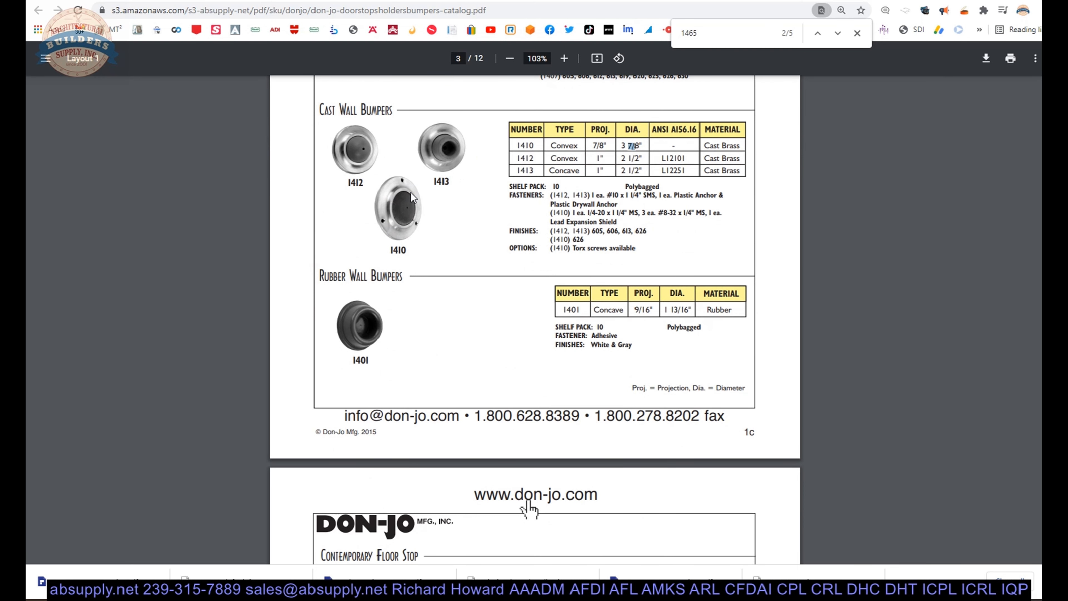
left_click(564, 58)
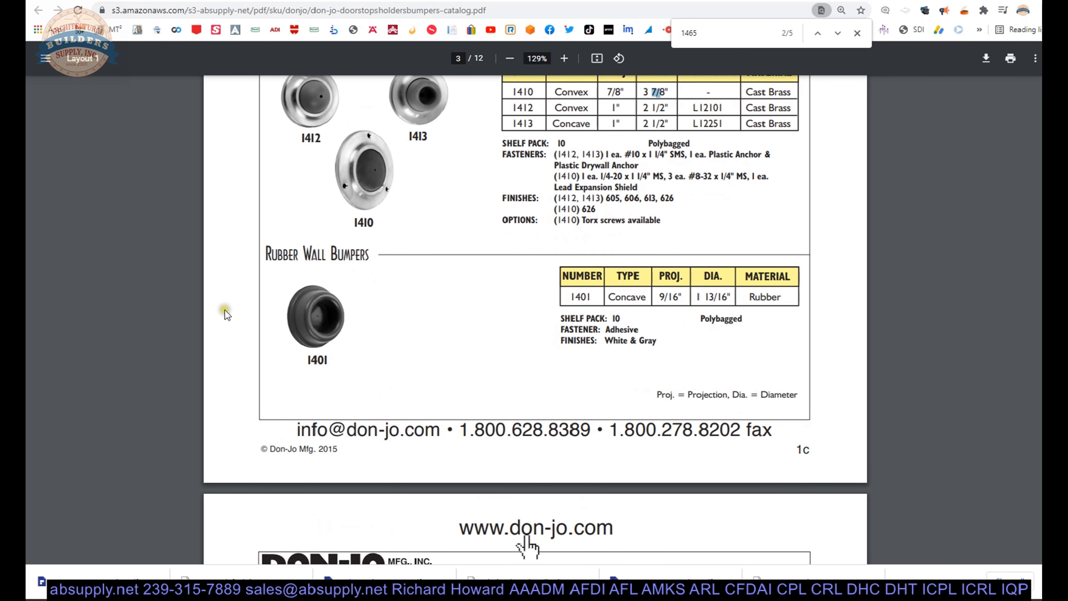
scroll("down", 3)
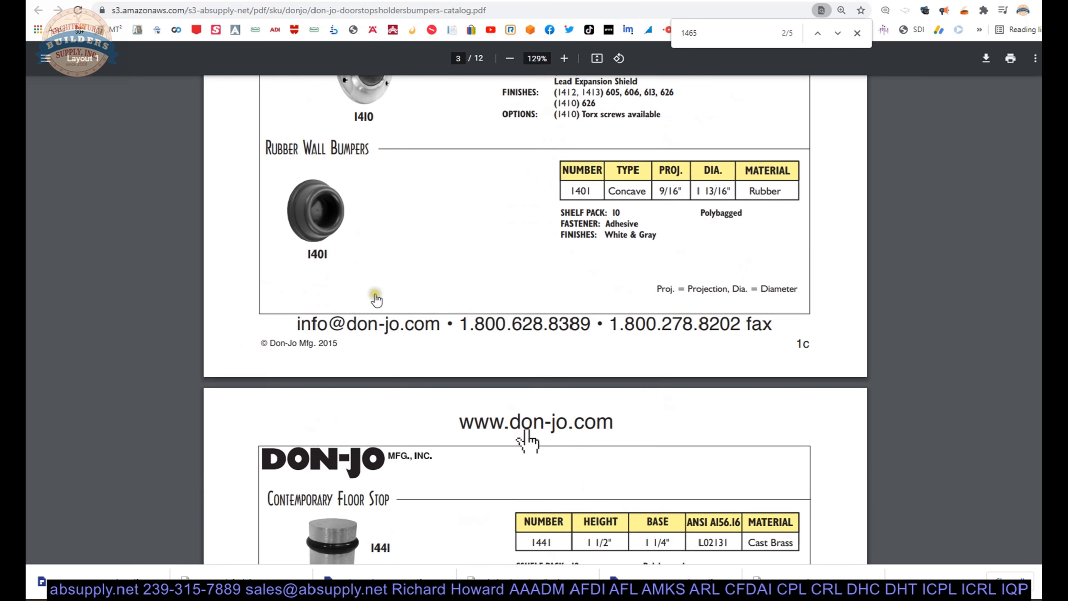
Step: Scroll up and down page 2c from the Contemporary Floor Stop 1441 to Floor Stops 1443 and 1444
scroll("down", 3)
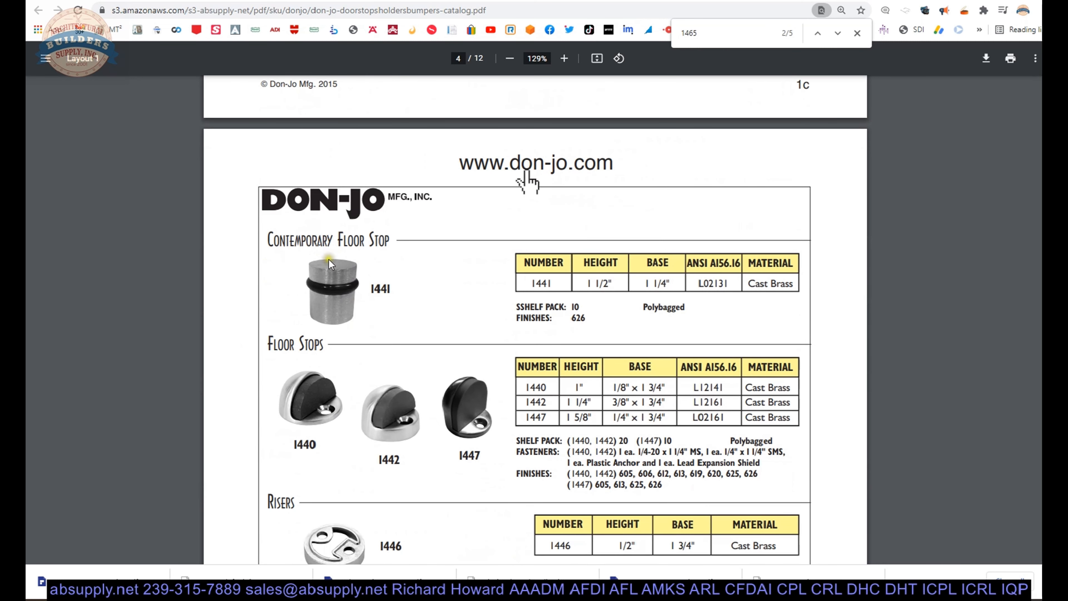
scroll("down", 3)
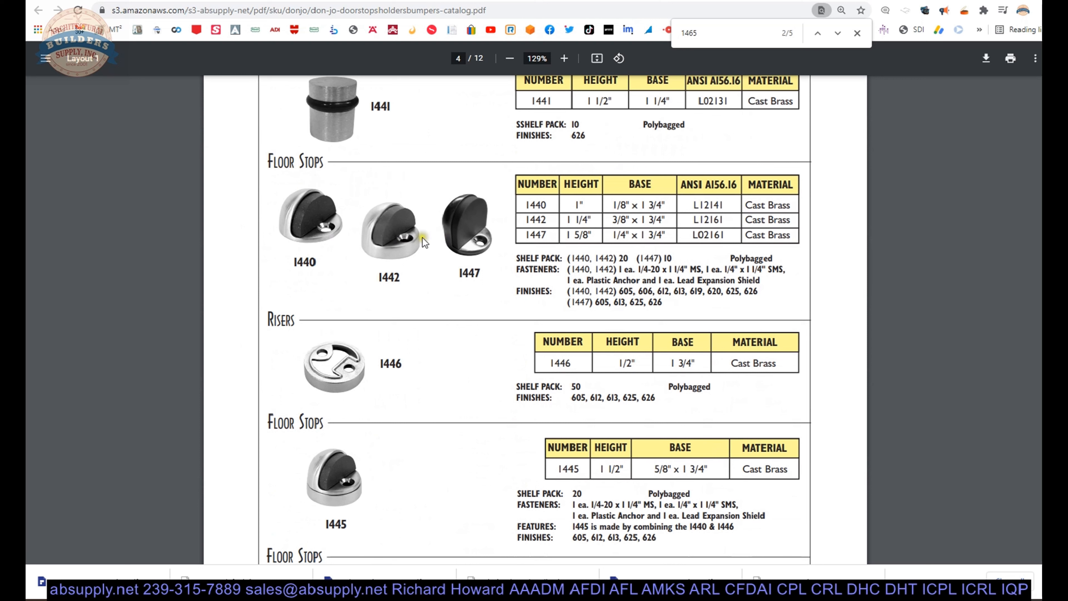
mouse_move(323, 258)
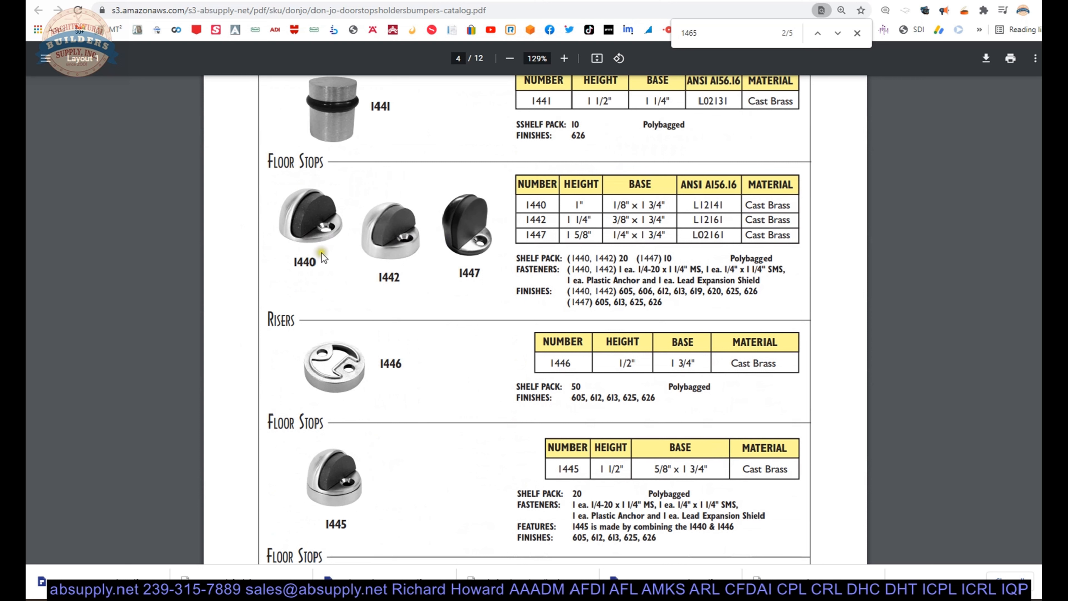
mouse_move(484, 251)
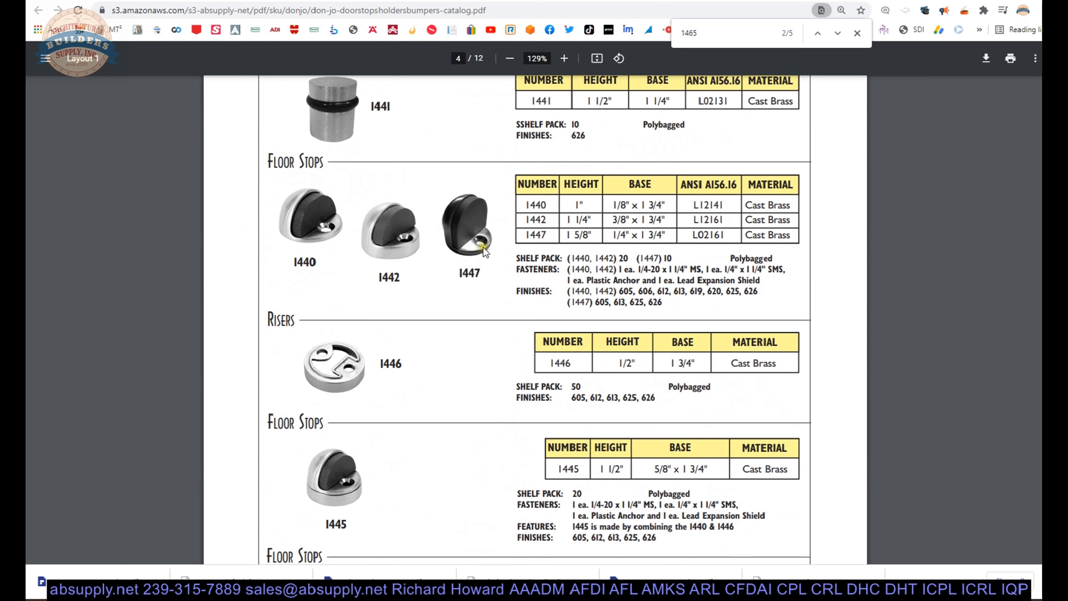
mouse_move(362, 239)
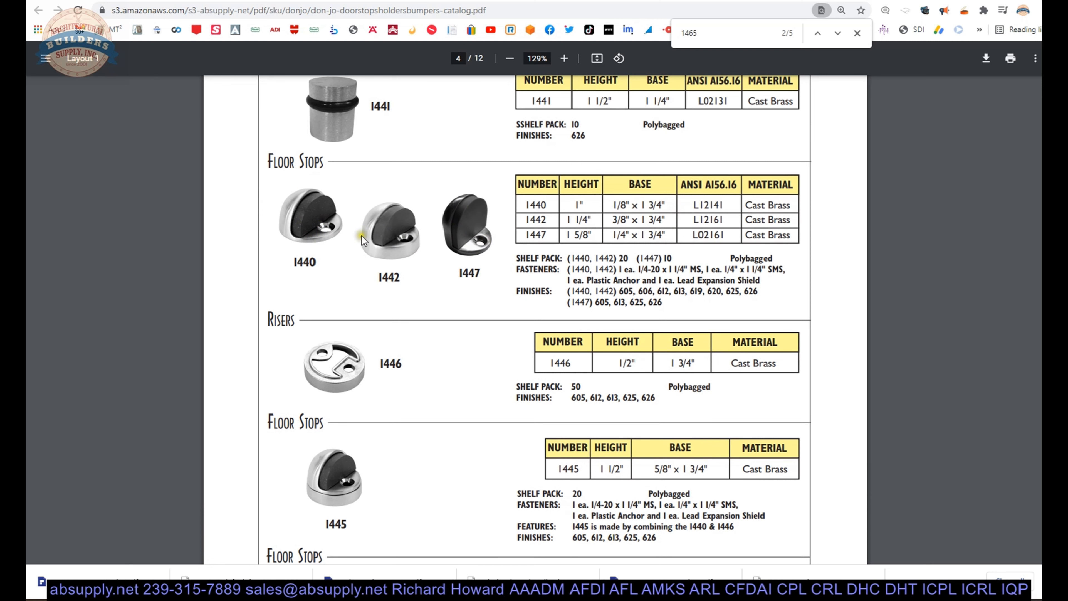
mouse_move(406, 229)
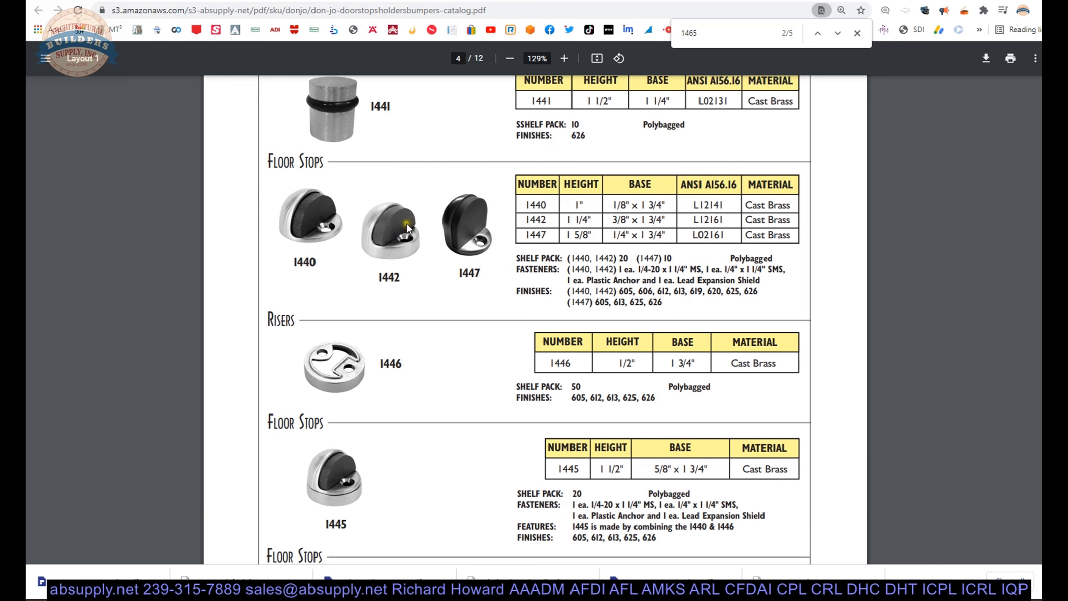
mouse_move(350, 363)
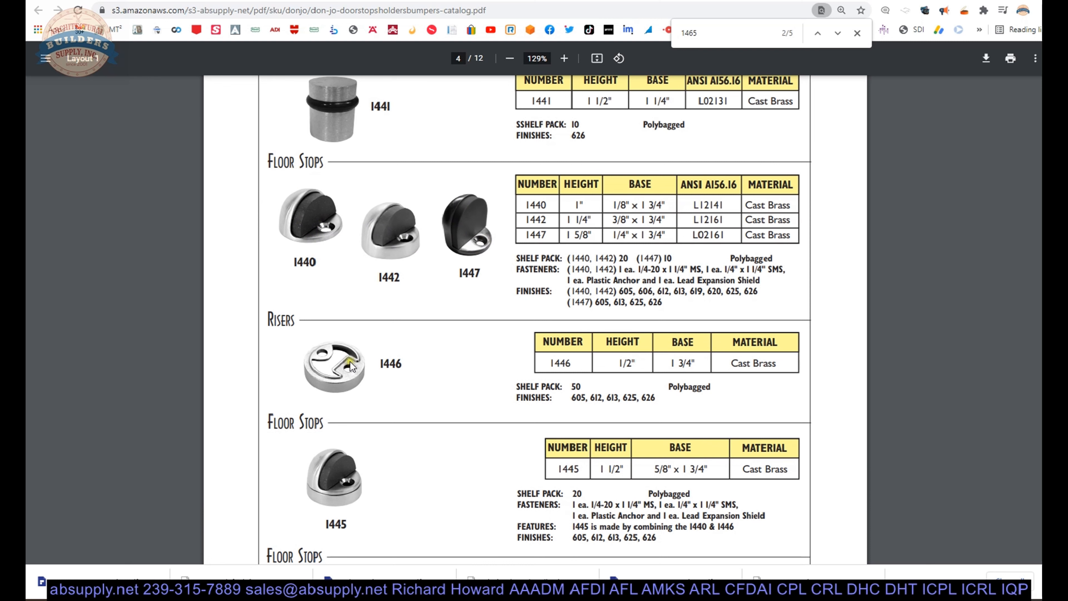
mouse_move(314, 482)
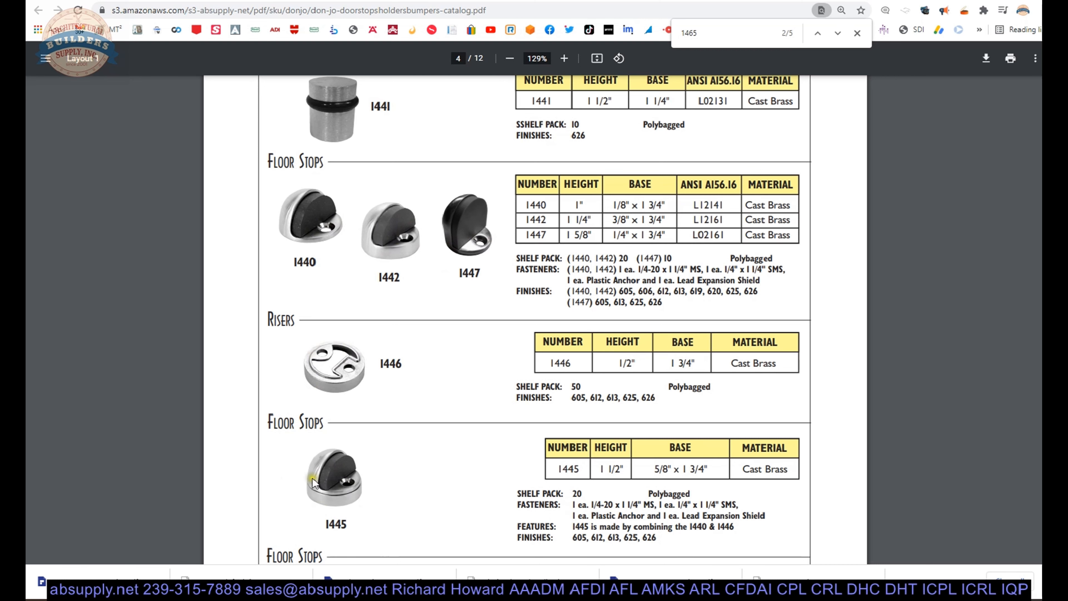
scroll("down", 3)
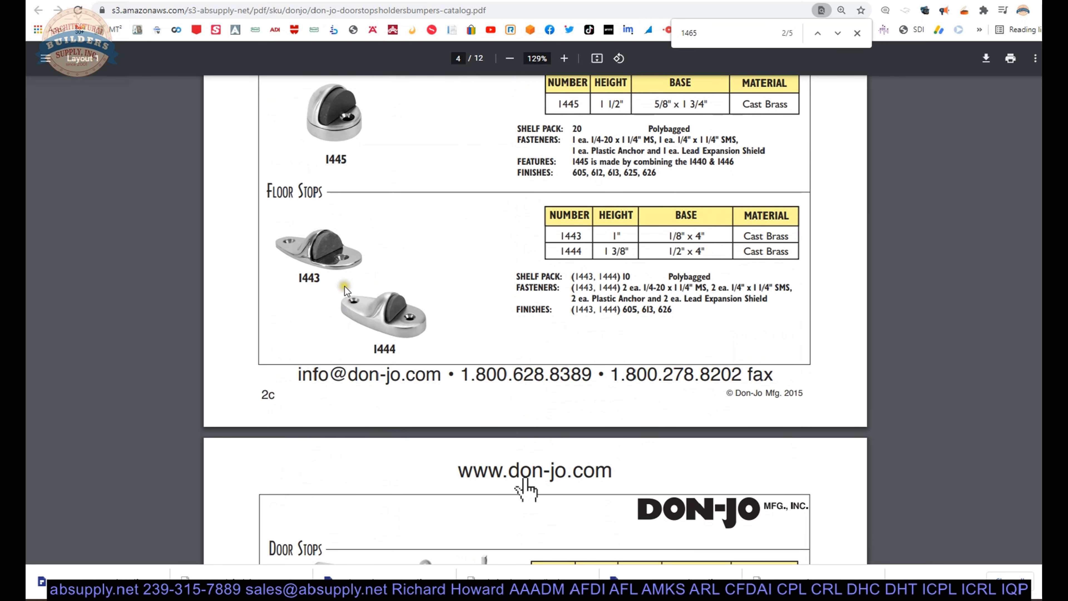
scroll("up", 3)
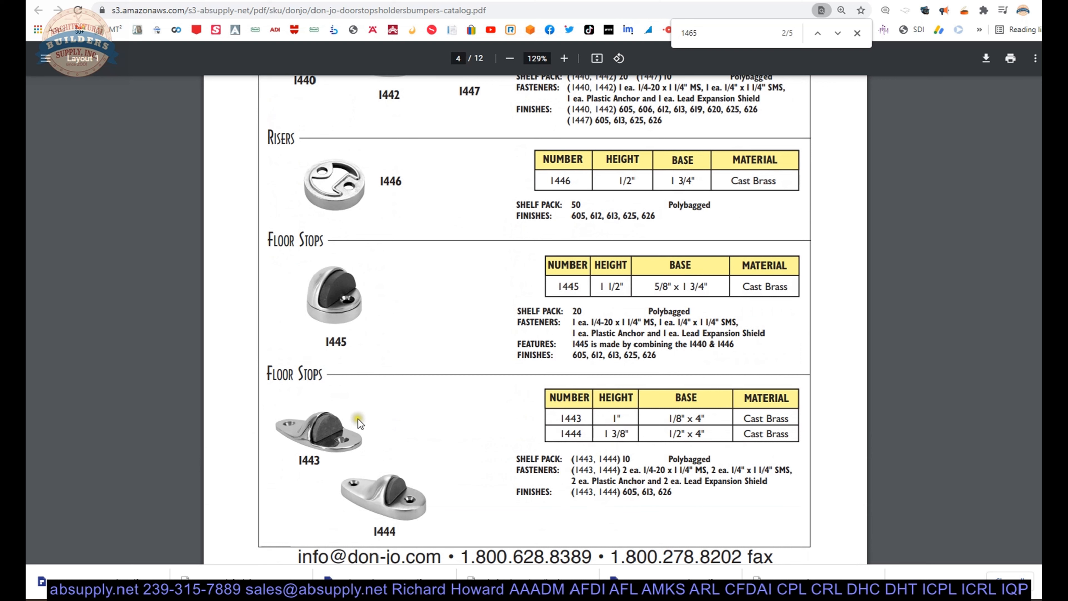
mouse_move(325, 439)
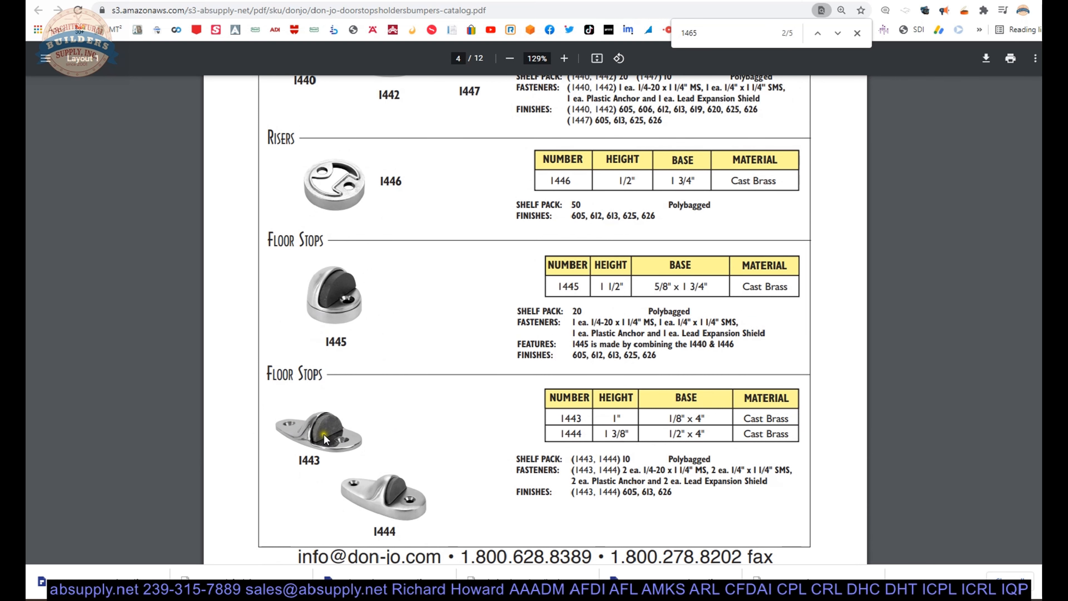
scroll("up", 3)
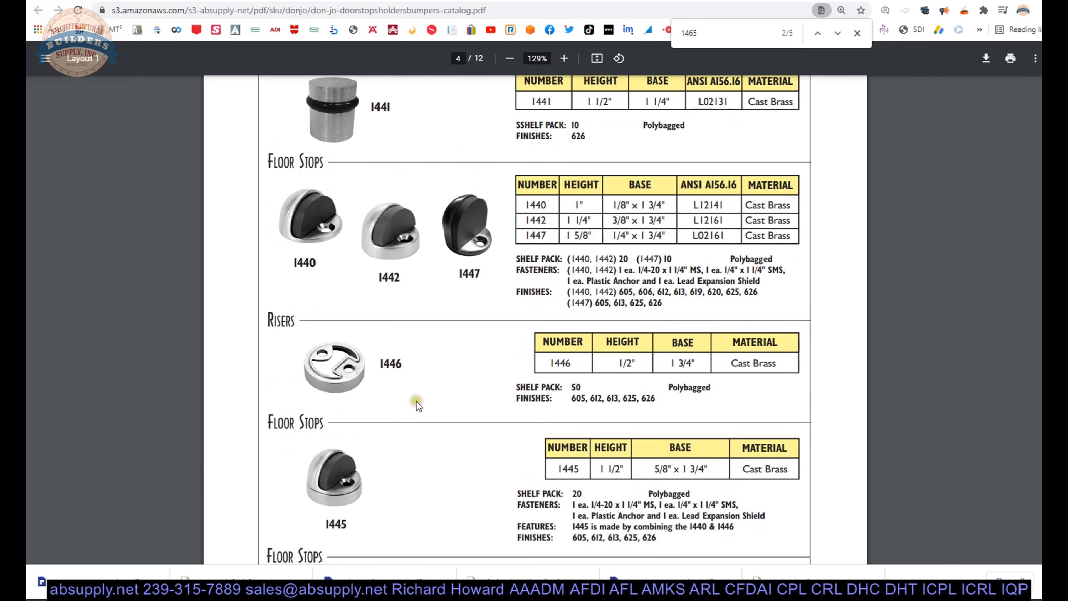
scroll("up", 3)
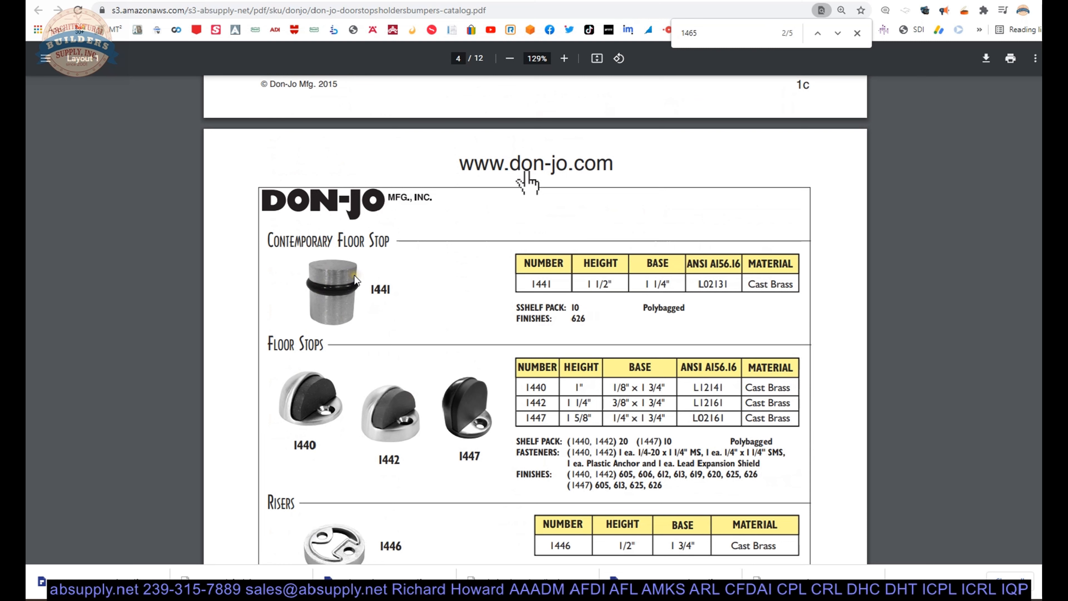
scroll("down", 3)
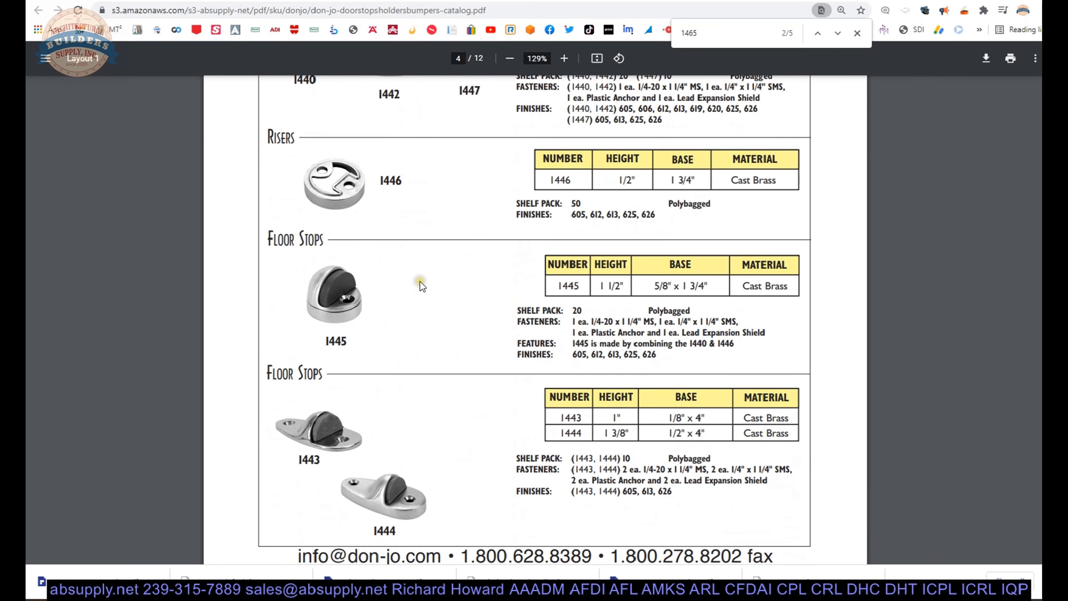
scroll("down", 3)
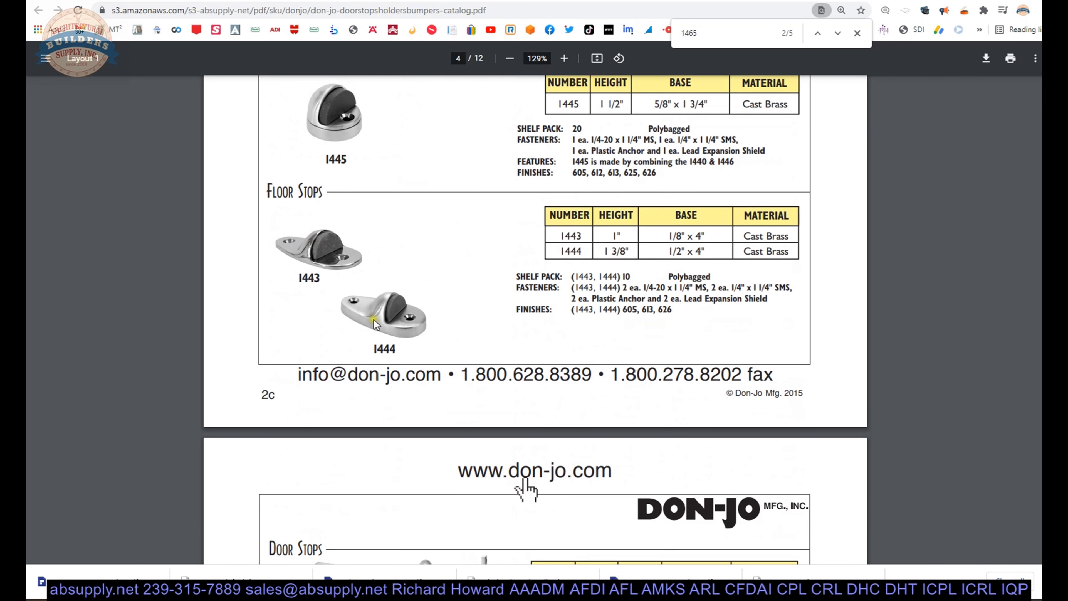
scroll("down", 3)
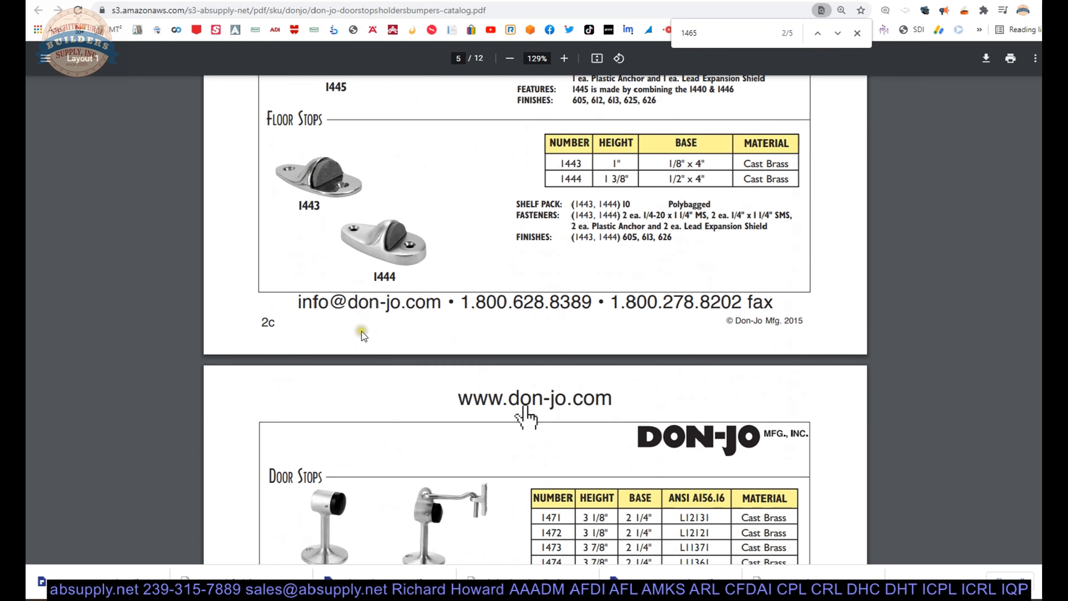
Step: Scroll down page 3c past Door Stops 1471–1478 and Angle Stop 1480 to Door Stops 1448–1449P
scroll("down", 3)
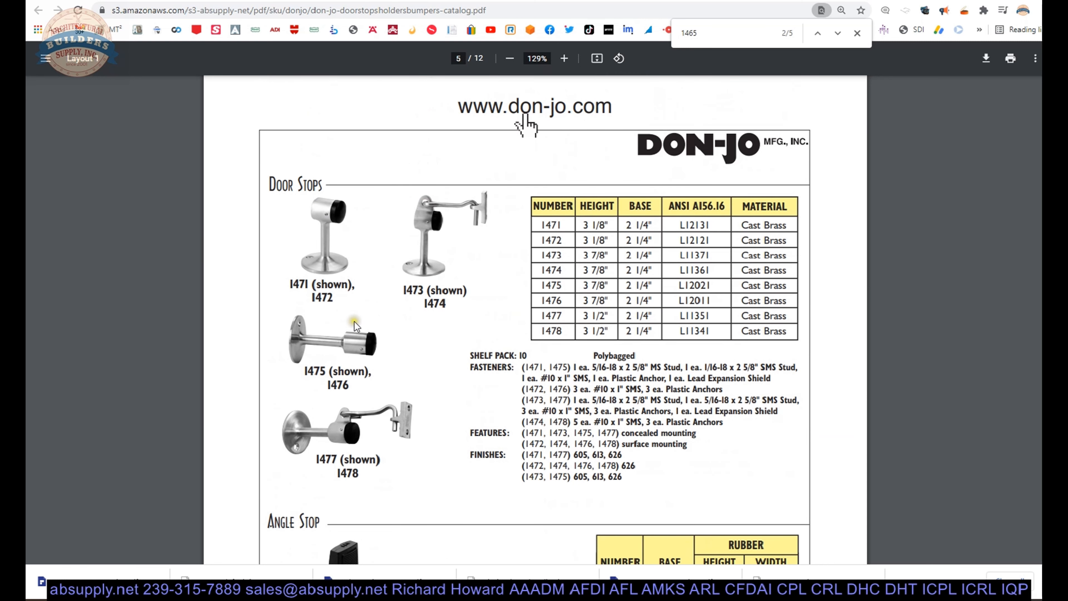
scroll("down", 3)
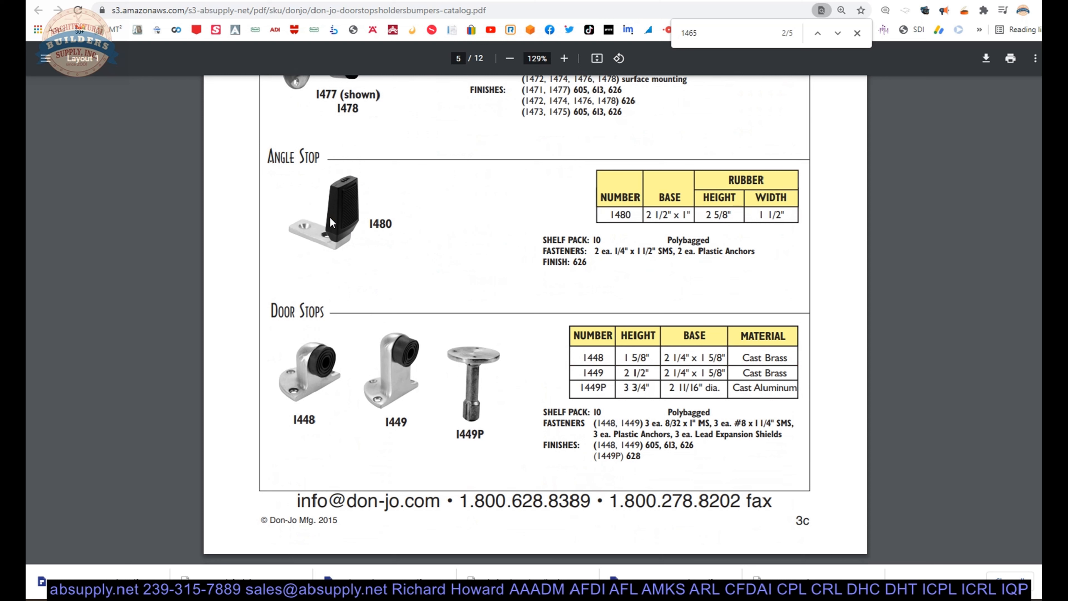
mouse_move(389, 143)
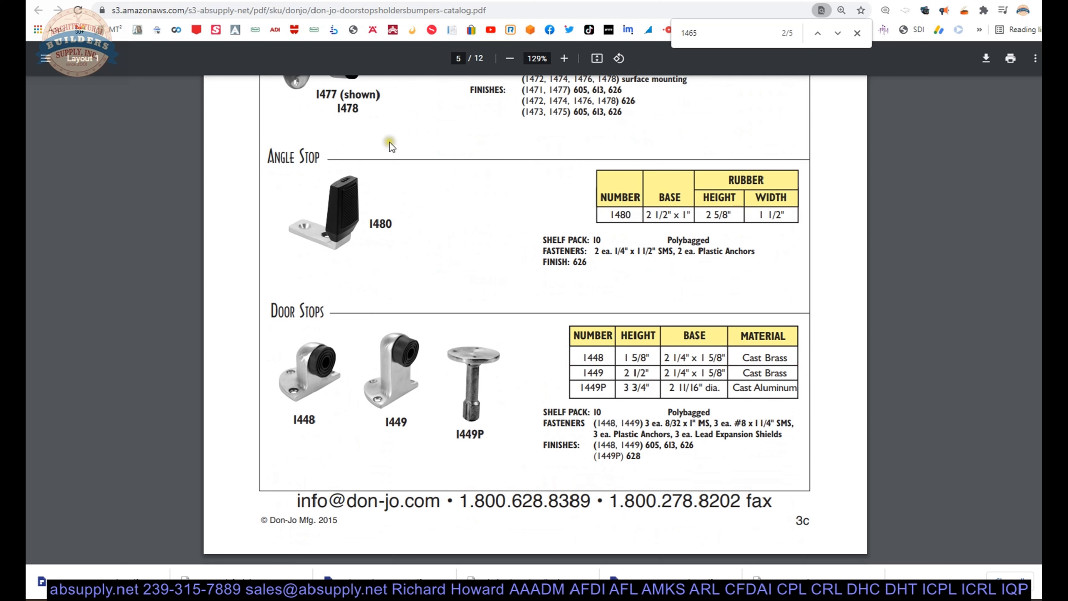
mouse_move(352, 196)
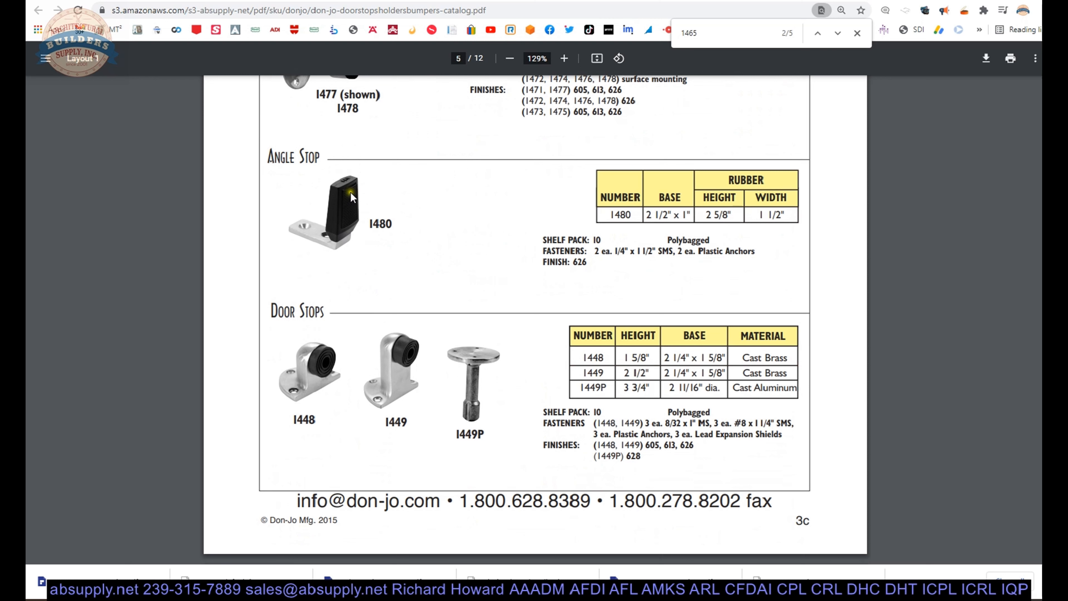
mouse_move(335, 179)
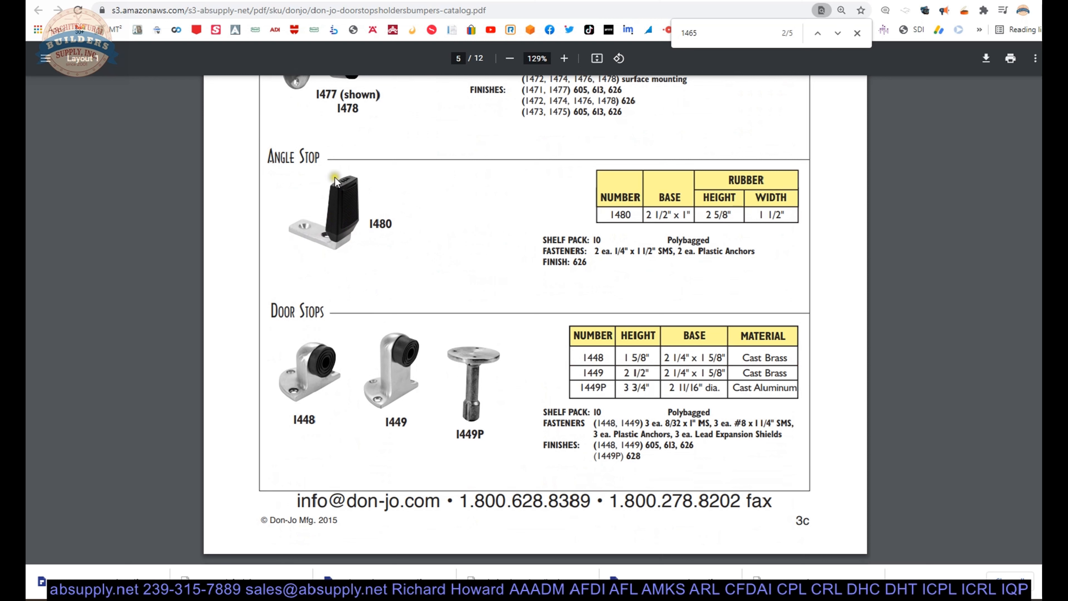
mouse_move(360, 360)
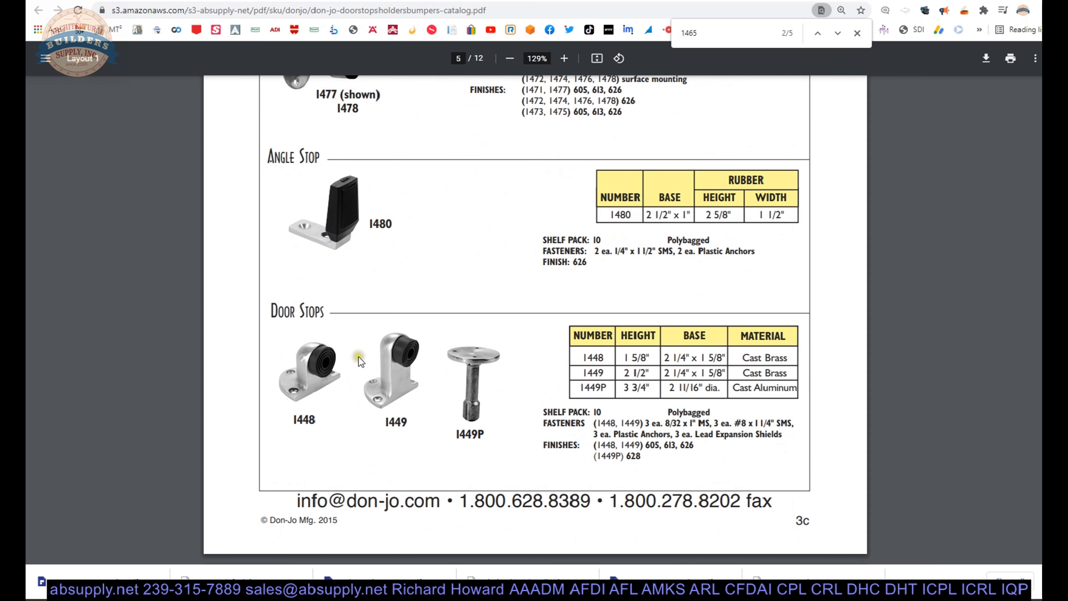
mouse_move(453, 383)
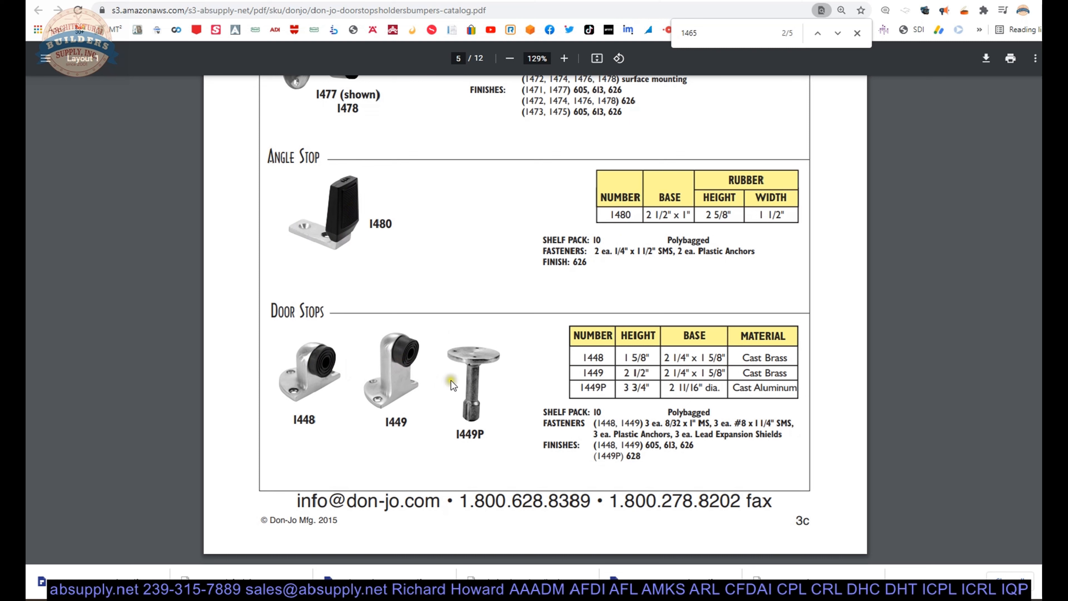
mouse_move(481, 431)
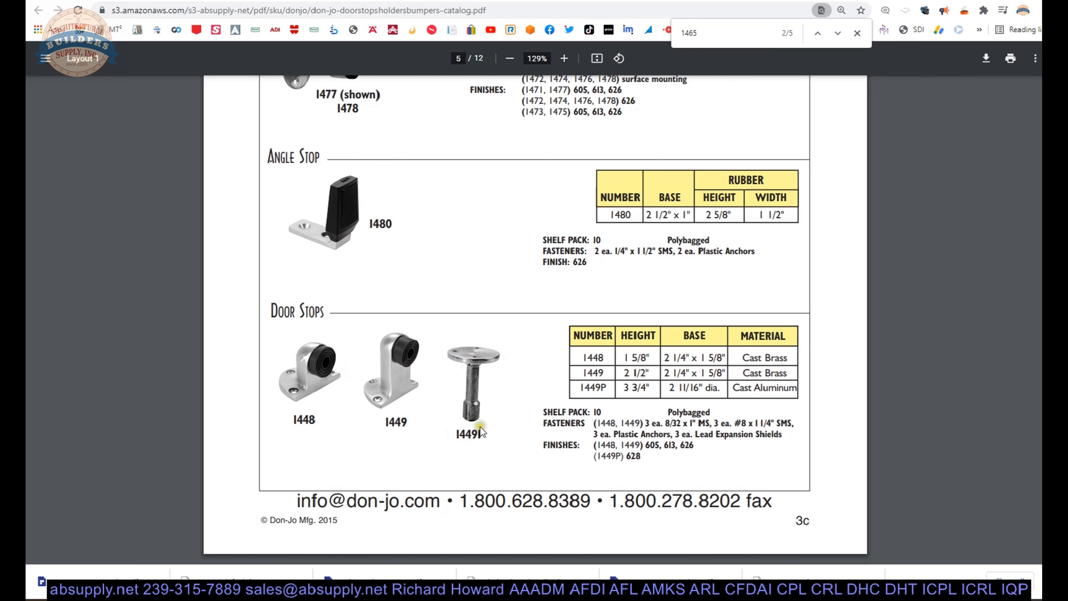
mouse_move(490, 386)
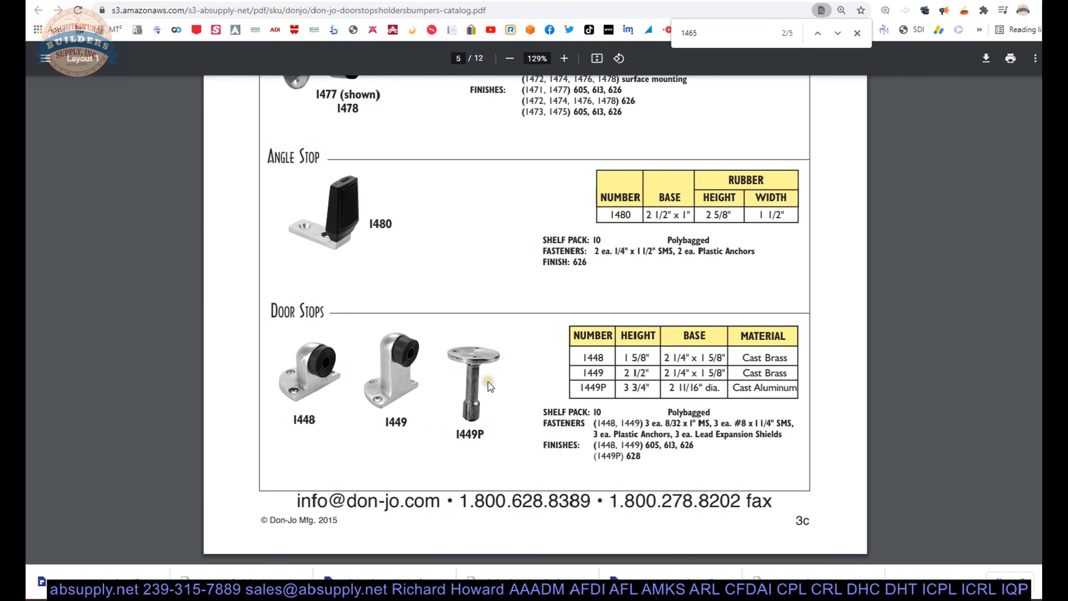
scroll("down", 3)
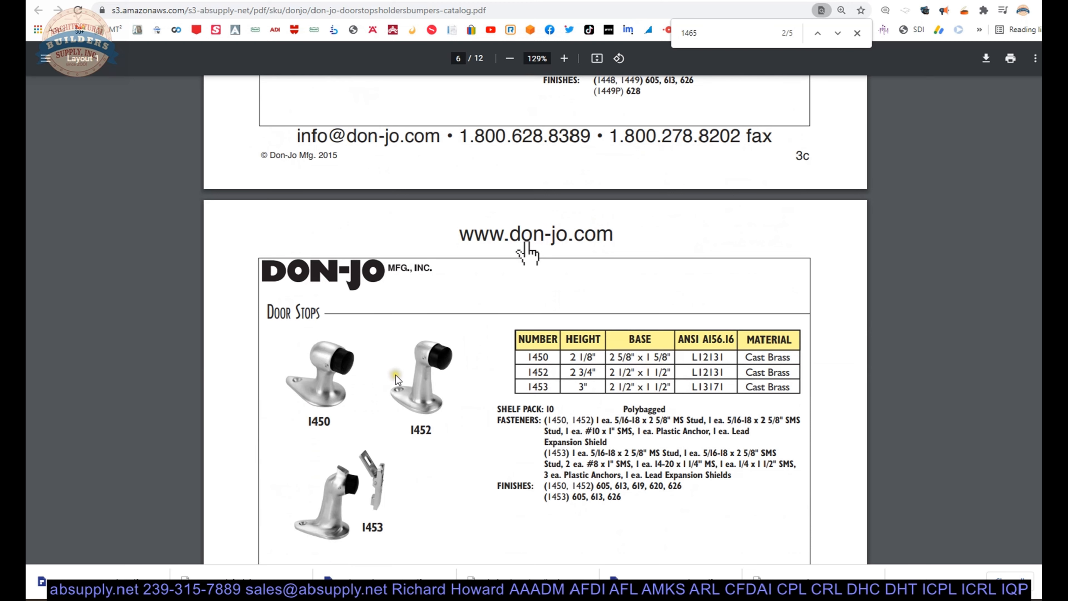
scroll("down", 3)
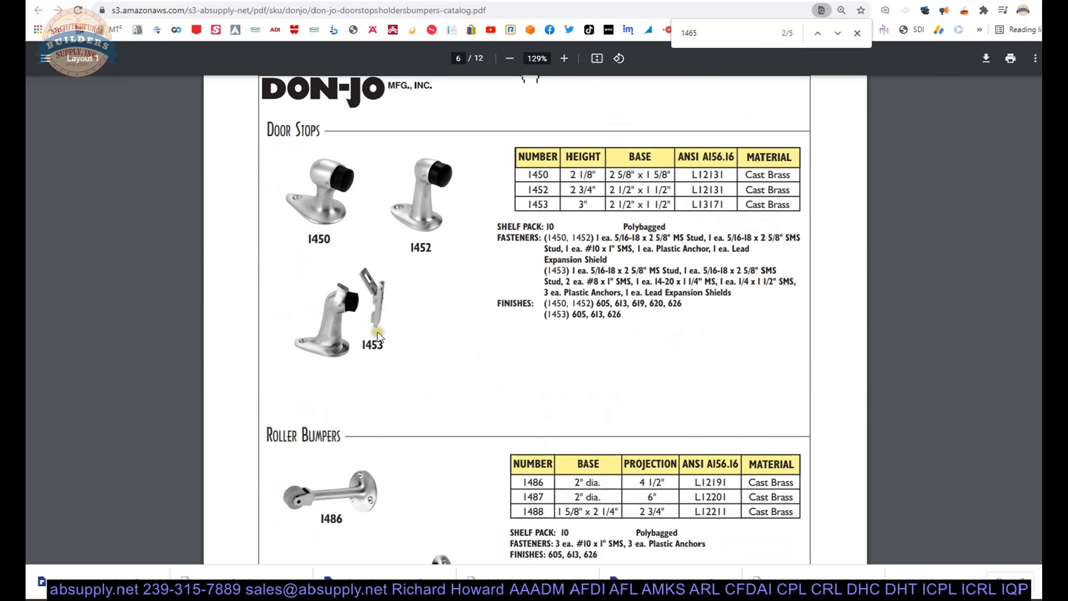
scroll("down", 3)
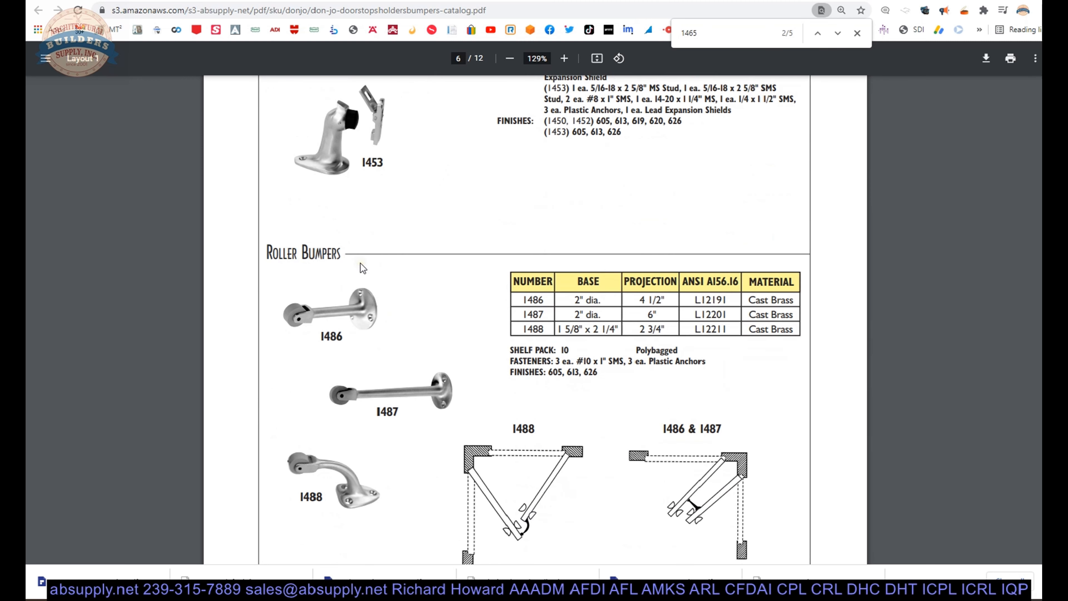
scroll("down", 3)
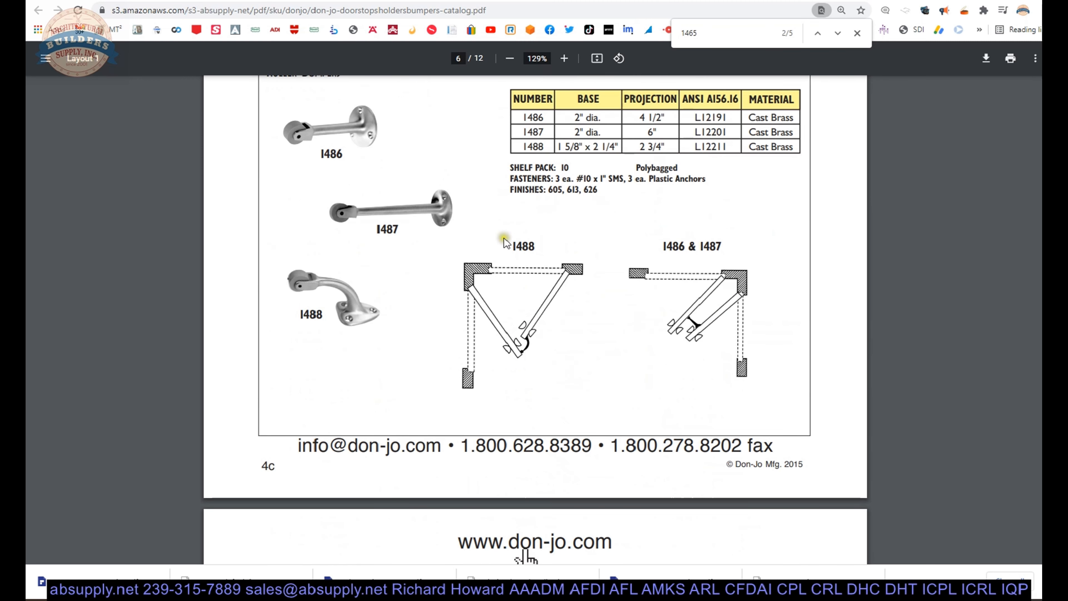
mouse_move(613, 220)
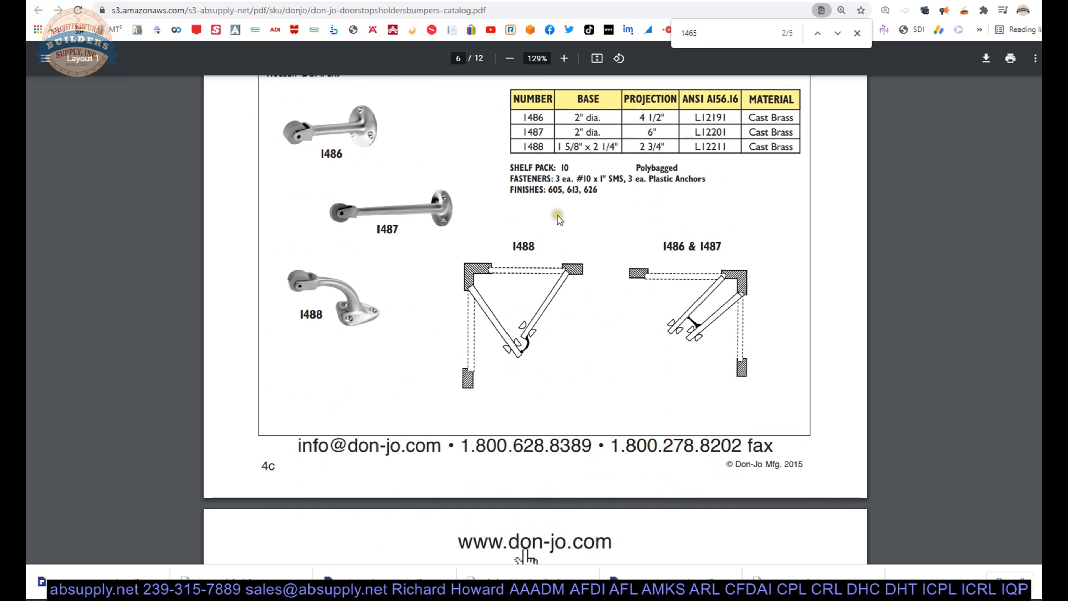
mouse_move(534, 288)
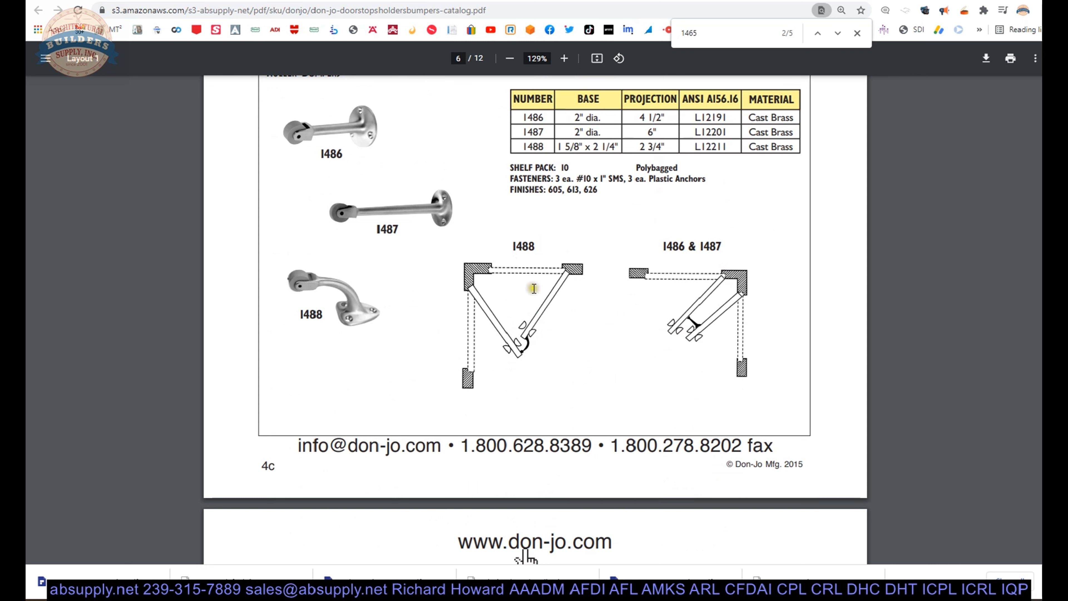
mouse_move(498, 261)
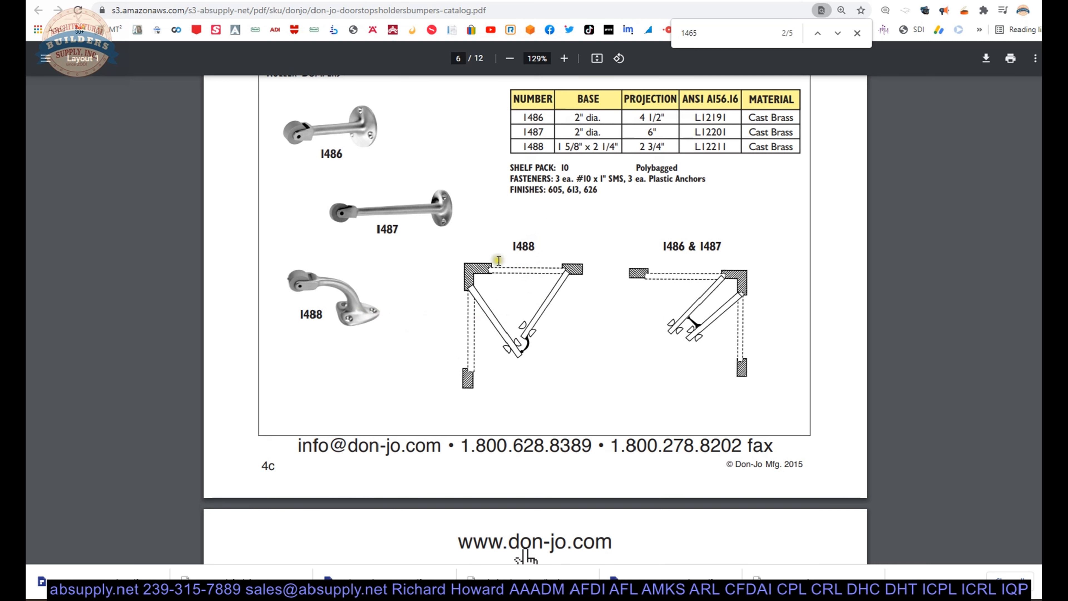
mouse_move(528, 302)
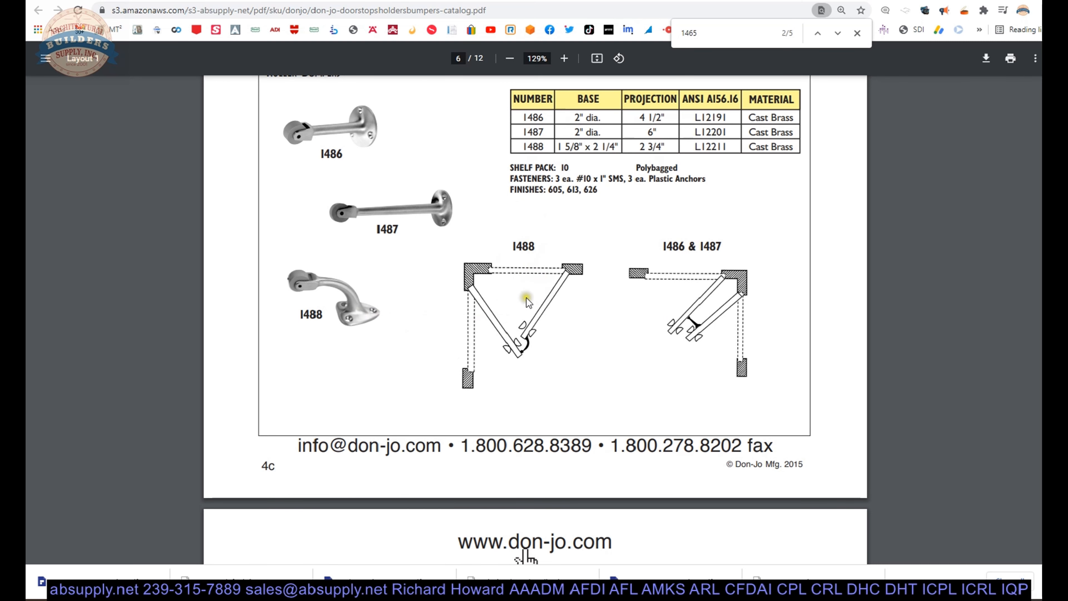
mouse_move(407, 334)
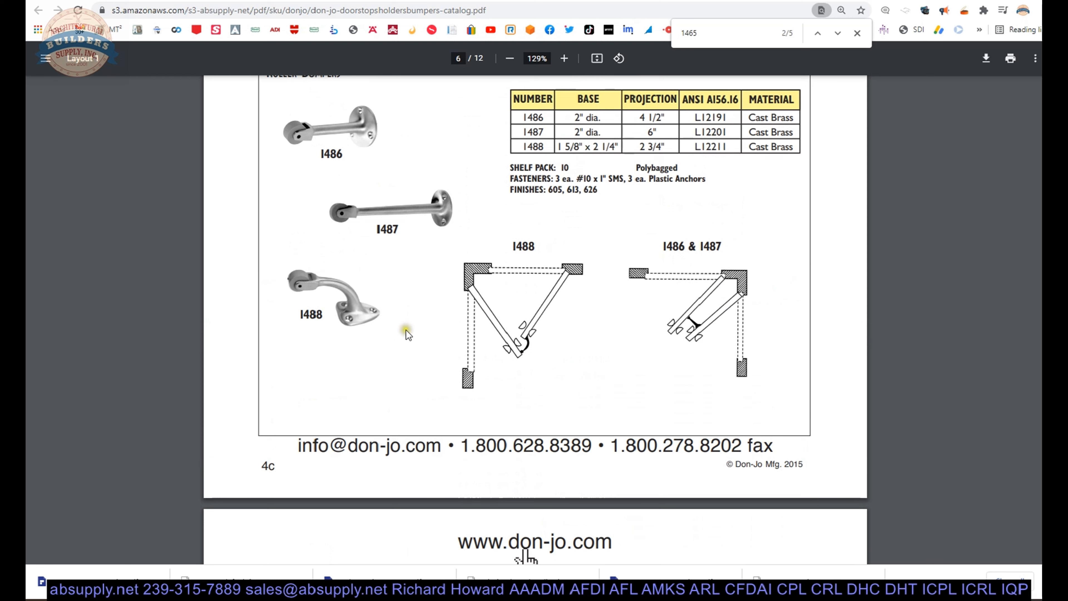
mouse_move(409, 325)
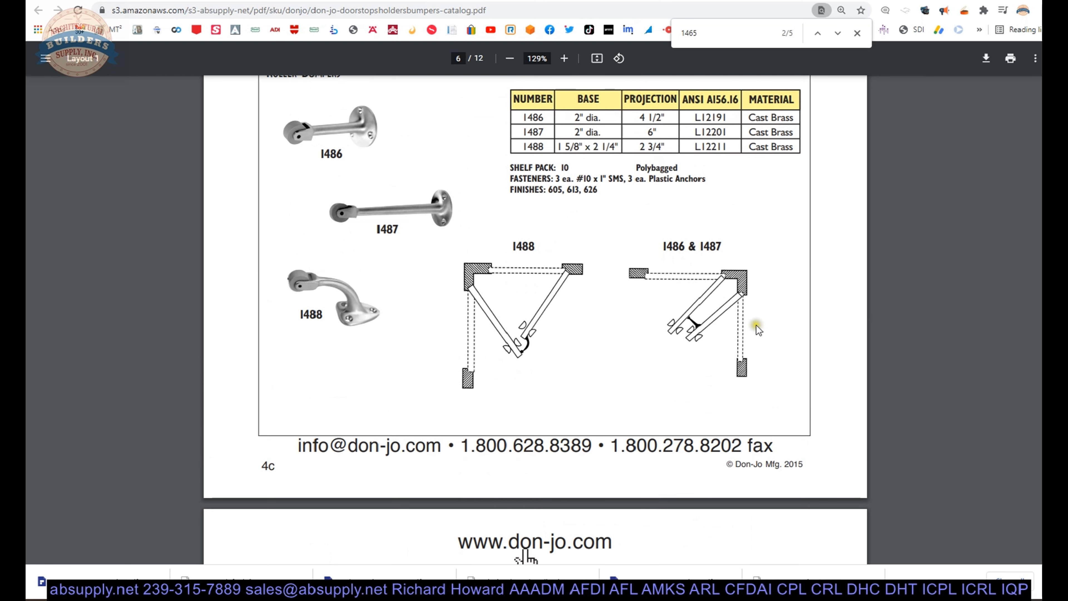
mouse_move(707, 265)
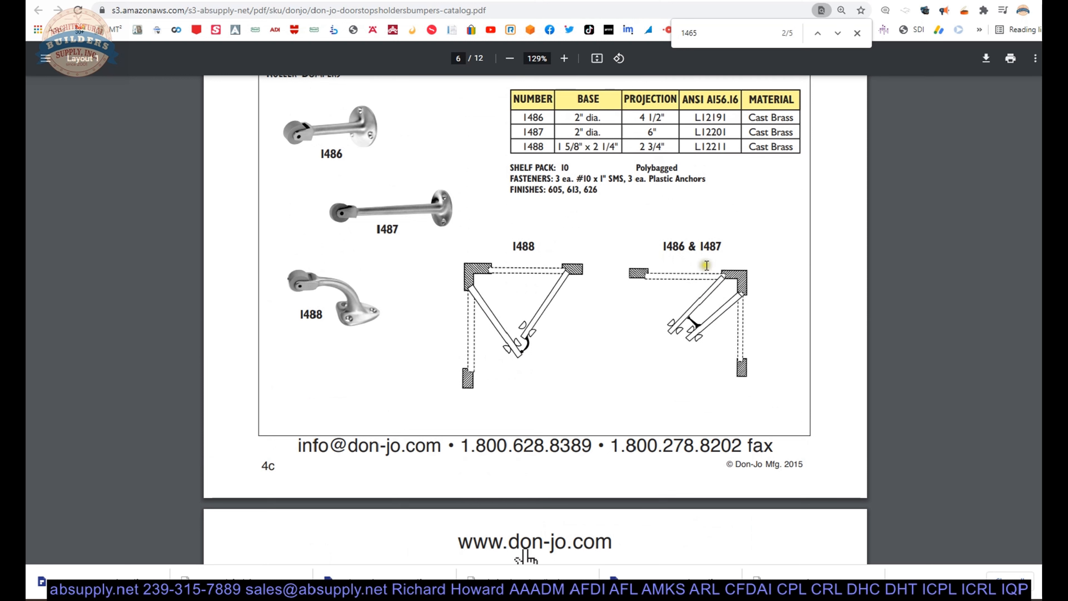
mouse_move(729, 297)
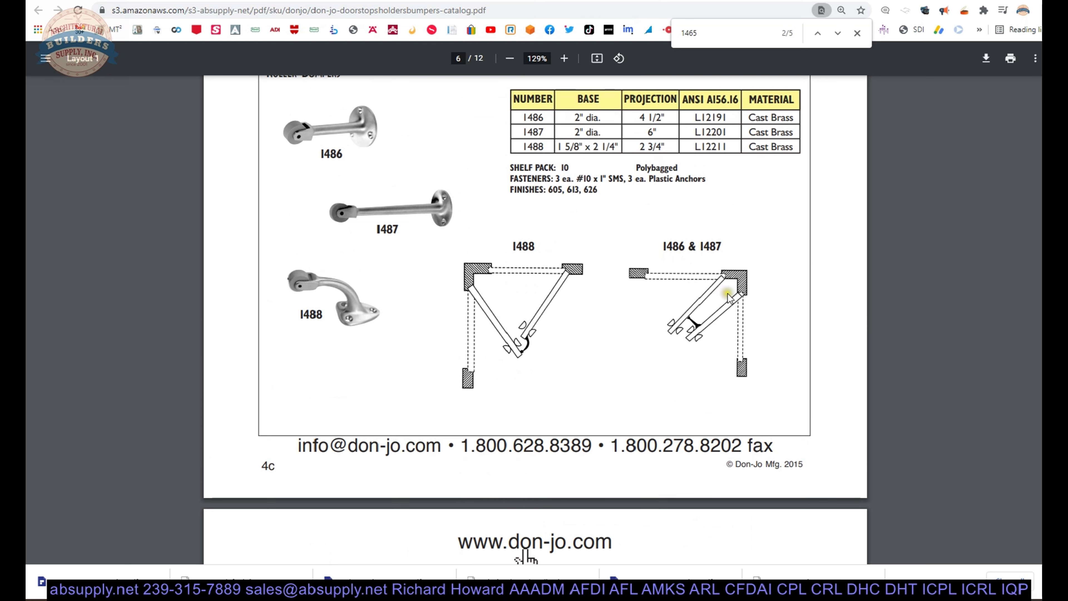
mouse_move(510, 283)
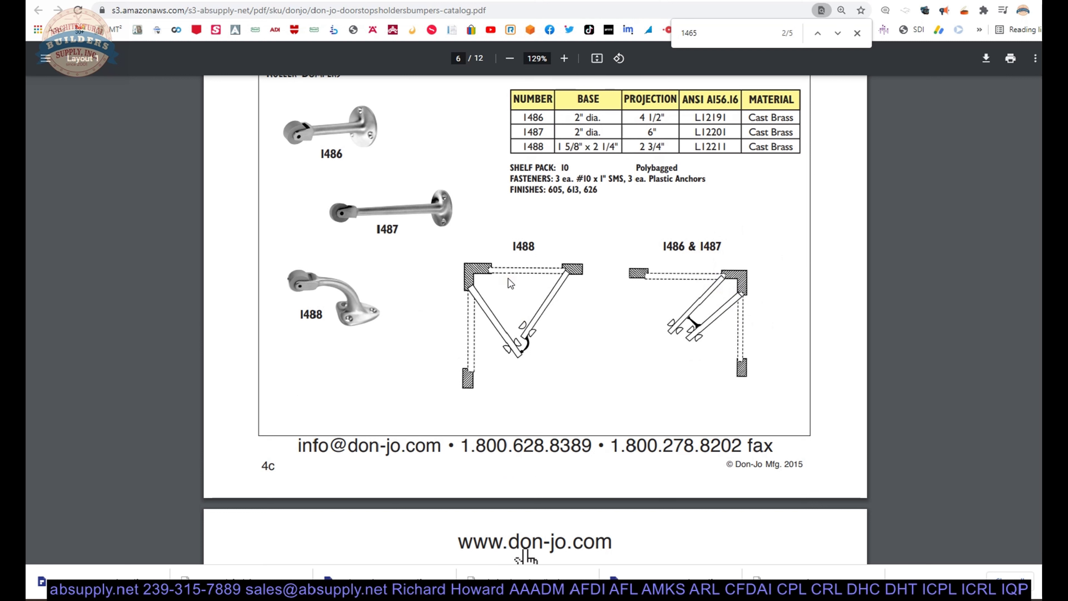
mouse_move(729, 259)
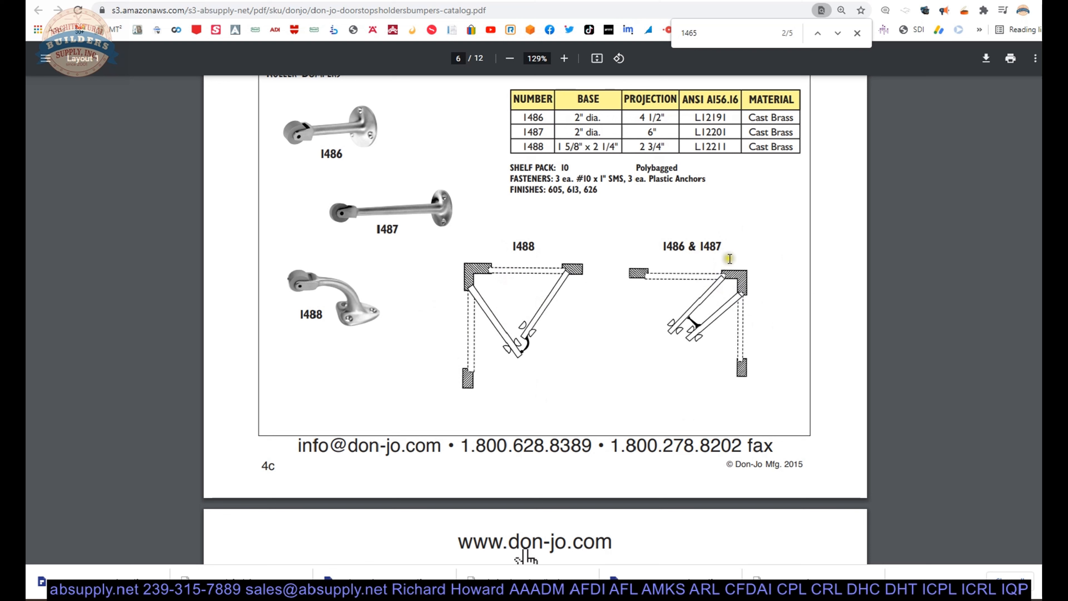
mouse_move(598, 286)
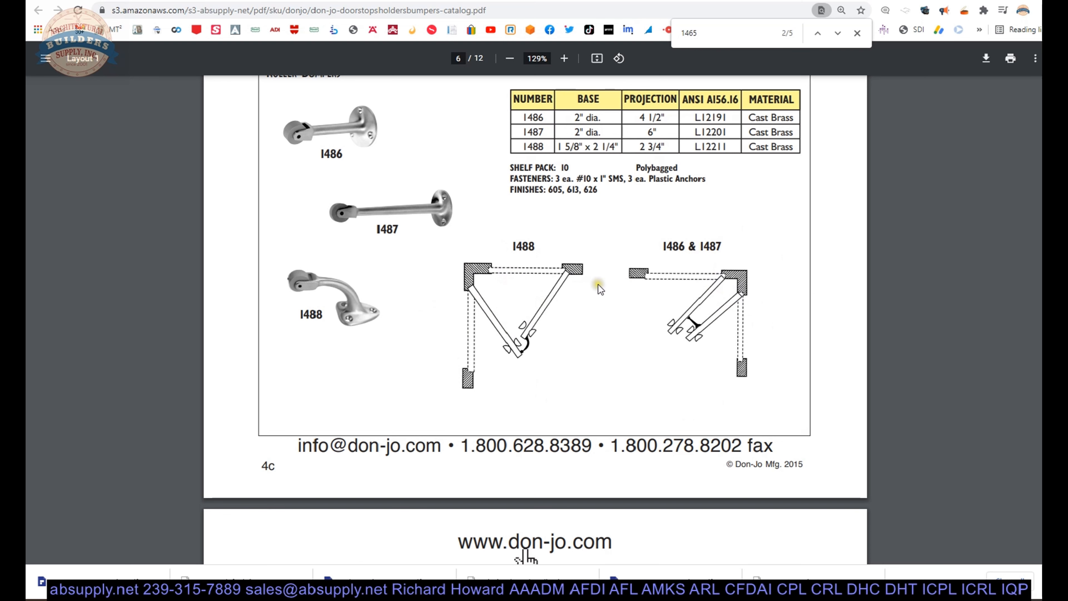
Step: Scroll to page 7 with Detention Stops 1462–1463 and the Door Holders 1455–1469 table
scroll("down", 3)
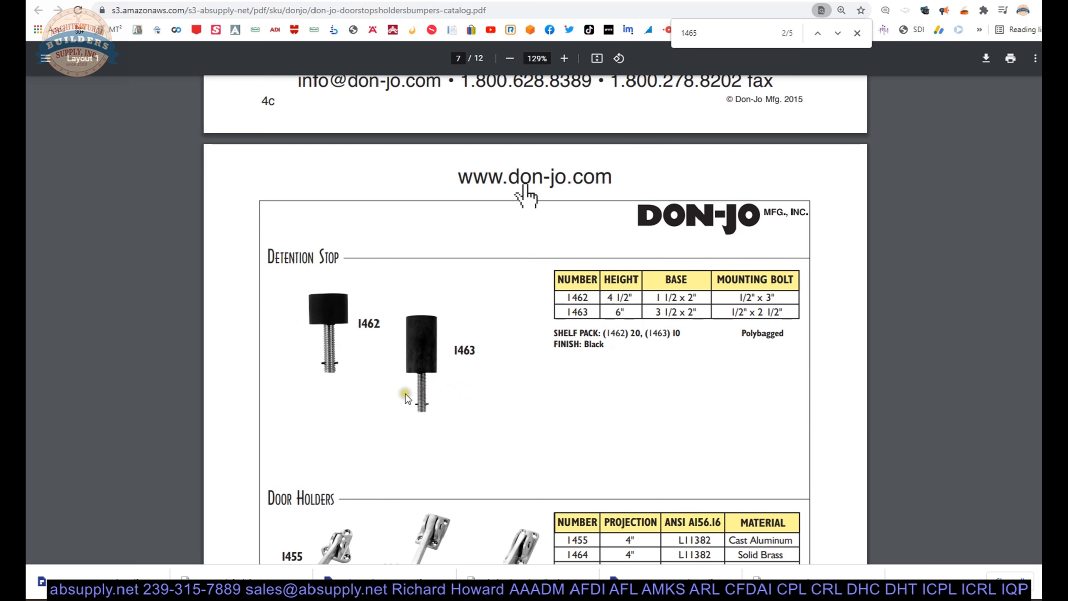
mouse_move(327, 363)
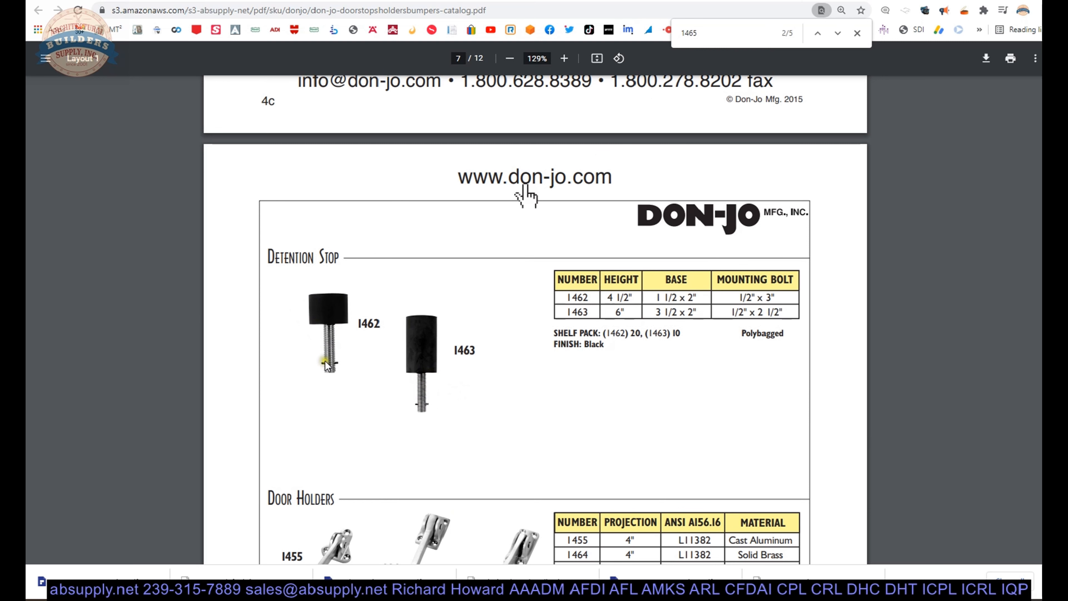
scroll("down", 3)
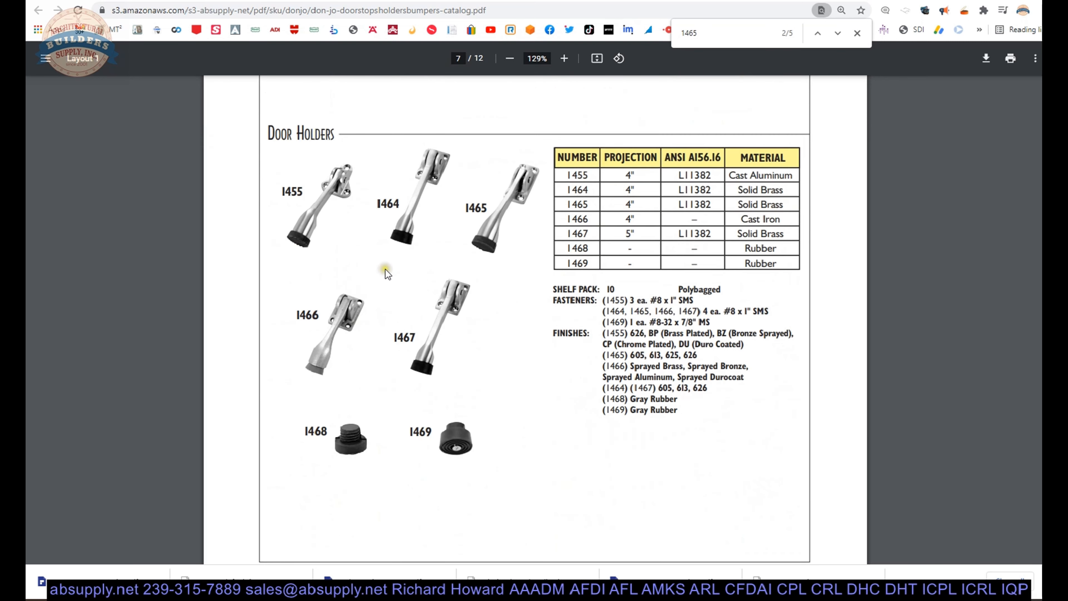
Step: Scroll through page 8's Plunger Stops 1457–1458 and Door Holders 1520–1523 diagrams
scroll("down", 3)
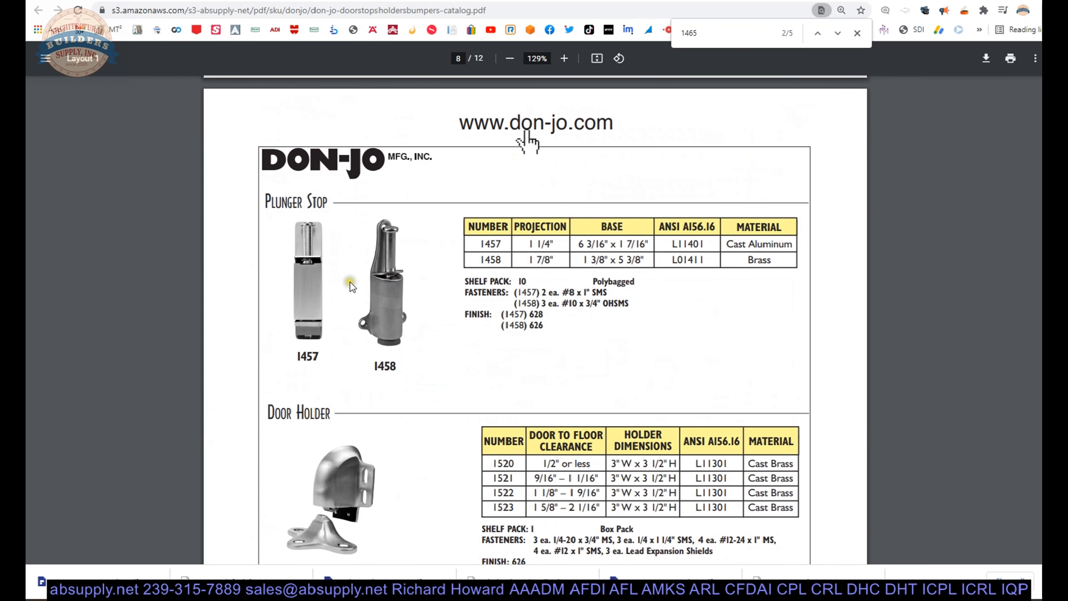
mouse_move(406, 282)
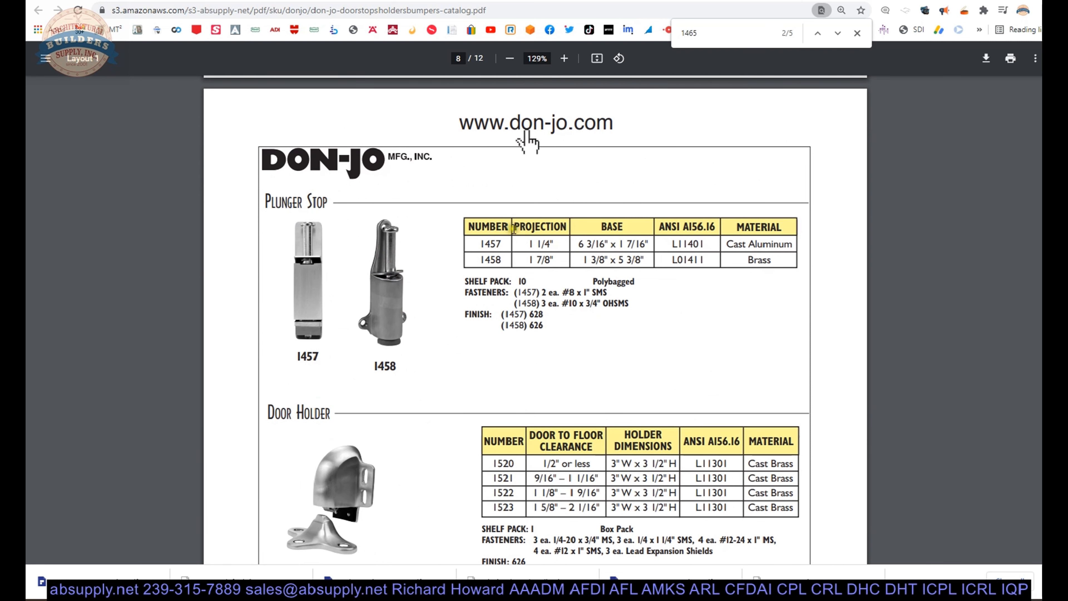
scroll("down", 3)
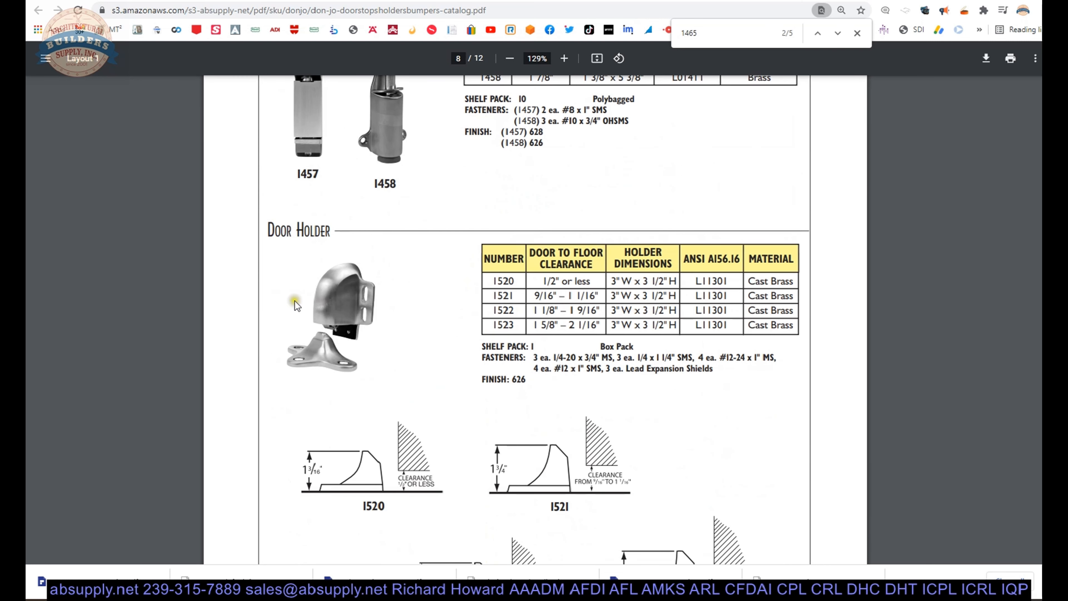
mouse_move(289, 285)
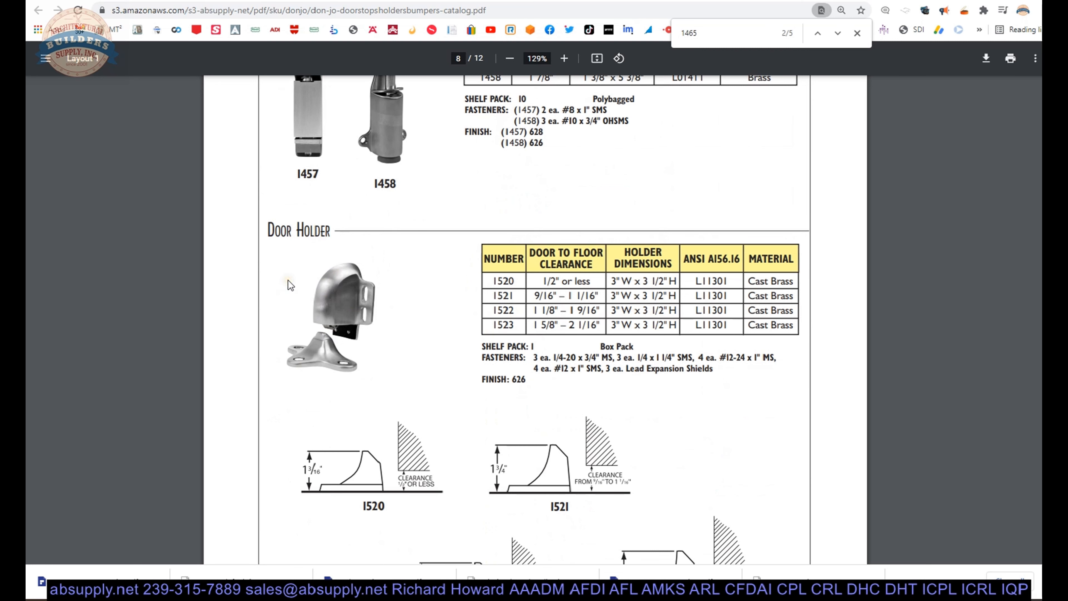
mouse_move(308, 281)
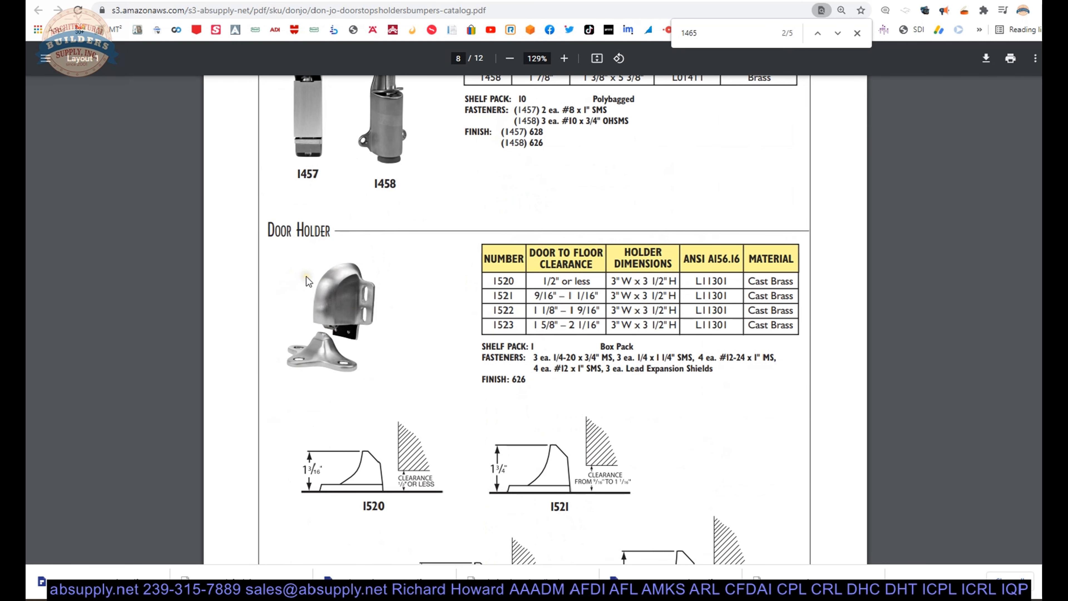
scroll("up", 3)
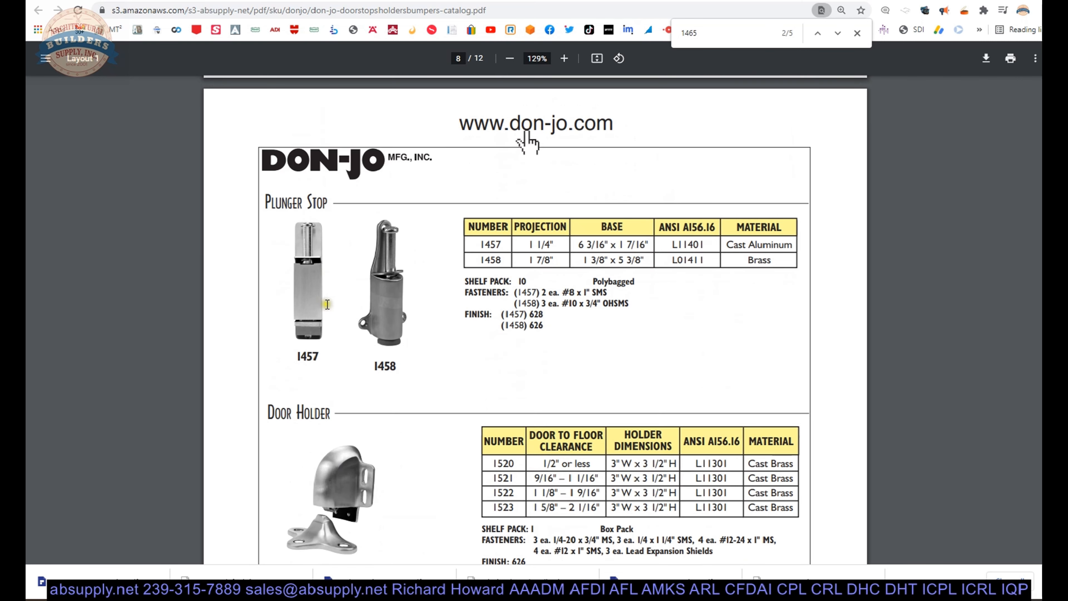
scroll("down", 3)
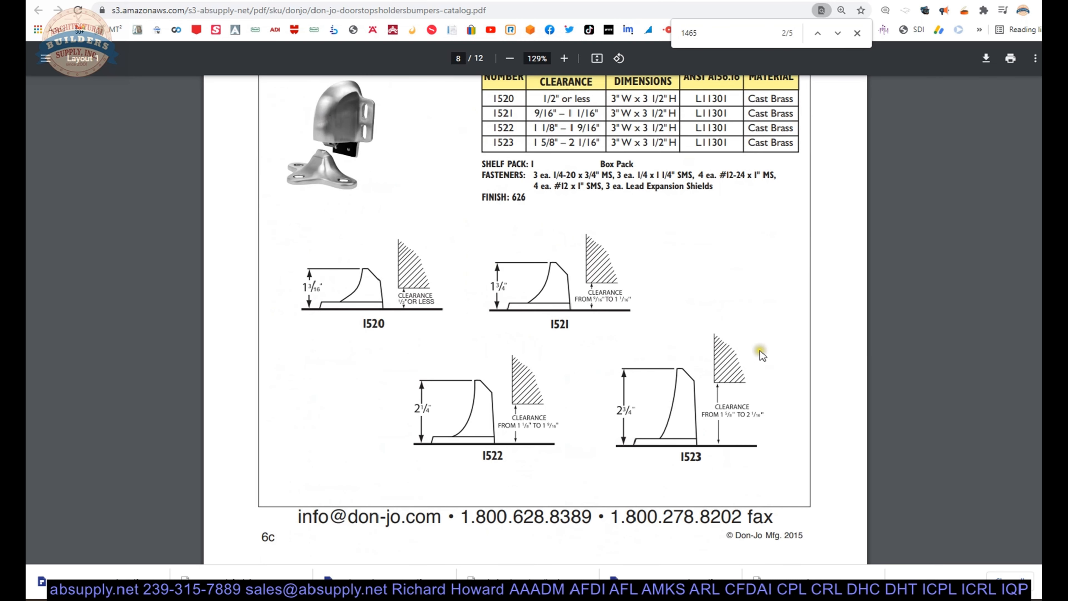
mouse_move(573, 289)
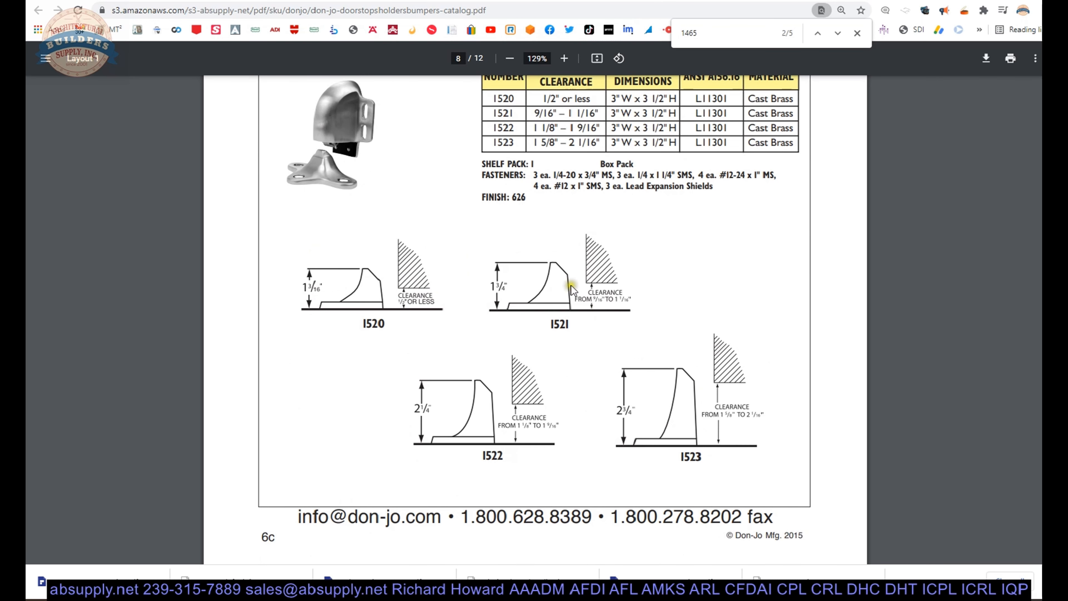
mouse_move(483, 392)
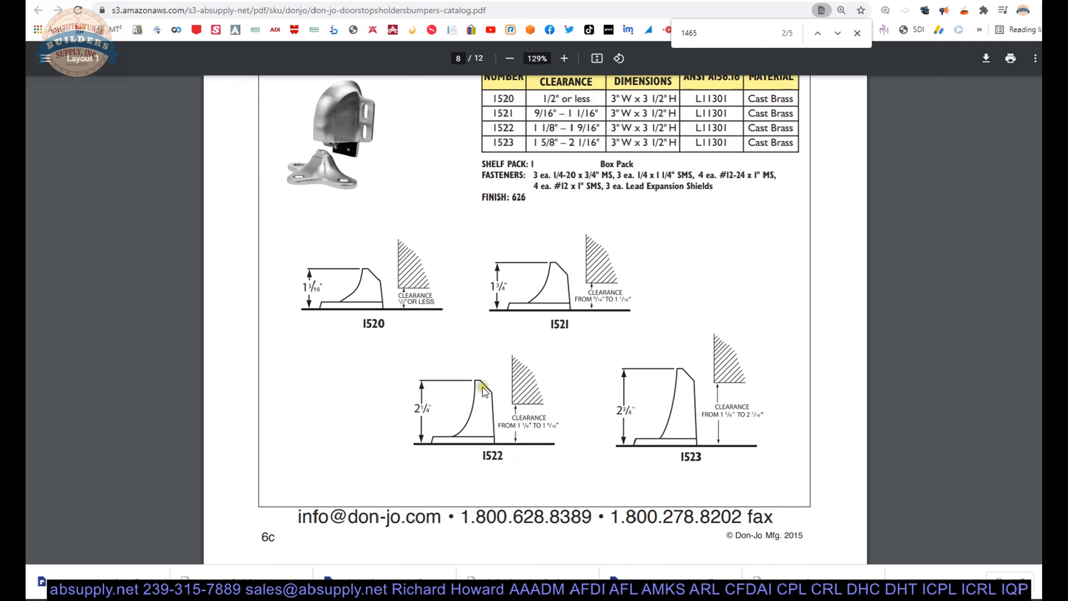
mouse_move(668, 380)
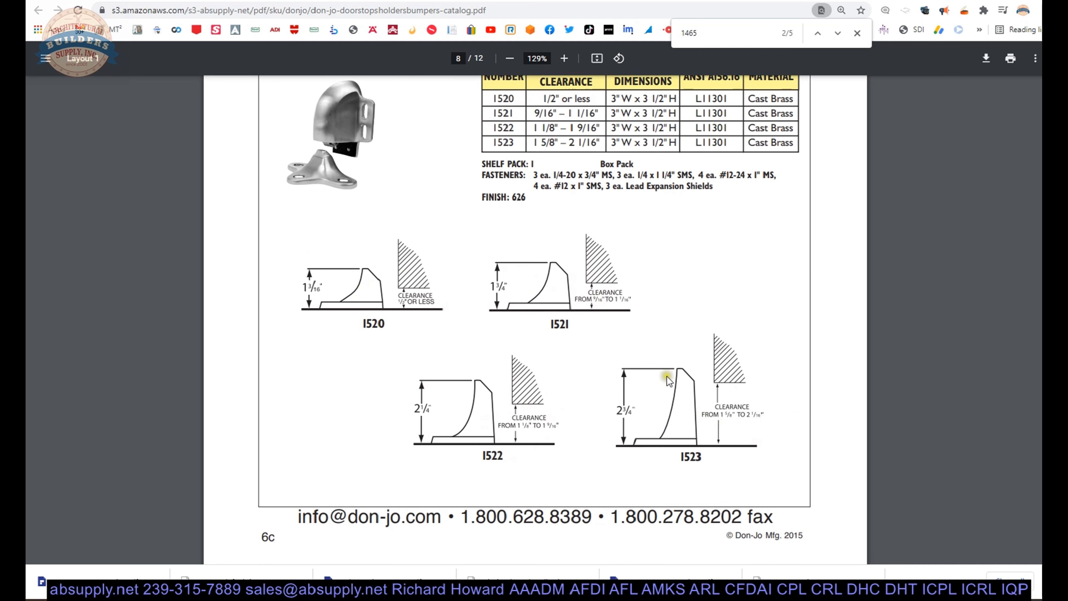
Step: Zoom in twice on the door holder clearance diagrams, then zoom back out one level
left_click(563, 57)
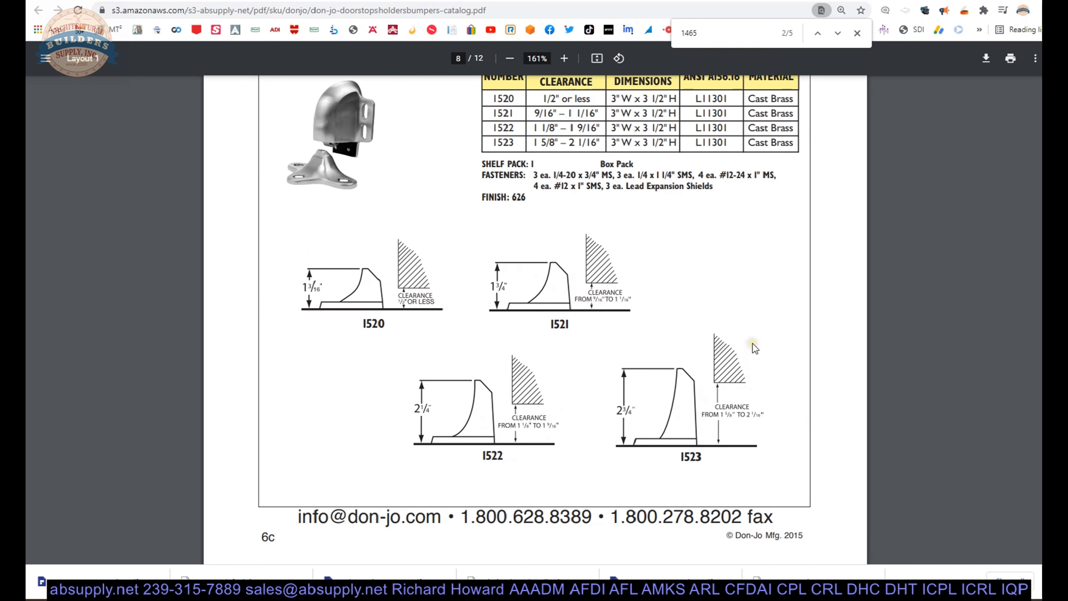
left_click(564, 58)
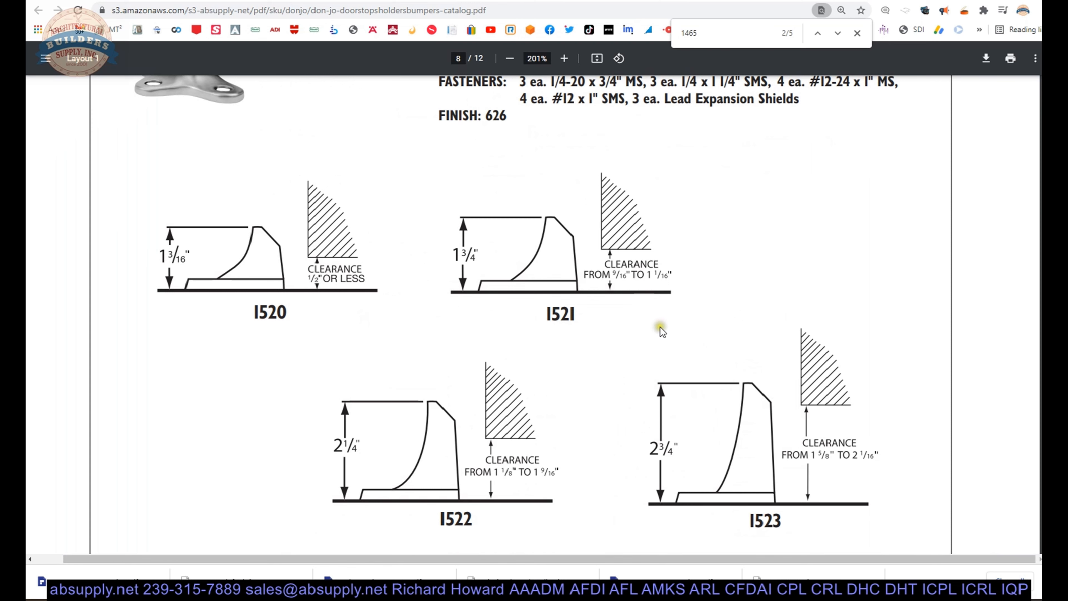
left_click(509, 58)
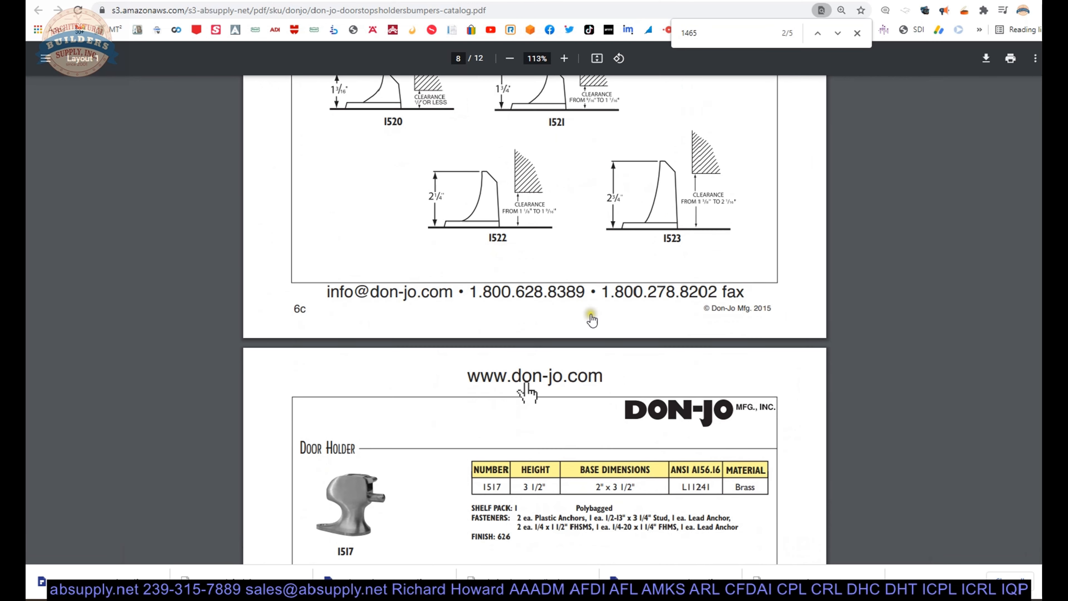
Step: Scroll from page 9 down to page 10's Spring Base Stops 1508–1511 and Hinge Stops 1500–1513
scroll("down", 3)
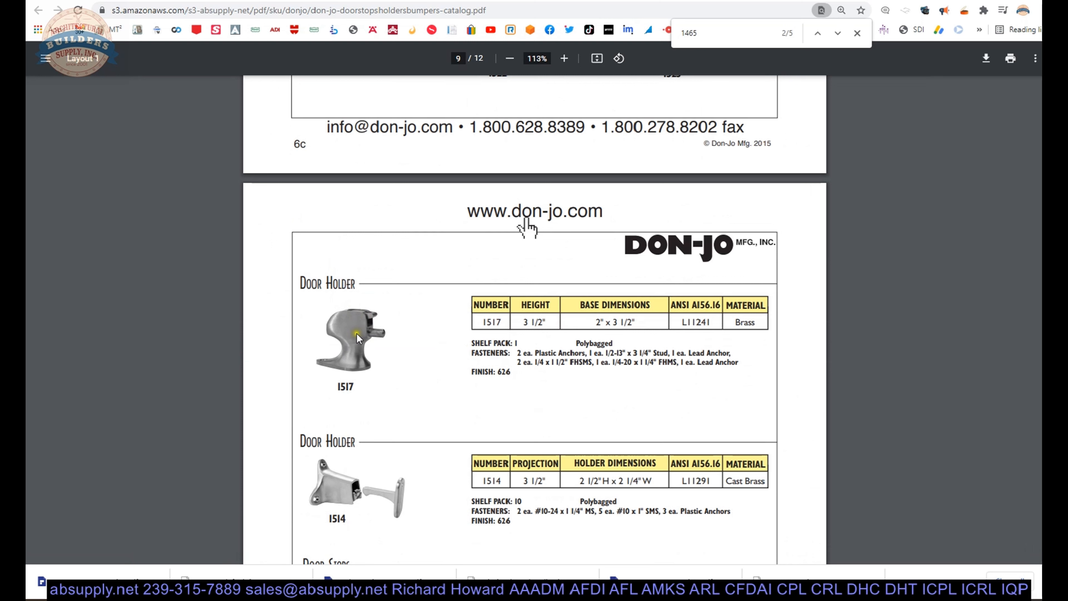
mouse_move(373, 325)
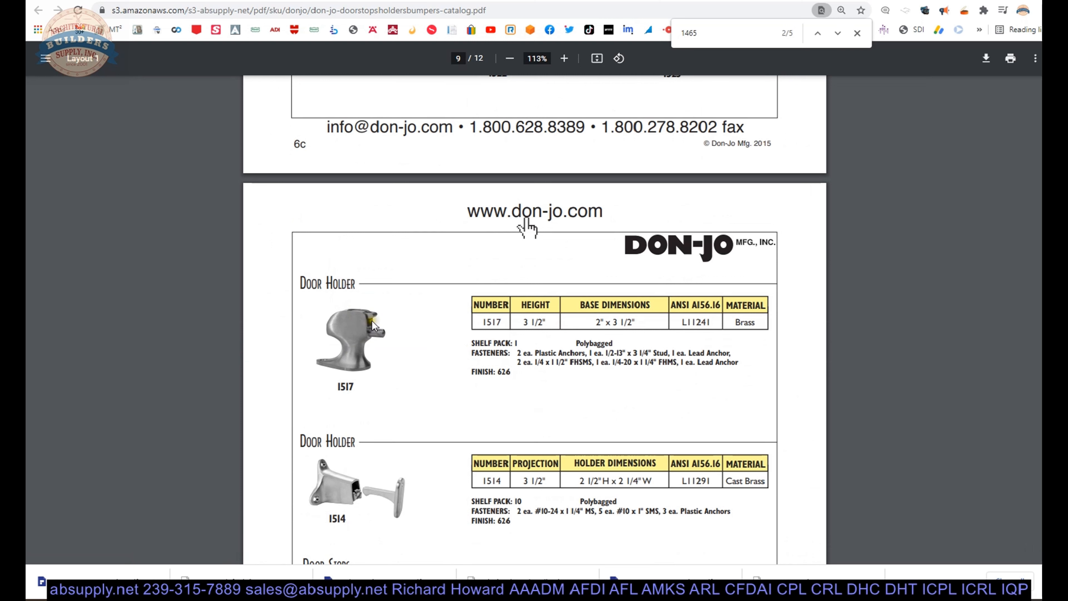
mouse_move(379, 324)
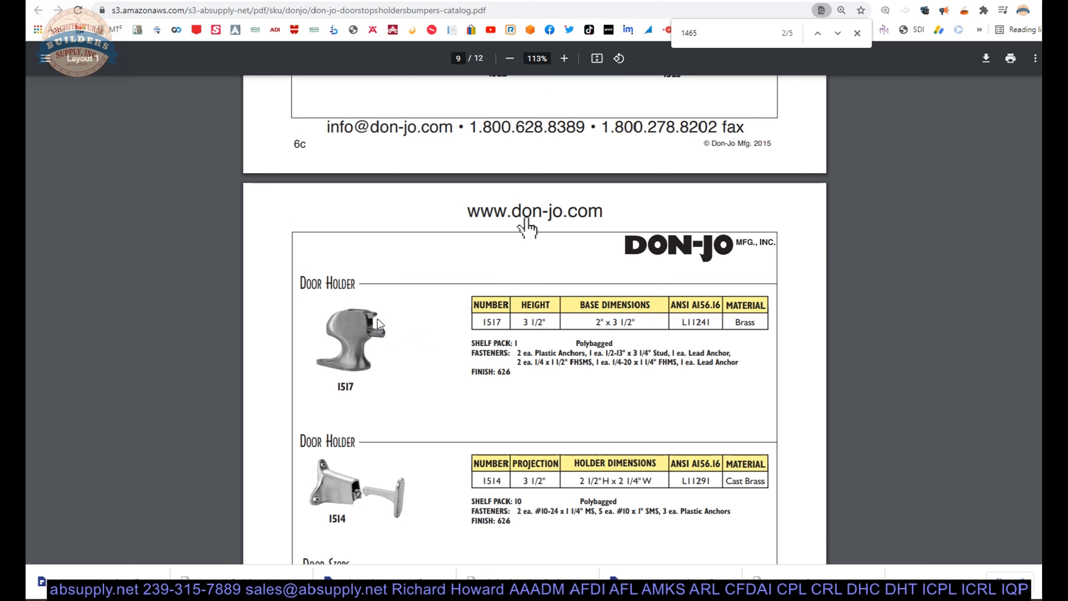
scroll("down", 3)
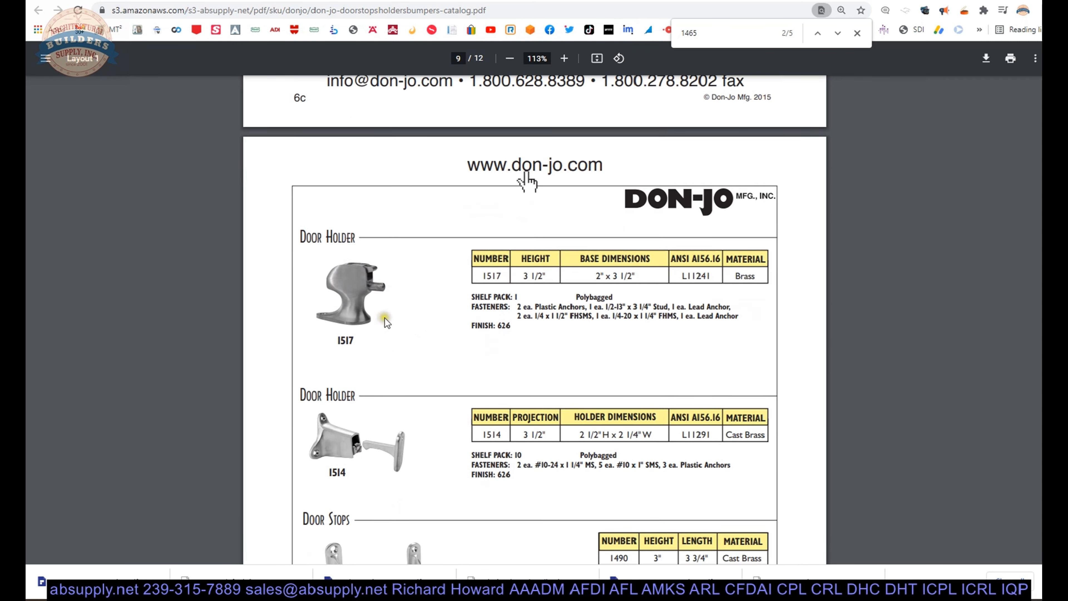
scroll("down", 3)
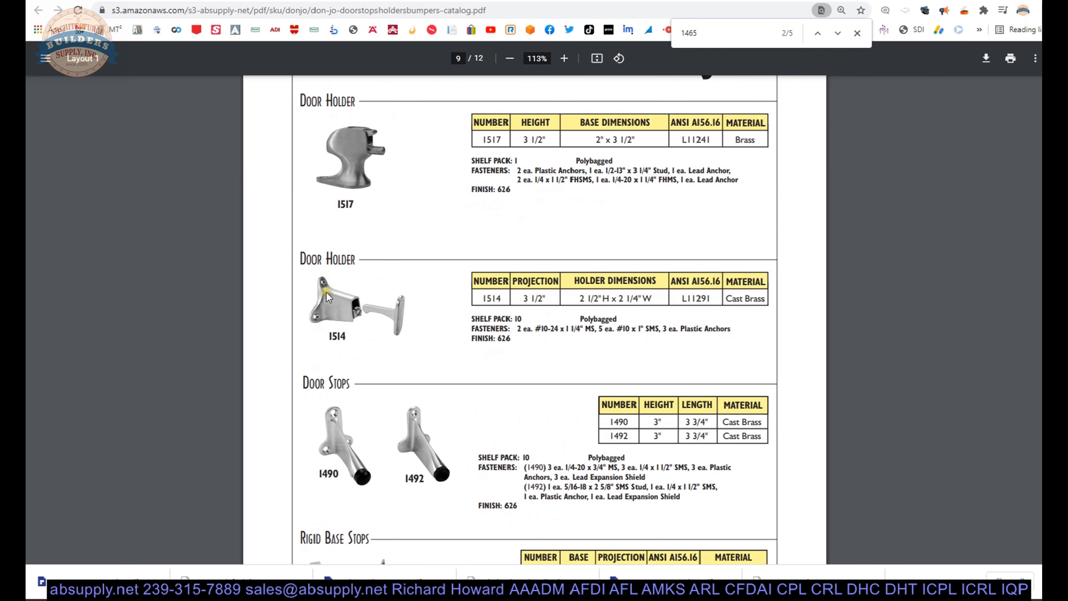
scroll("down", 3)
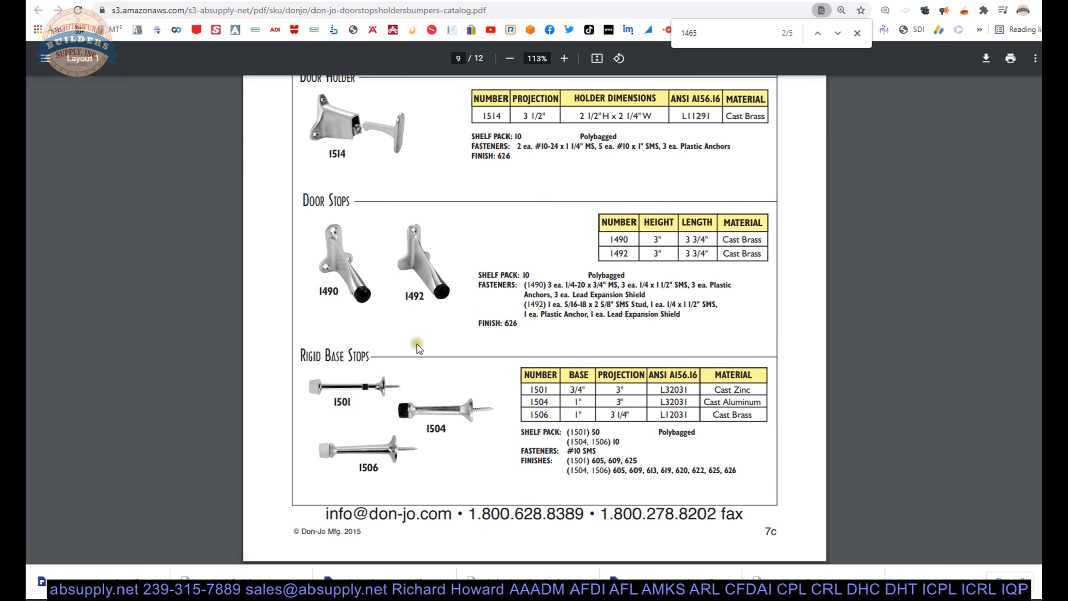
scroll("down", 3)
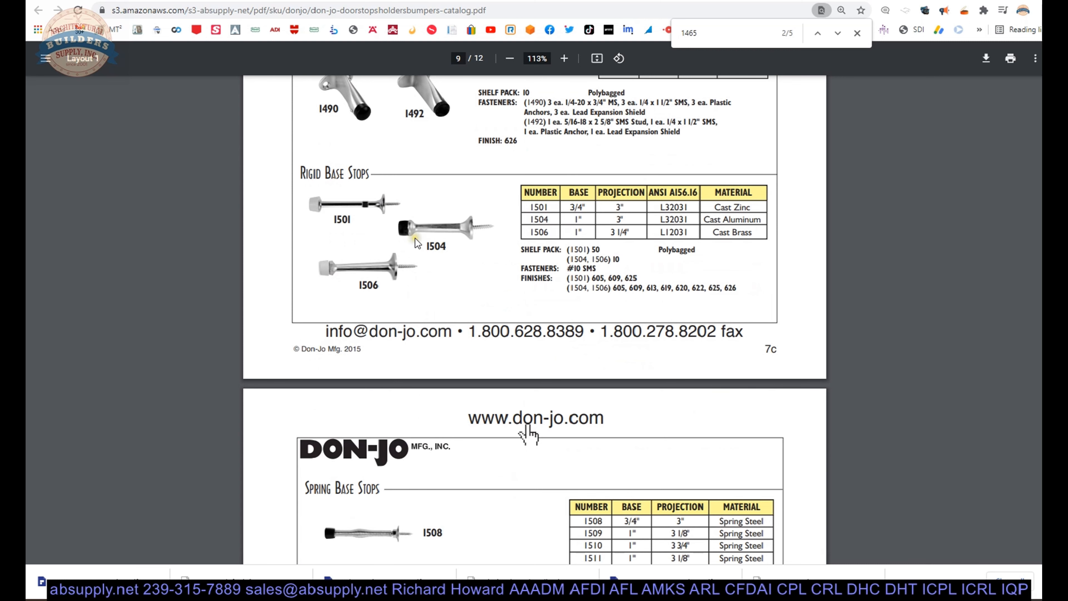
scroll("down", 3)
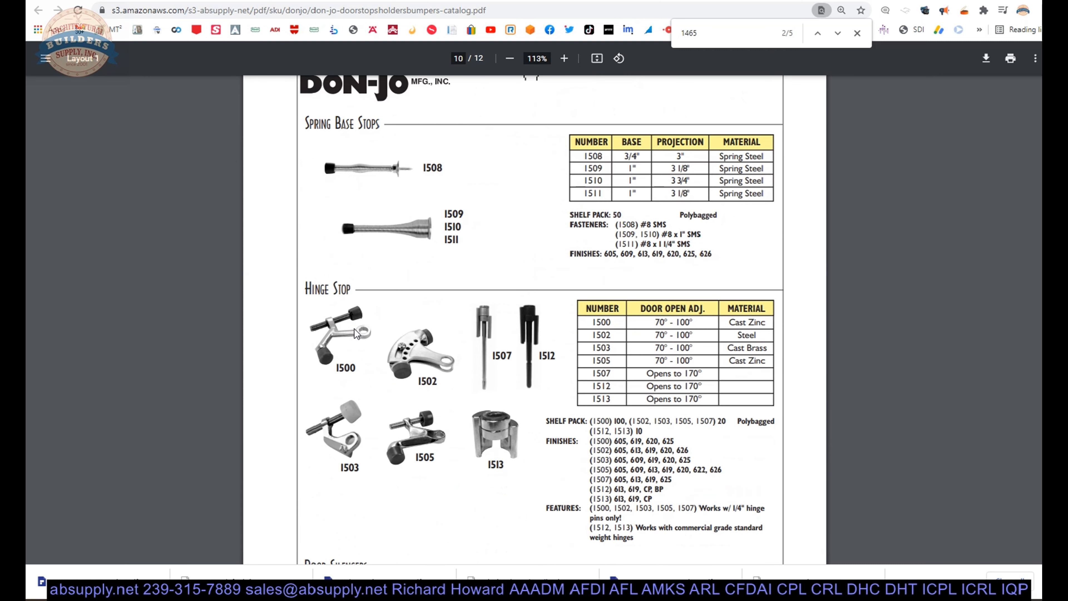
mouse_move(424, 438)
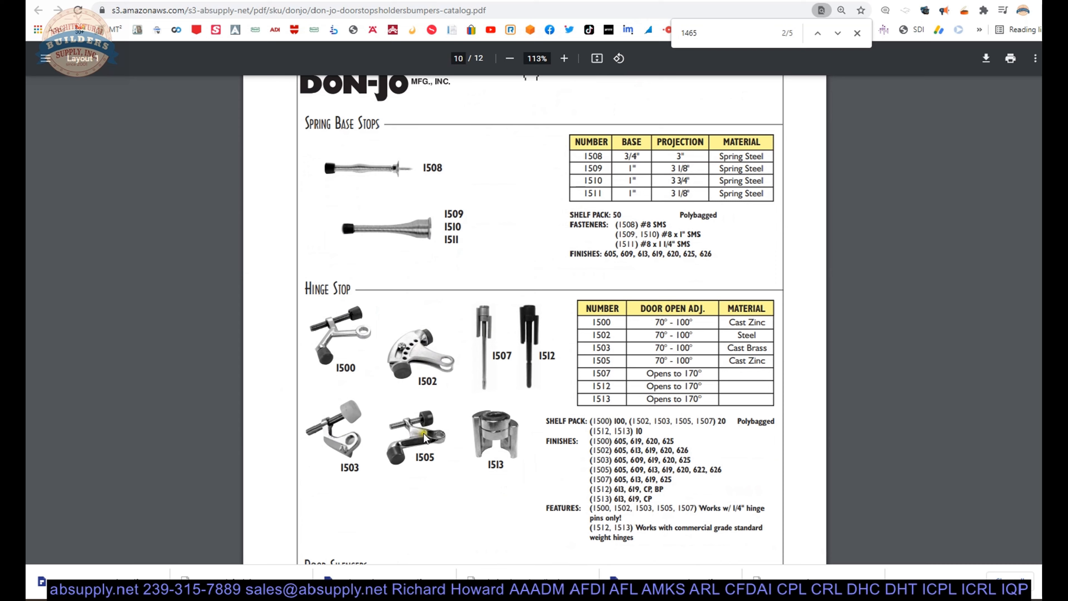
Step: Zoom in one level and scroll past Door Silencers 1608–1610 to page 11's Door Stops 1430 and 1432
left_click(563, 58)
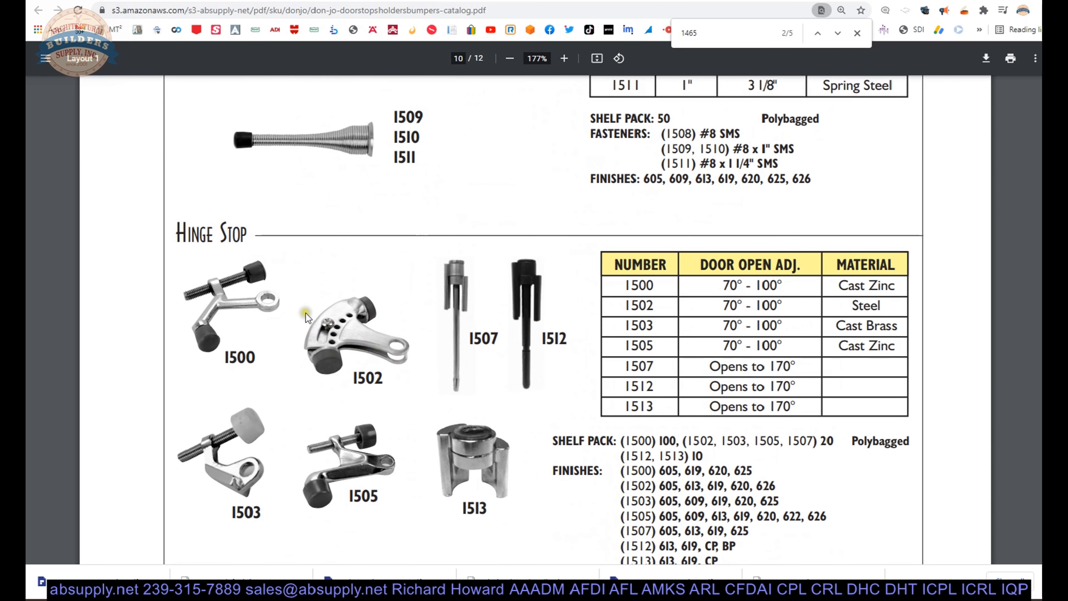
mouse_move(335, 315)
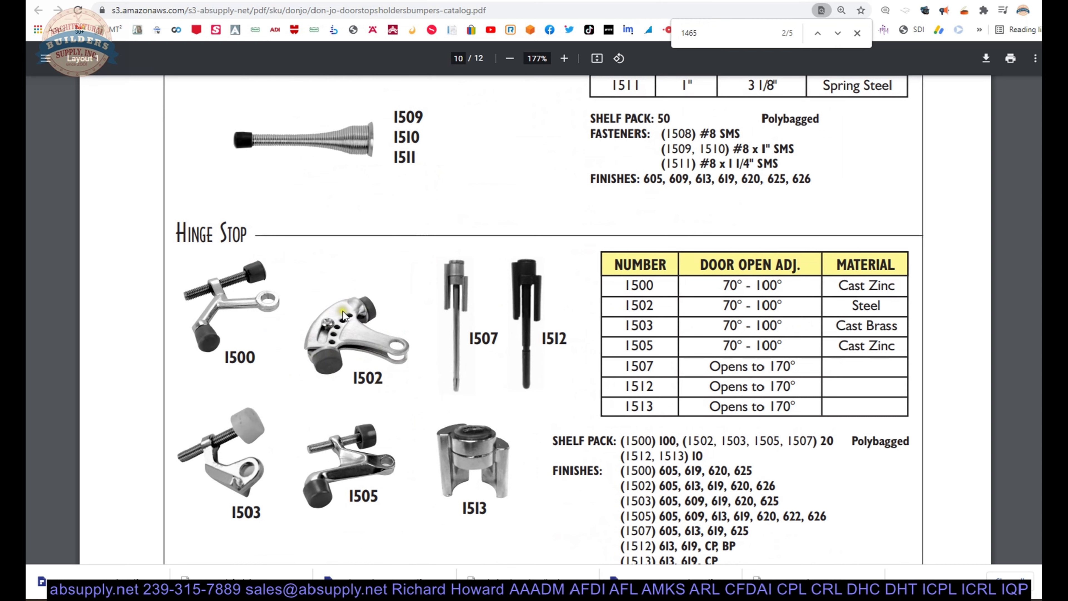
scroll("down", 3)
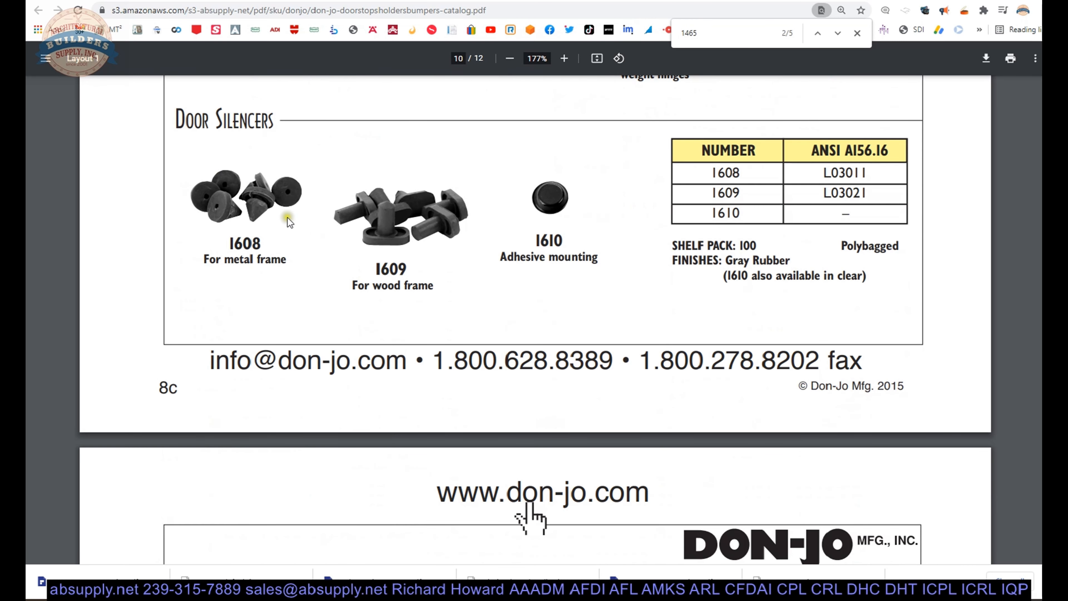
mouse_move(394, 250)
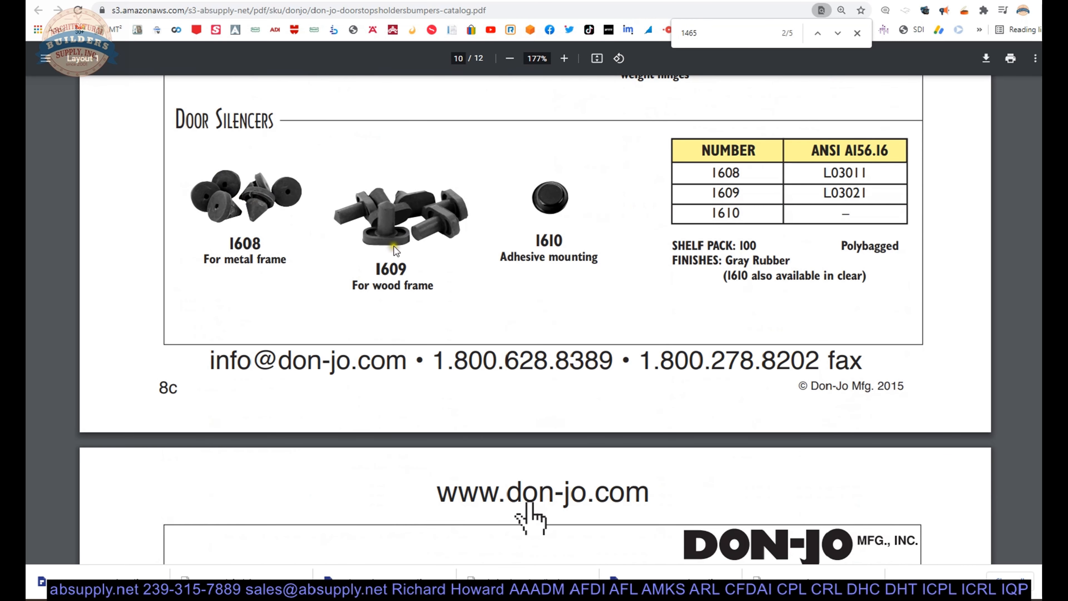
mouse_move(521, 234)
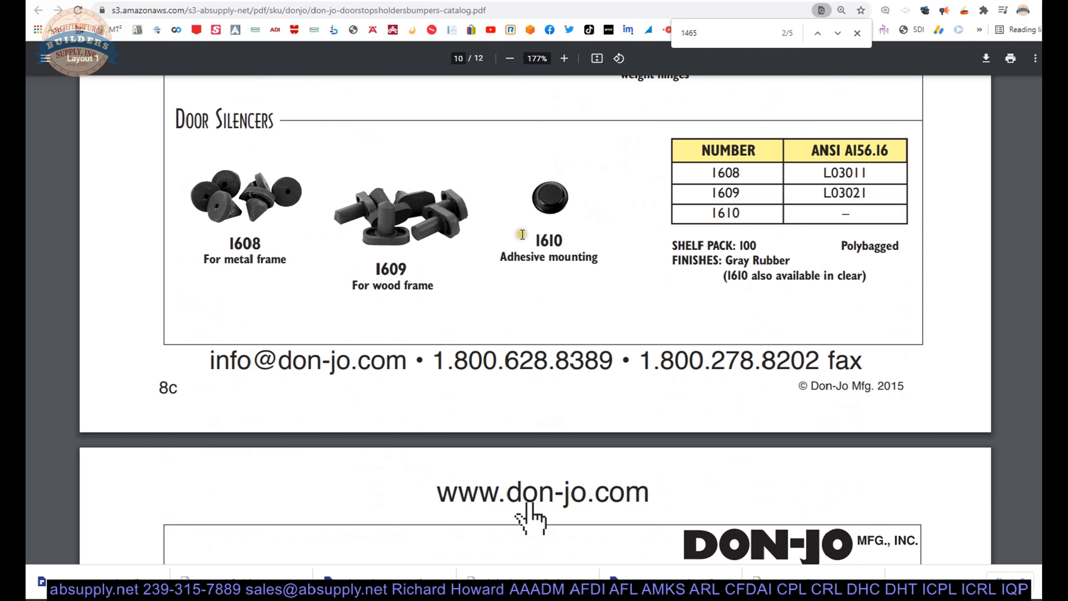
scroll("down", 3)
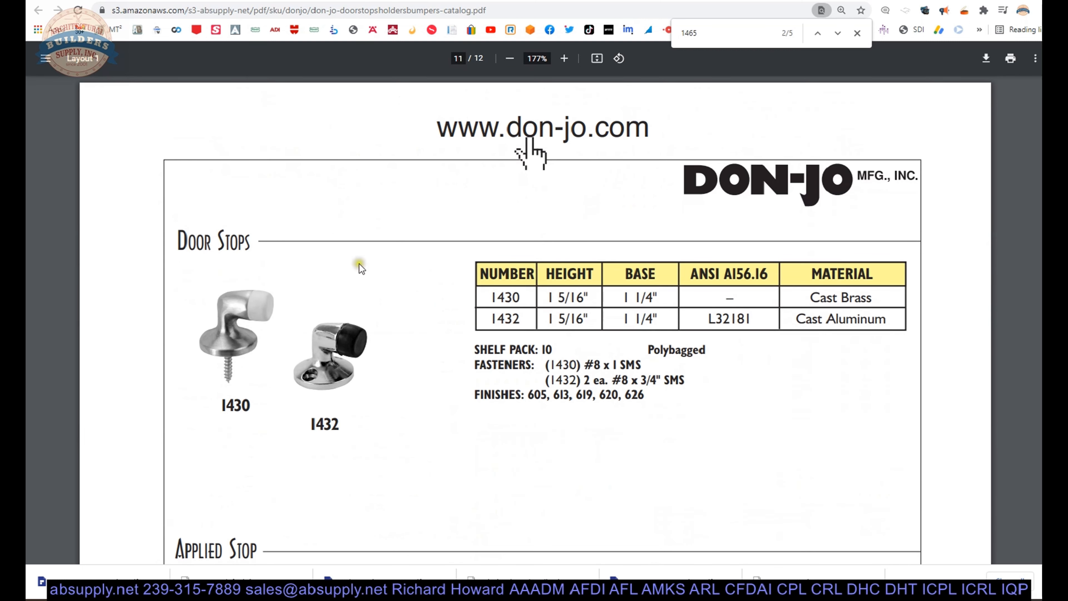
mouse_move(335, 315)
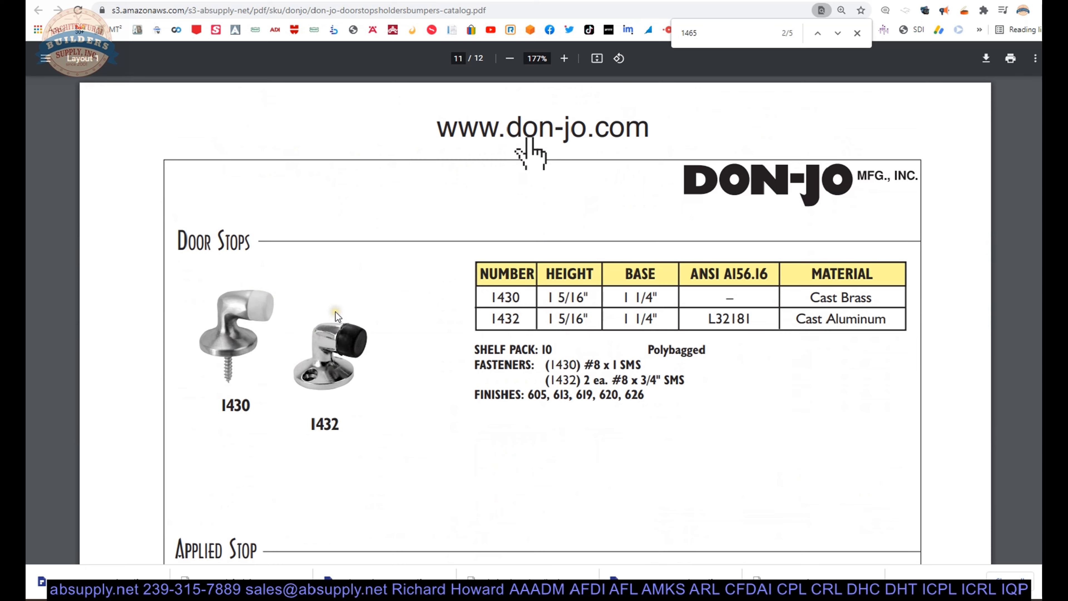
Step: Scroll past Applied Stop 1420 to the final page 12 promoting the Don-Jo website
scroll("down", 3)
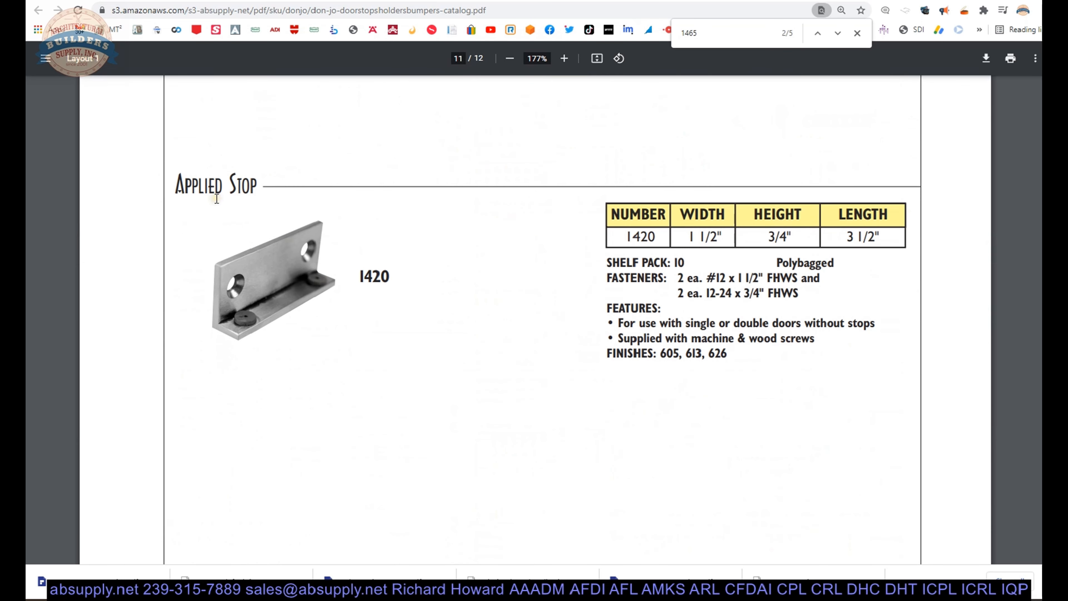
mouse_move(212, 252)
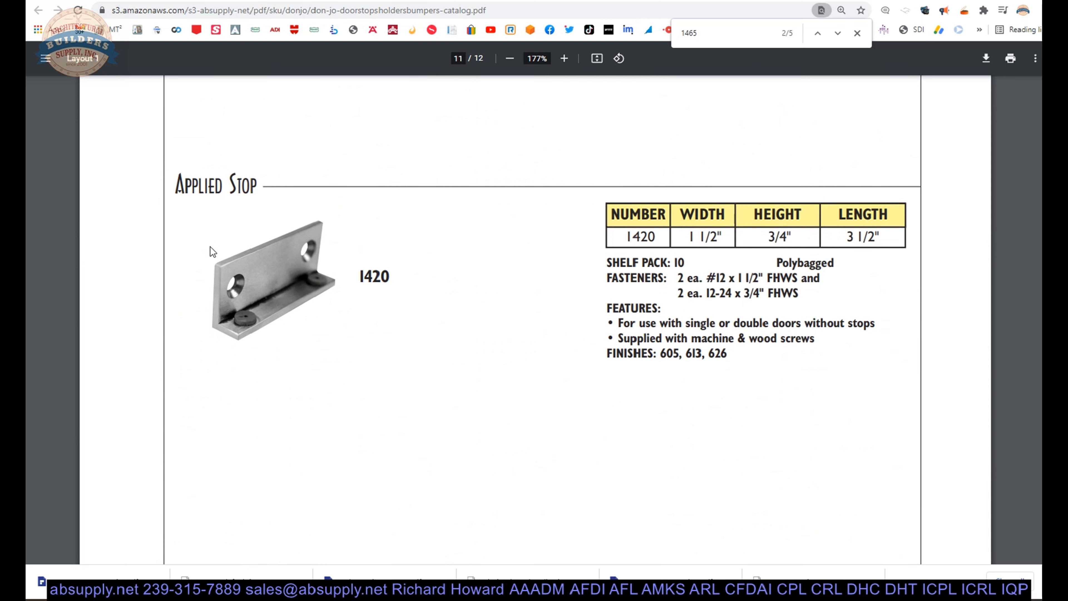
mouse_move(298, 278)
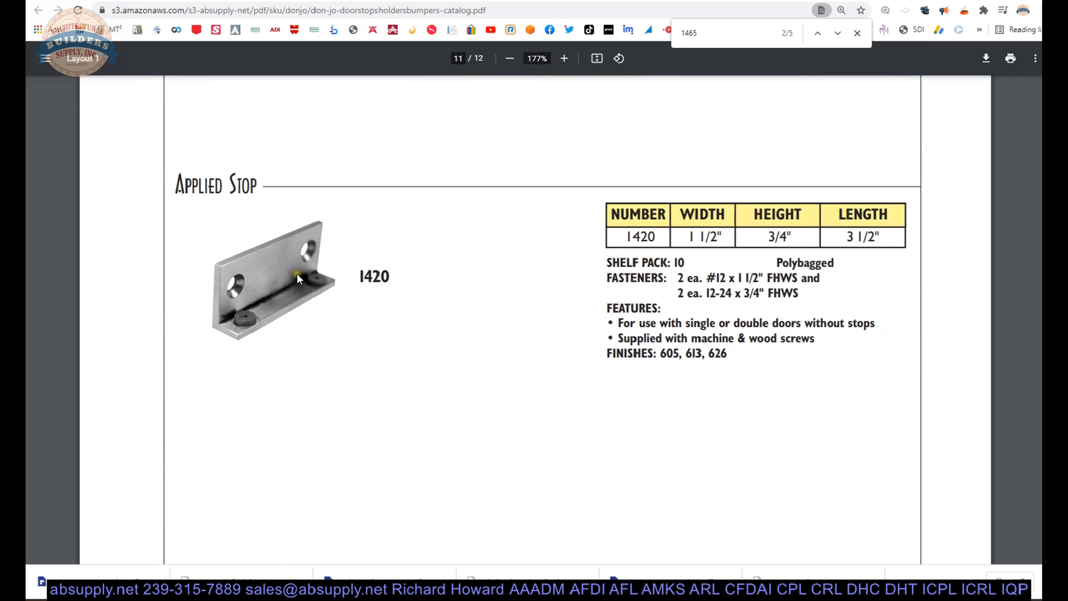
mouse_move(322, 287)
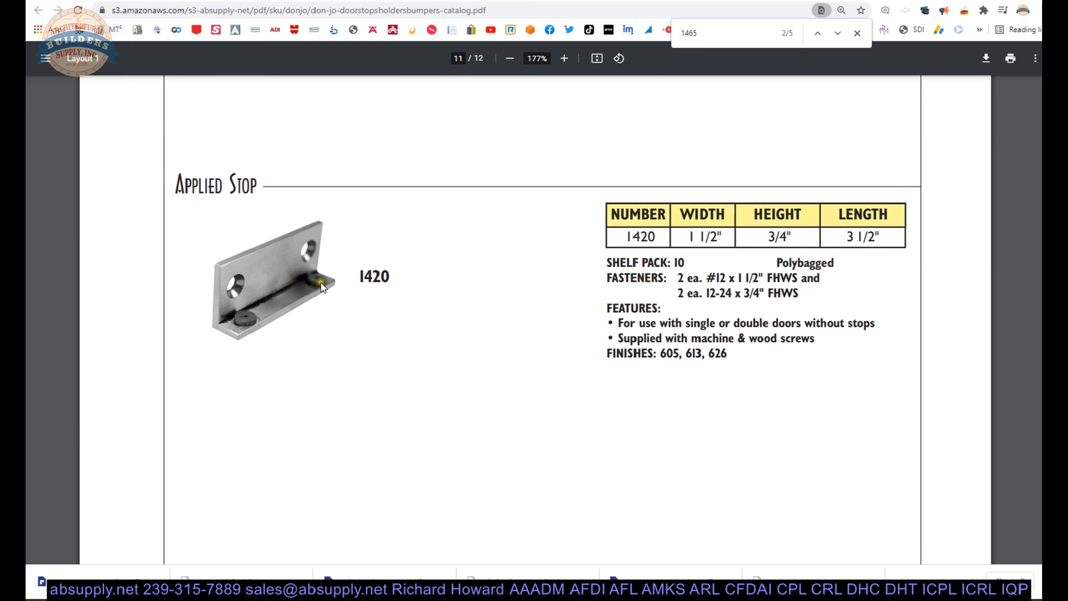
mouse_move(313, 295)
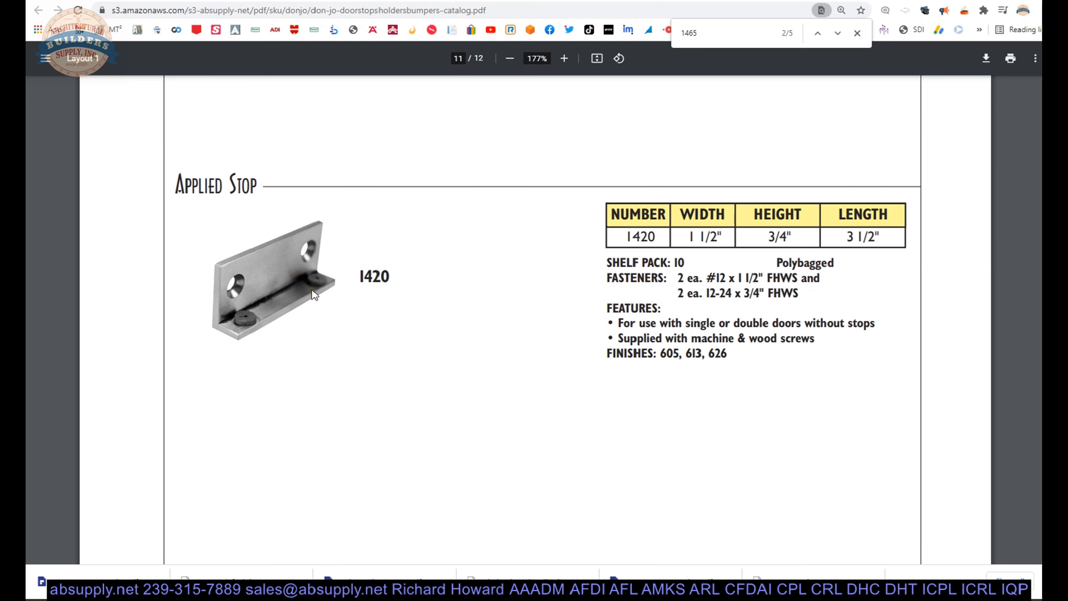
mouse_move(339, 281)
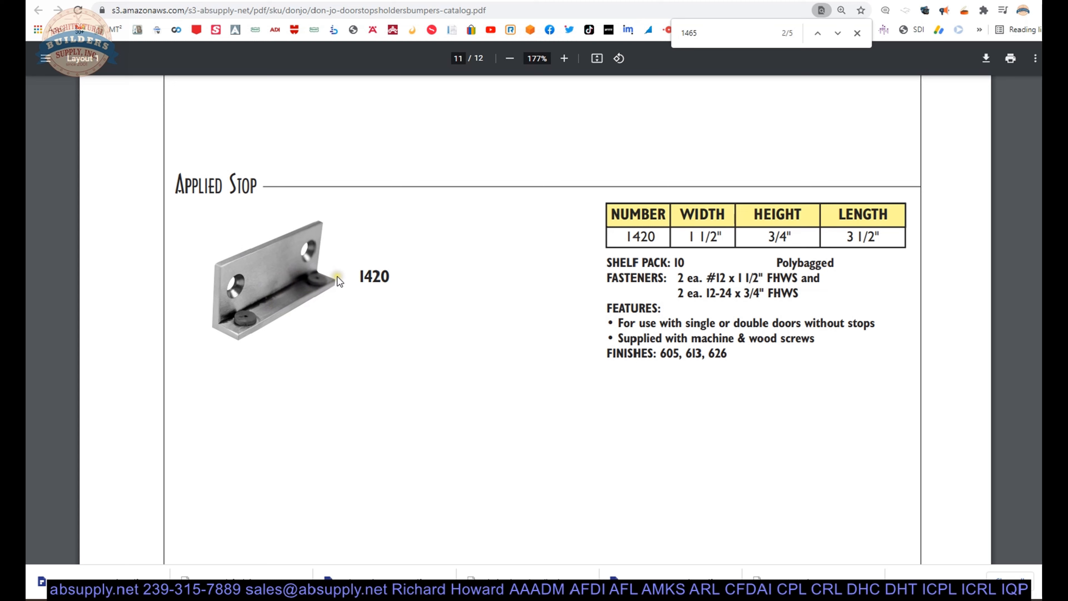
scroll("down", 3)
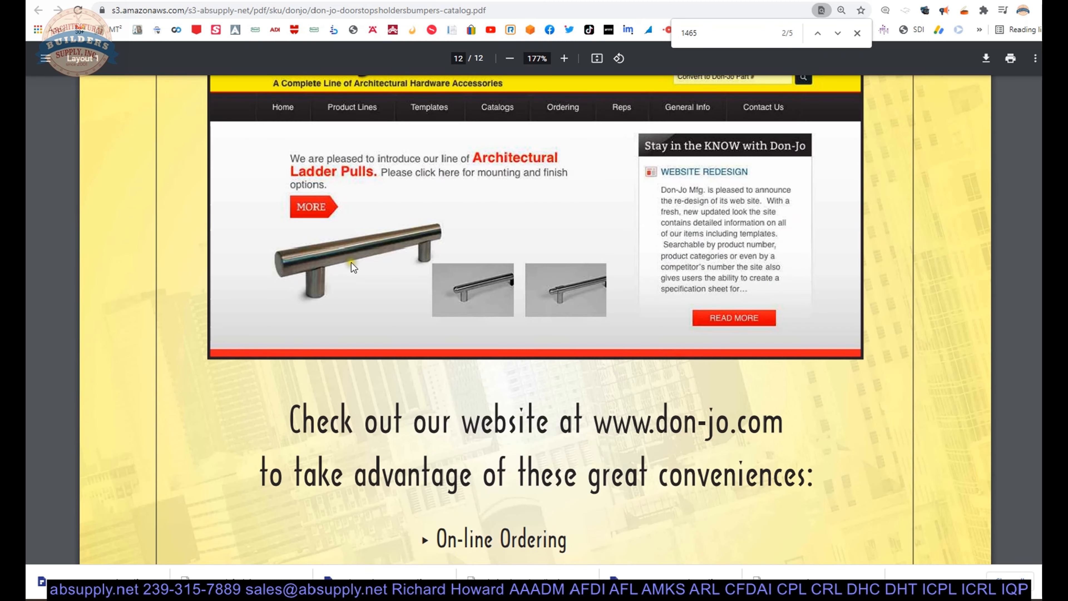
Step: Leave the catalog via the rubber stop product page and land on Don-Jo's manufacturer page, viewed from the top
left_click(510, 58)
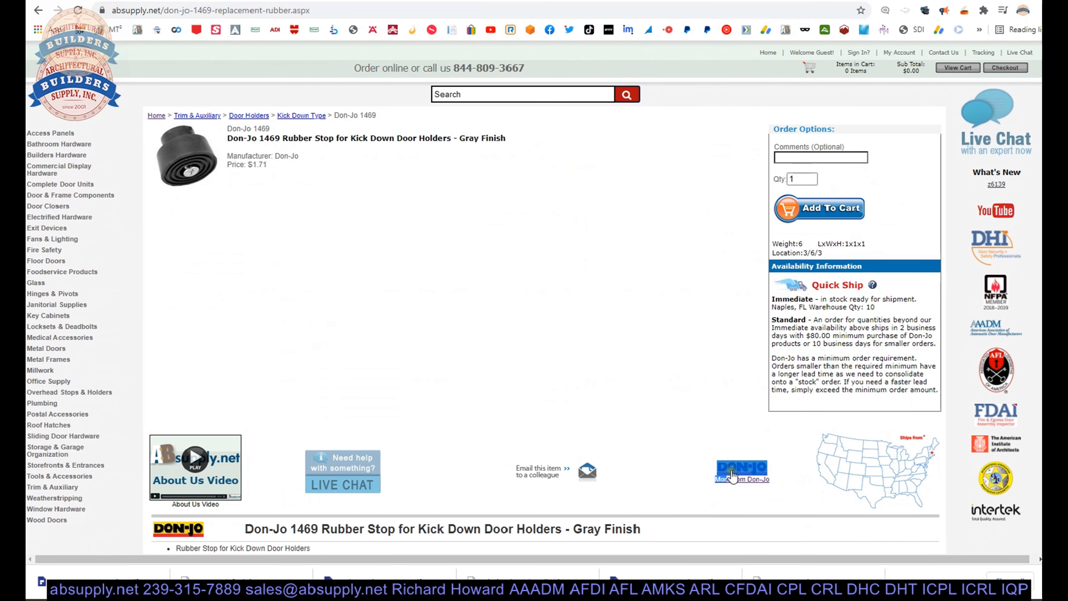
left_click(742, 474)
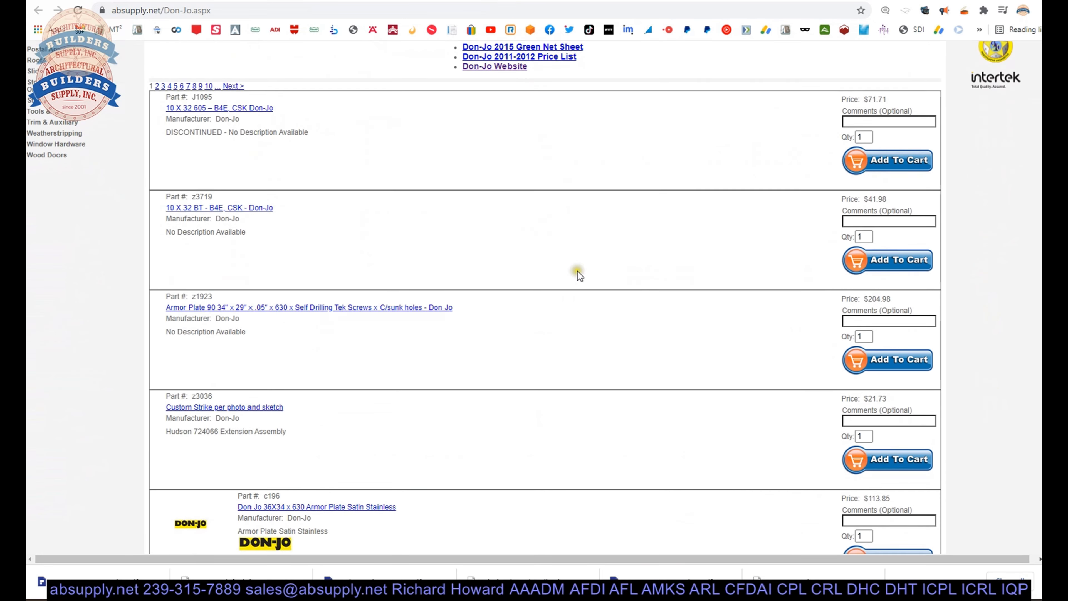
scroll("down", 3)
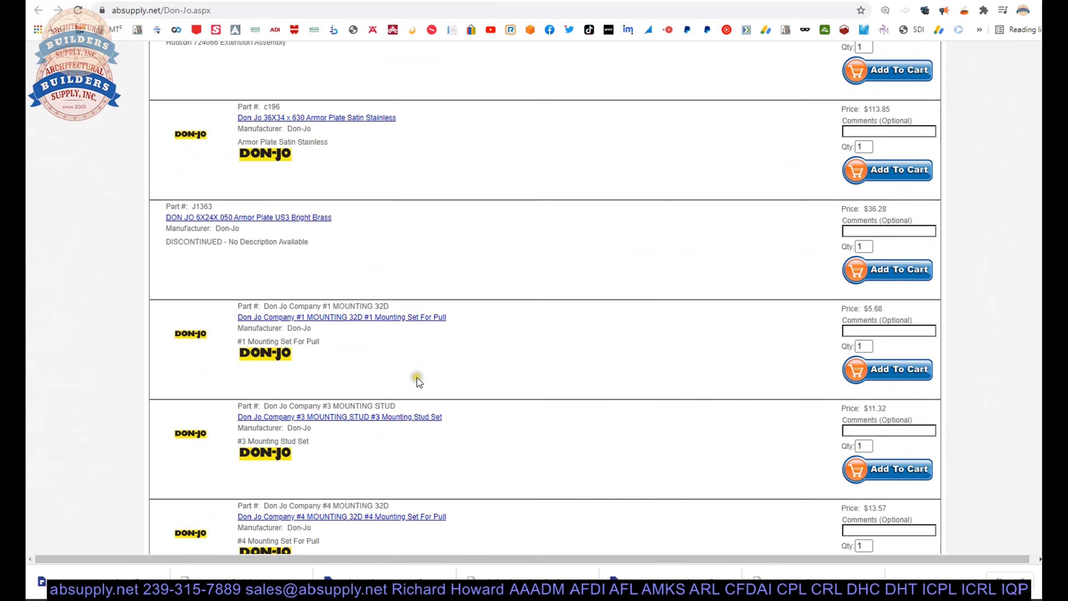
scroll("up", 3)
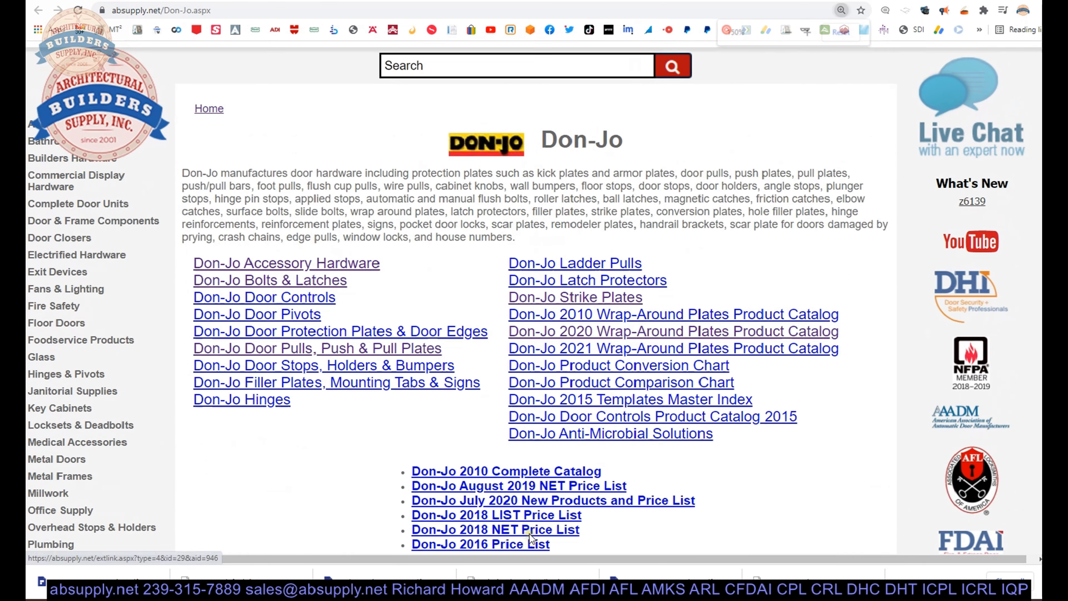
scroll("down", 3)
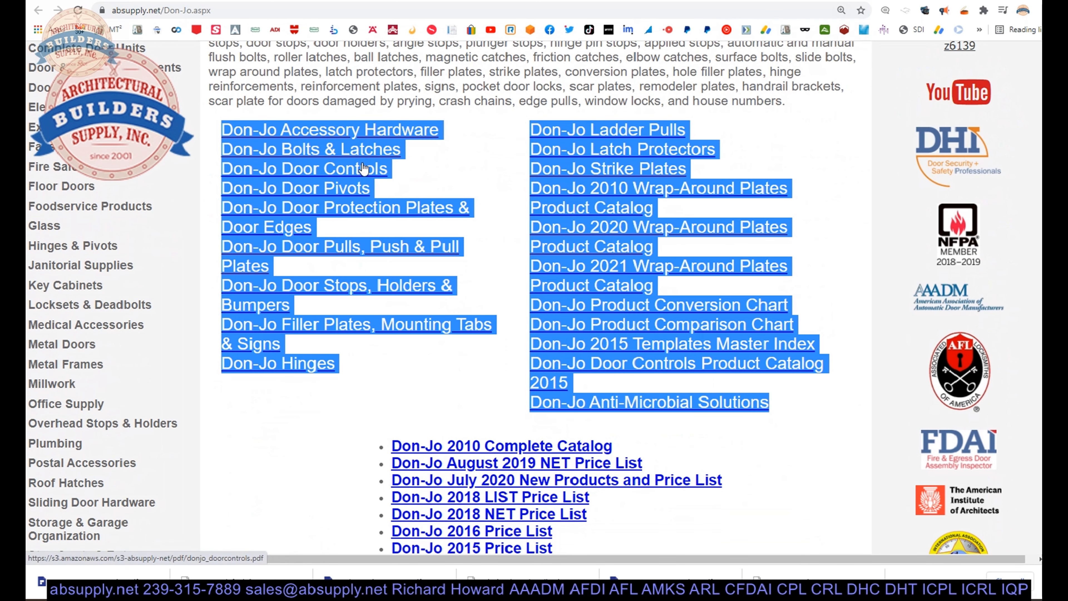
left_click(449, 185)
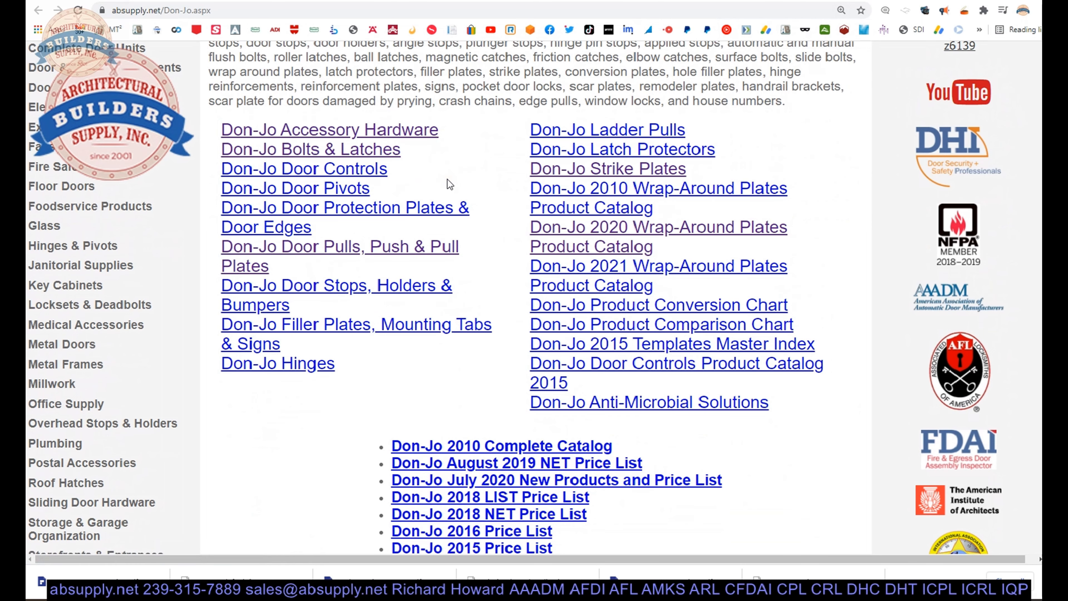
mouse_move(728, 151)
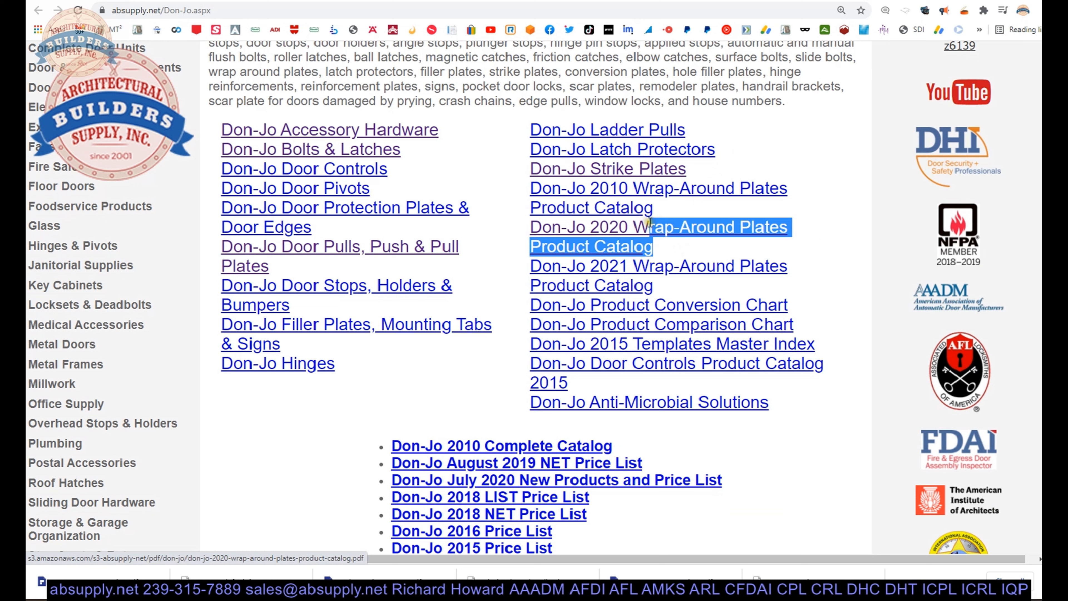
mouse_move(340, 149)
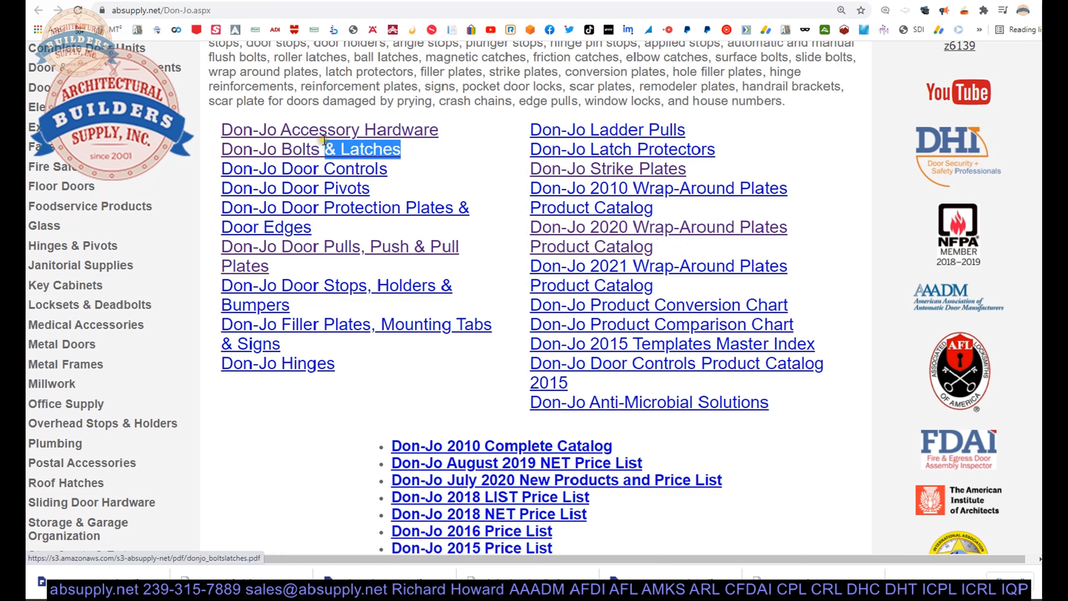
mouse_move(300, 364)
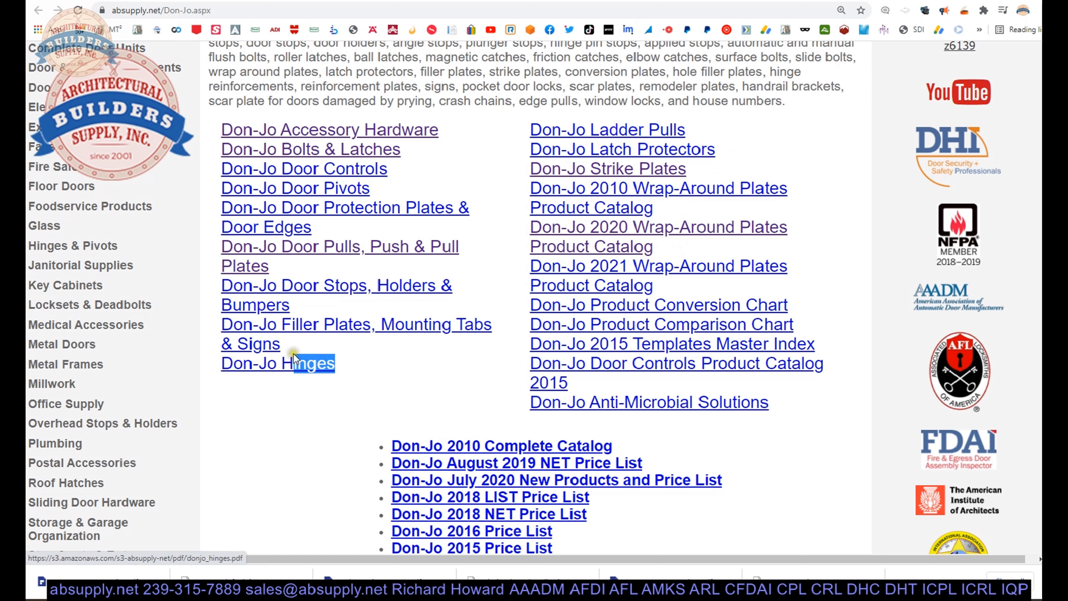